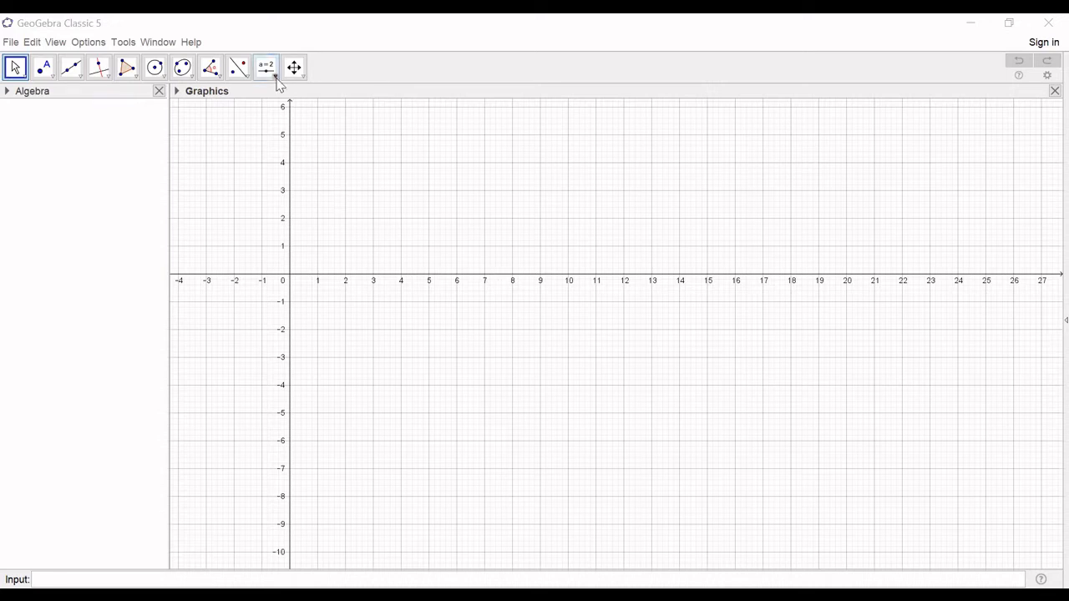
Step: Place the text 'Snake and Ladder Game' as a title near the top of the Graphics view
click(265, 67)
text(S)
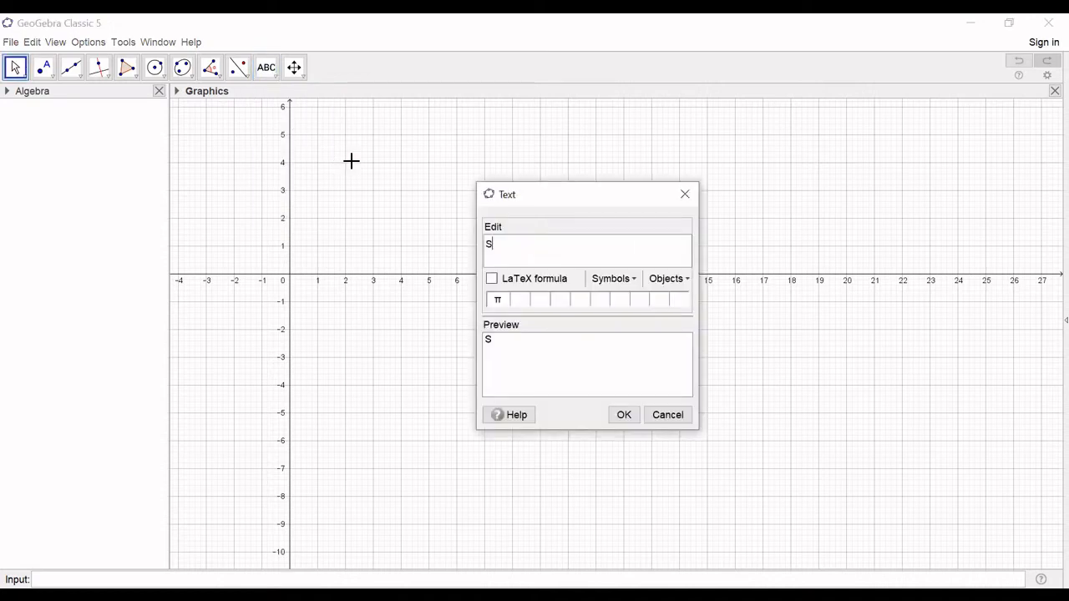
text(nake and)
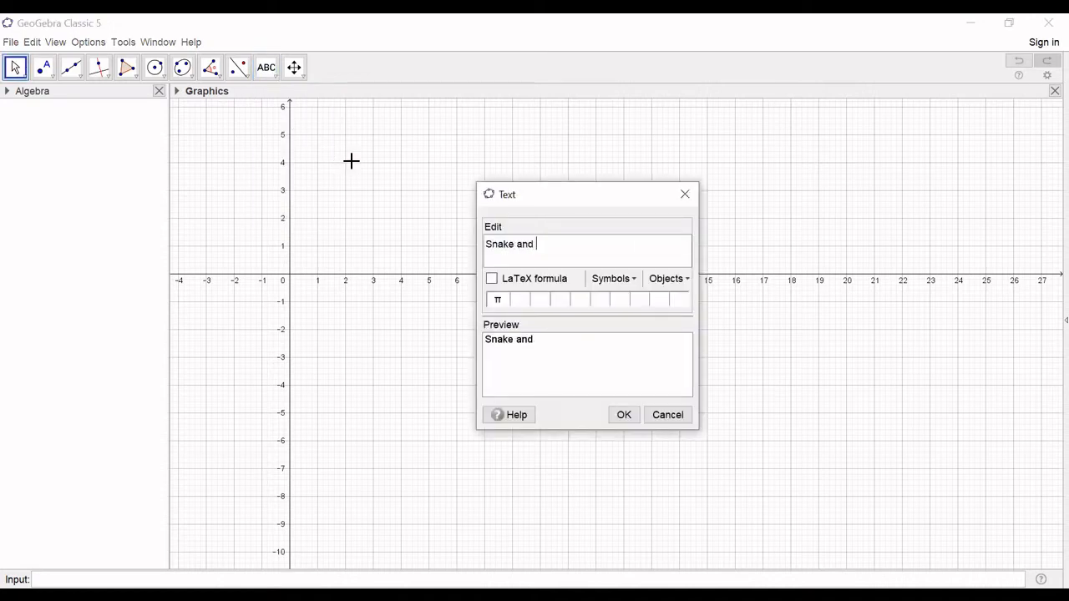
text(Ladder)
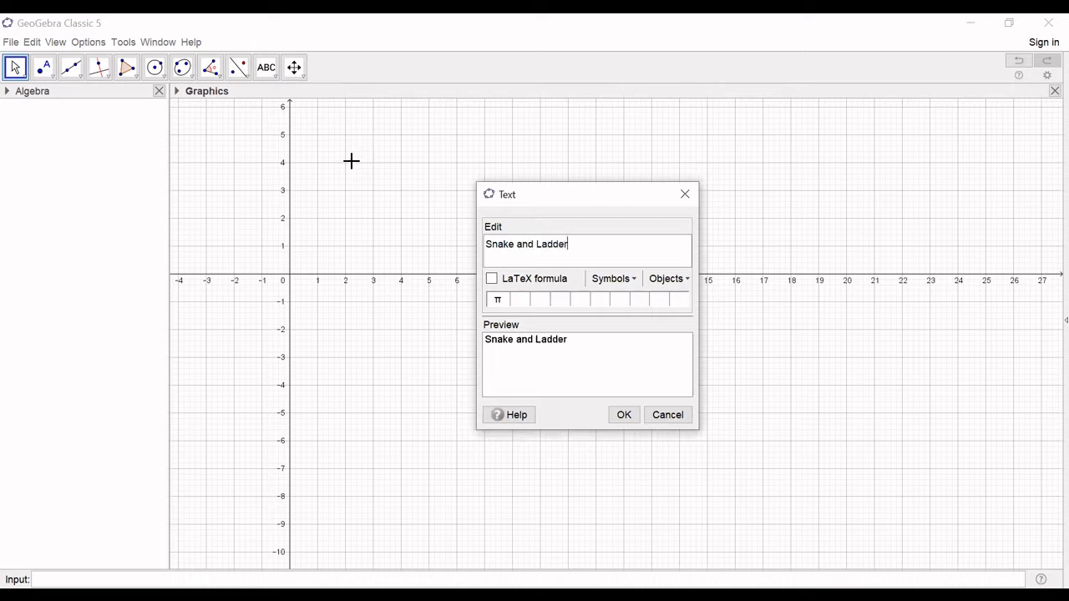
text(Game)
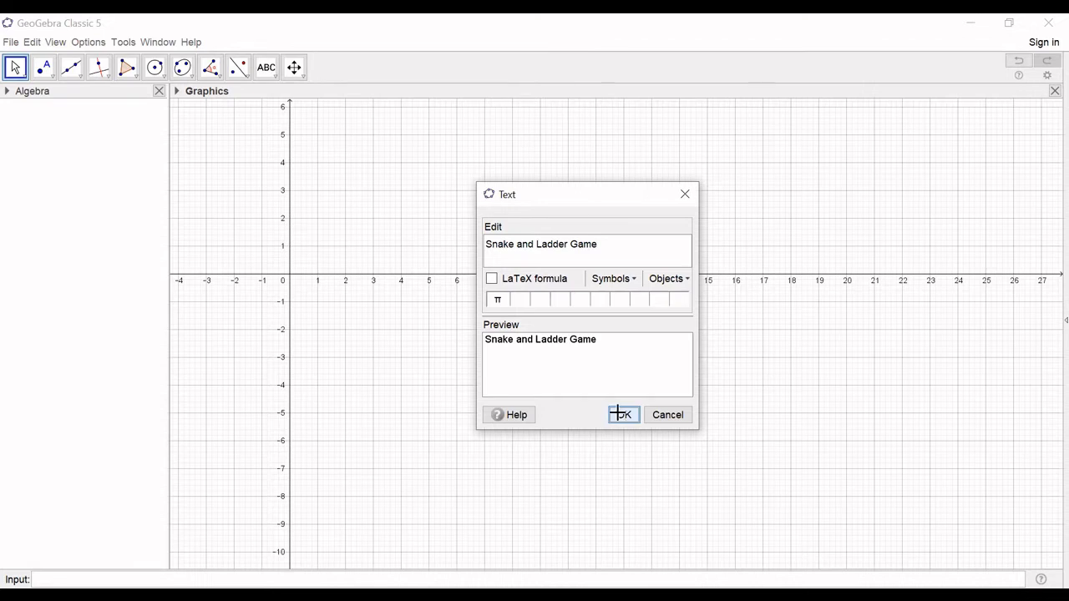
click(622, 415)
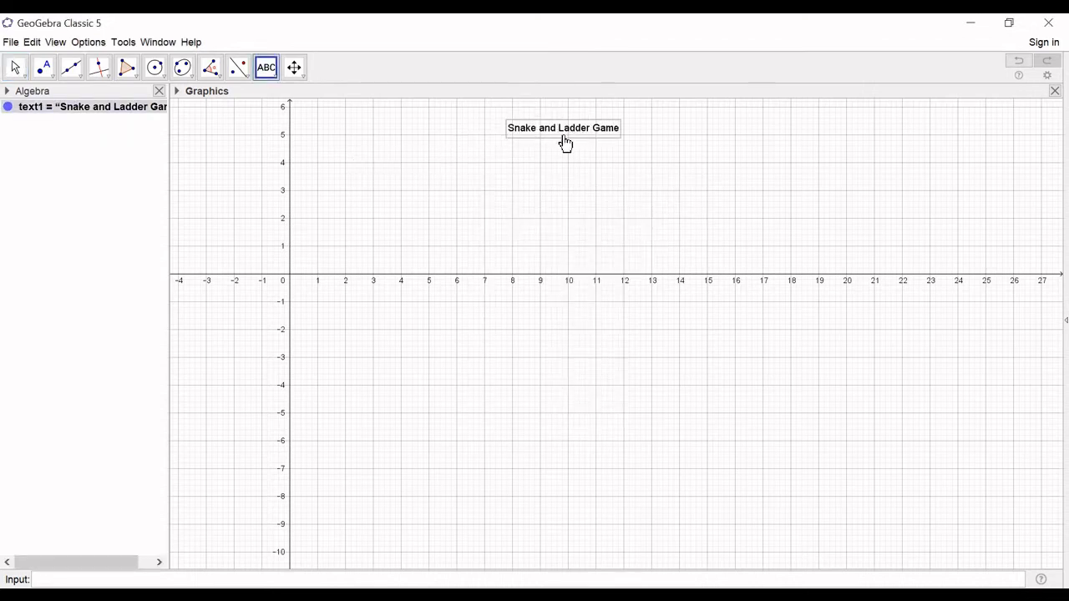
mouse_move(32, 42)
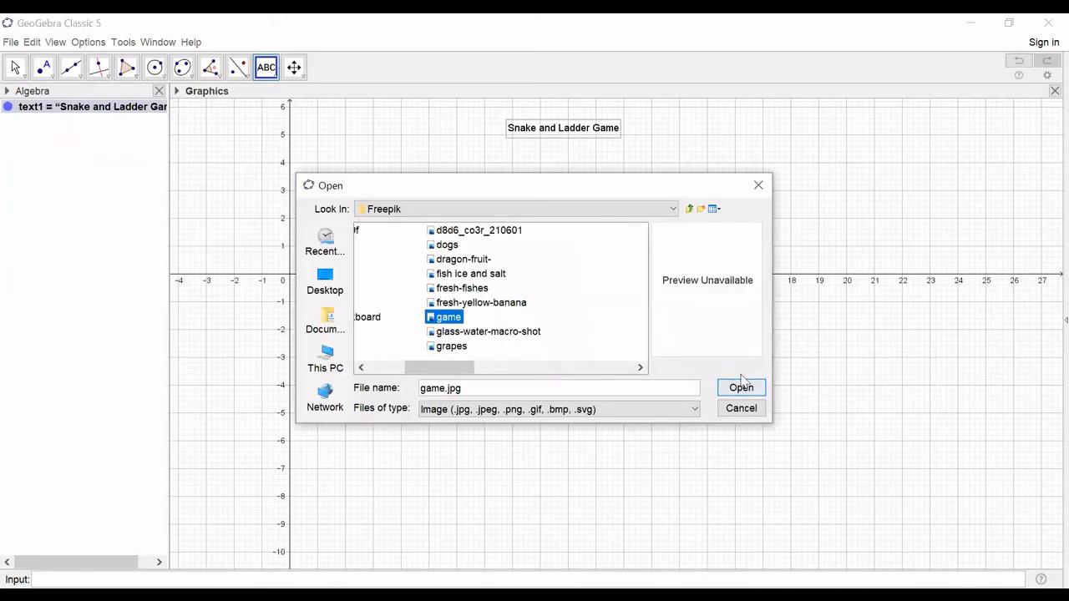
Step: Insert game.jpg, dismiss the stray text dialog, and stretch the board image to fill the right side
click(740, 388)
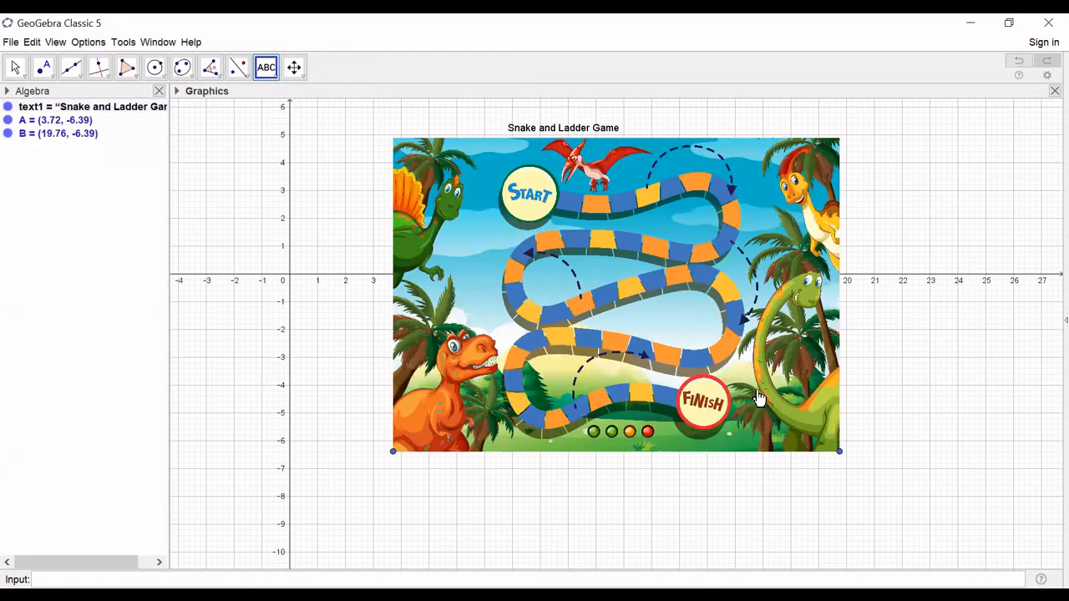
mouse_move(892, 477)
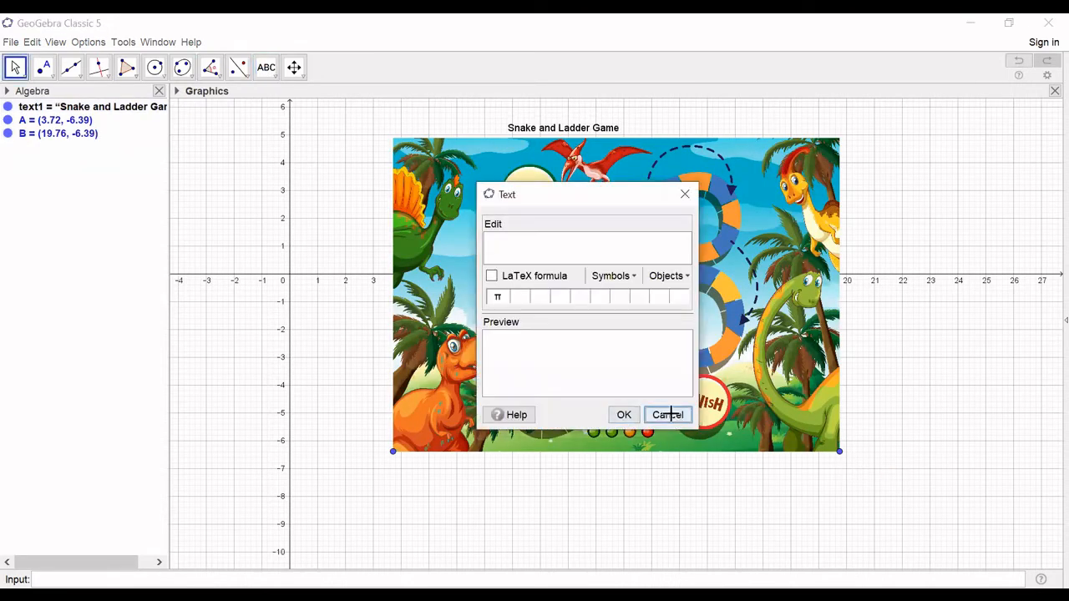
click(667, 415)
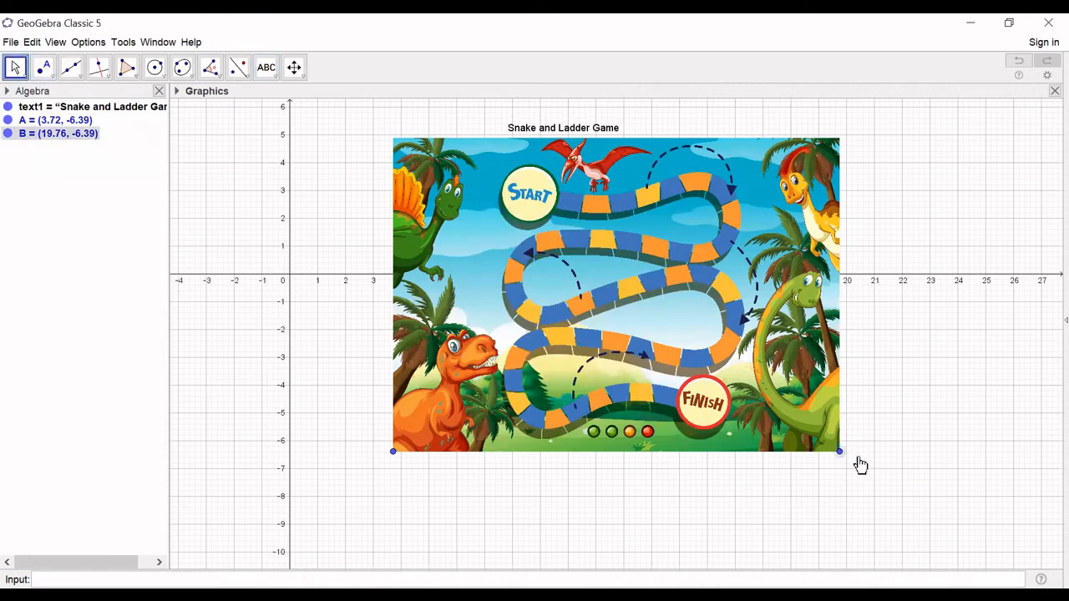
drag(840, 451, 912, 454)
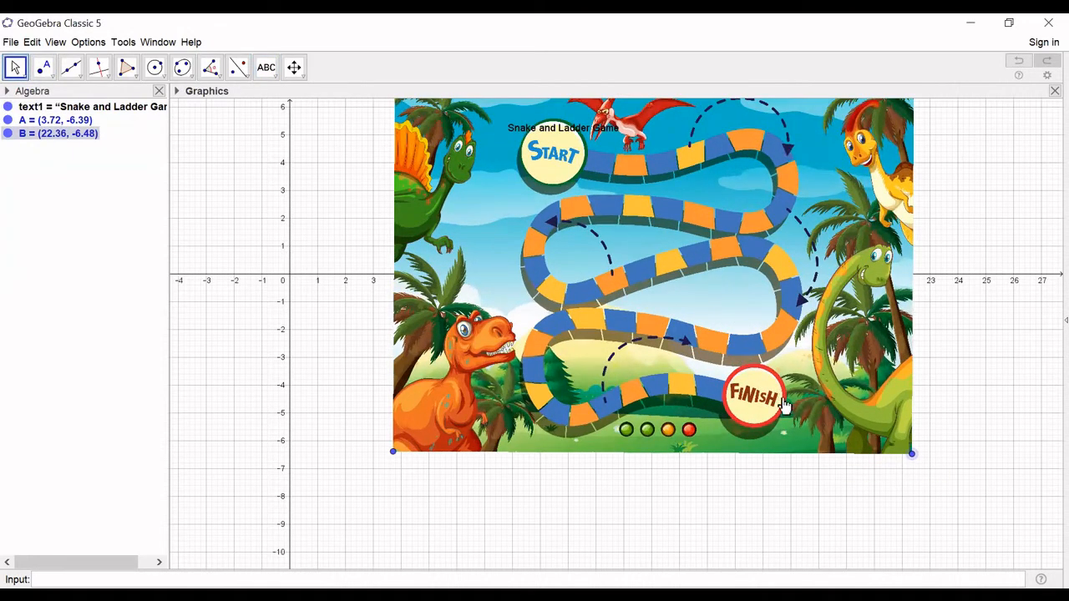
drag(912, 453, 985, 524)
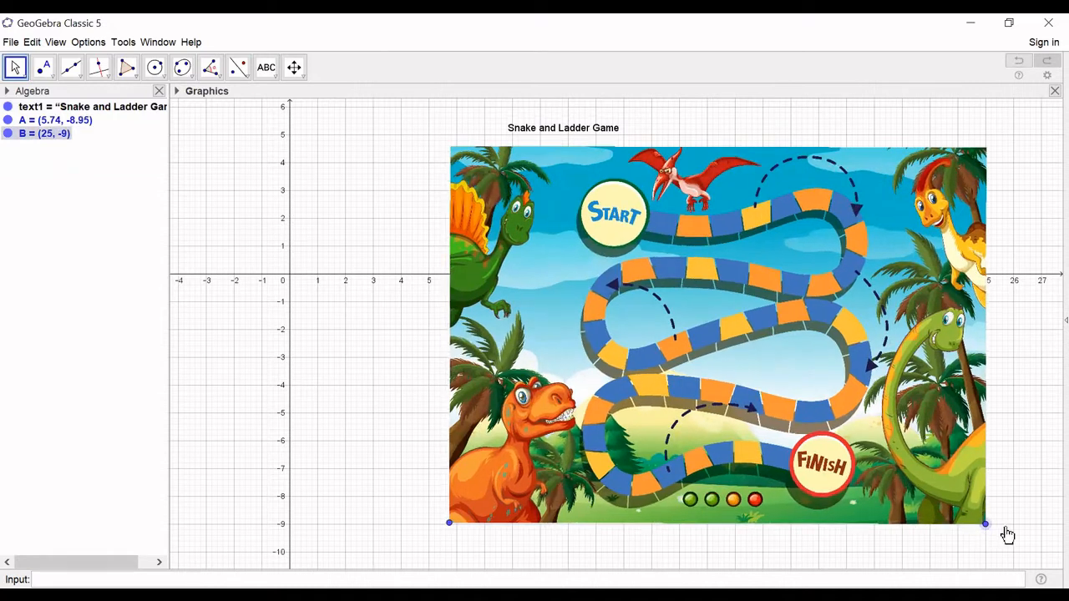
drag(986, 524, 1023, 524)
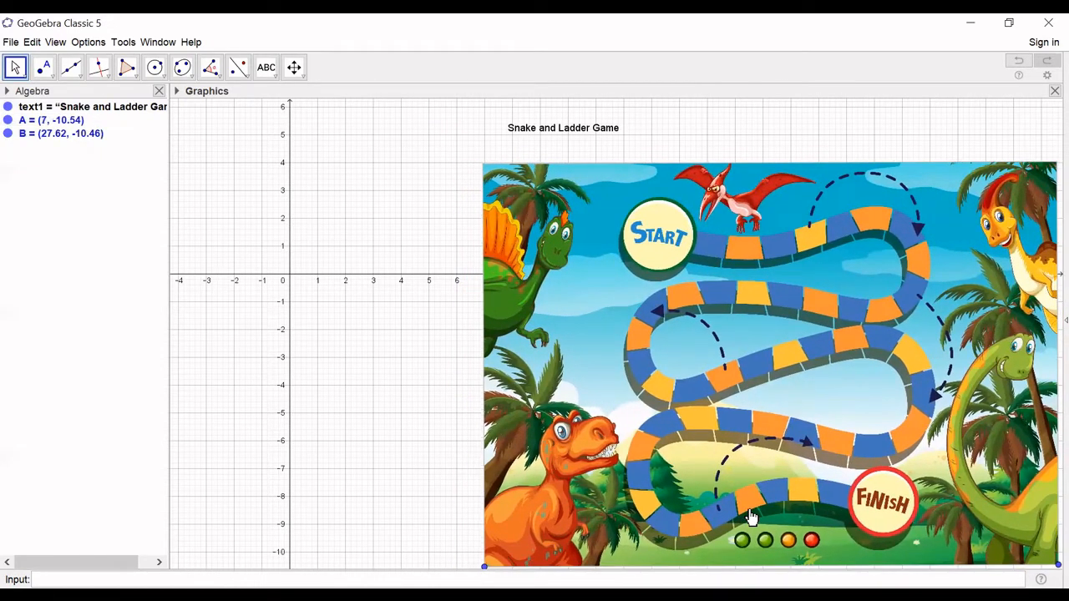
mouse_move(348, 429)
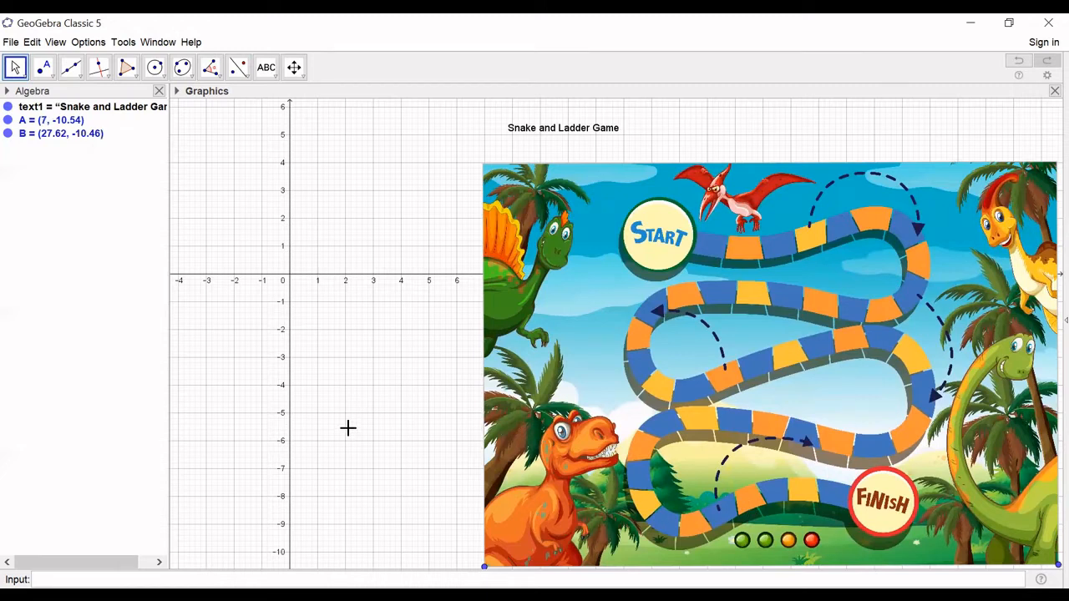
mouse_move(155, 68)
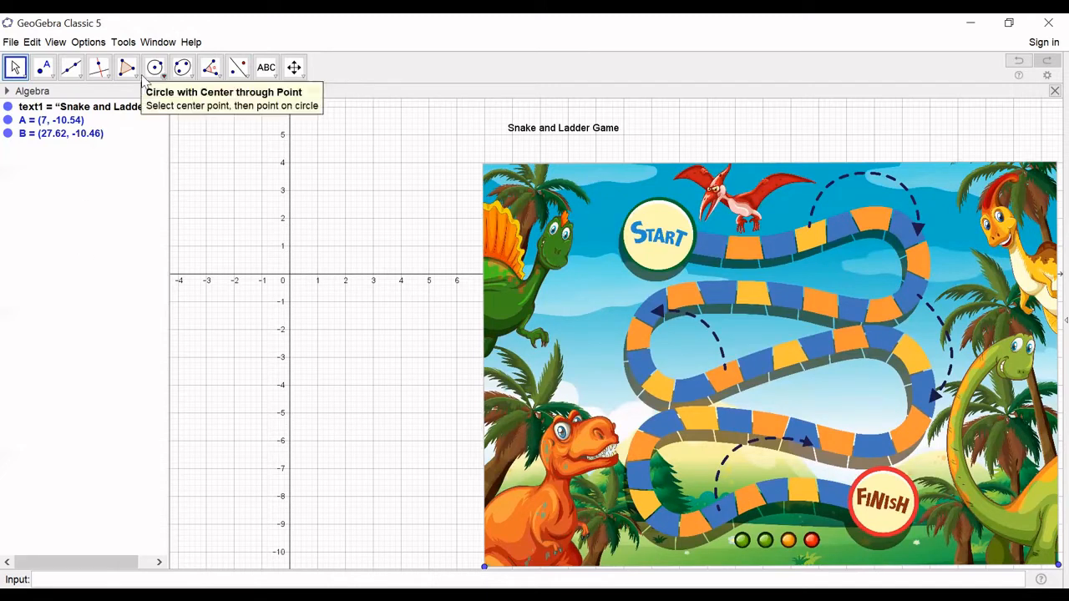
Step: Draw triangle CDE with the Polygon tool, first corner near (2, -3)
click(126, 68)
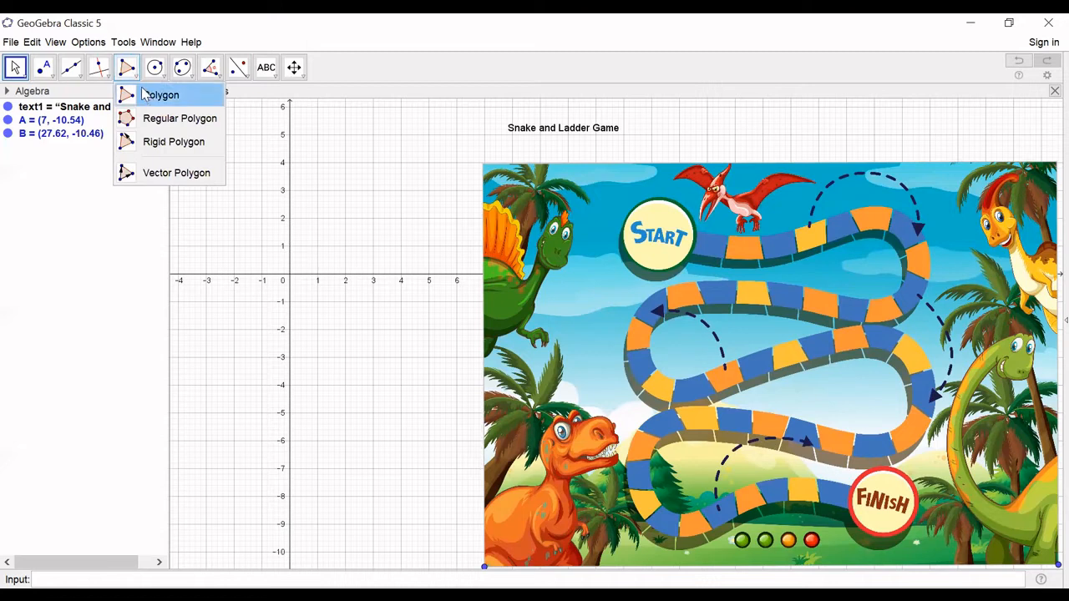
click(160, 94)
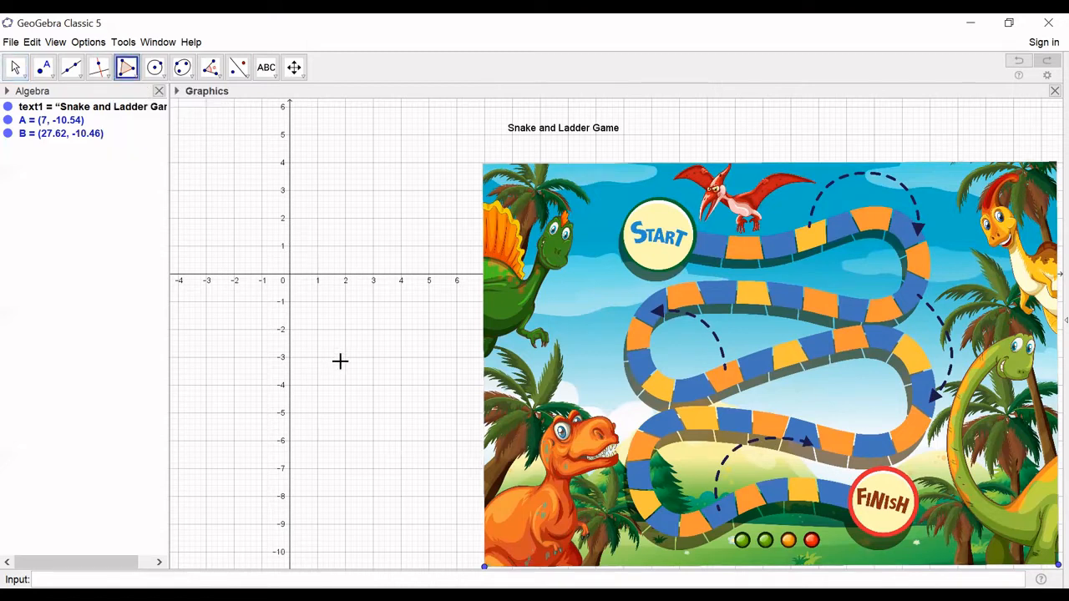
click(345, 358)
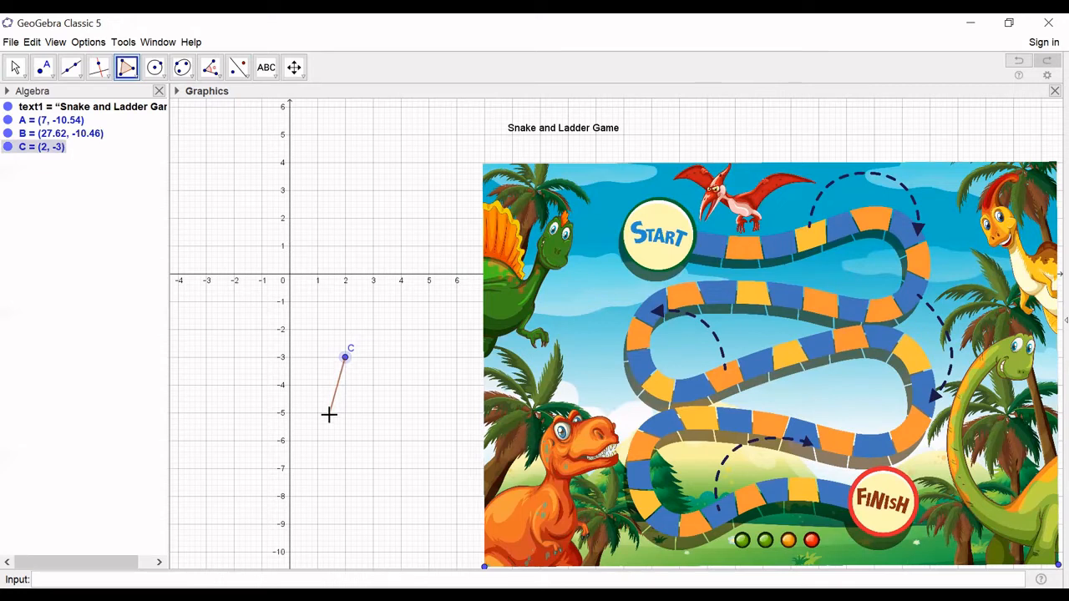
click(328, 415)
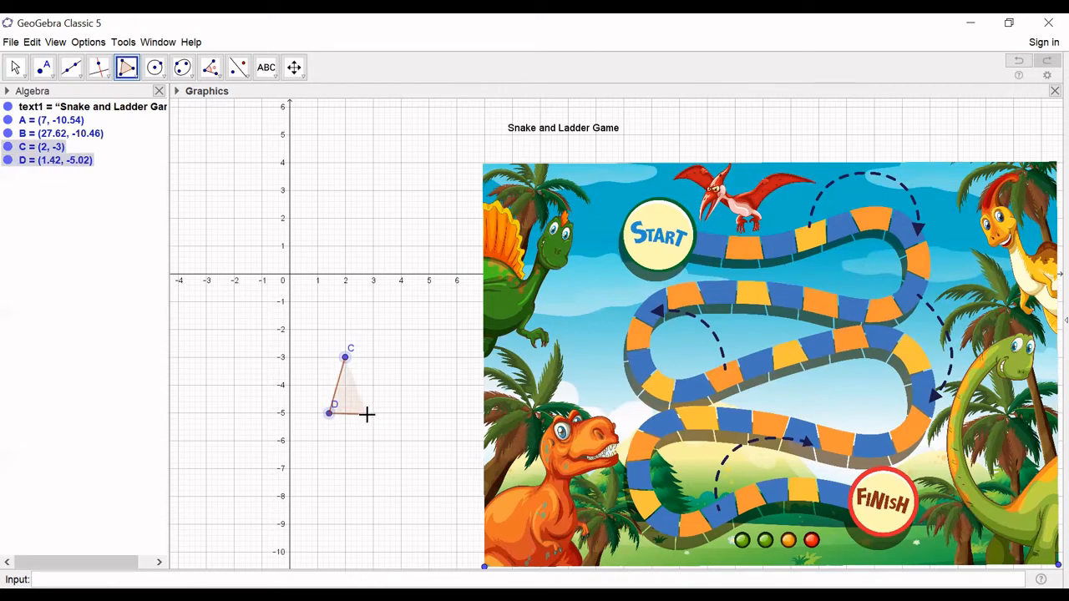
click(367, 414)
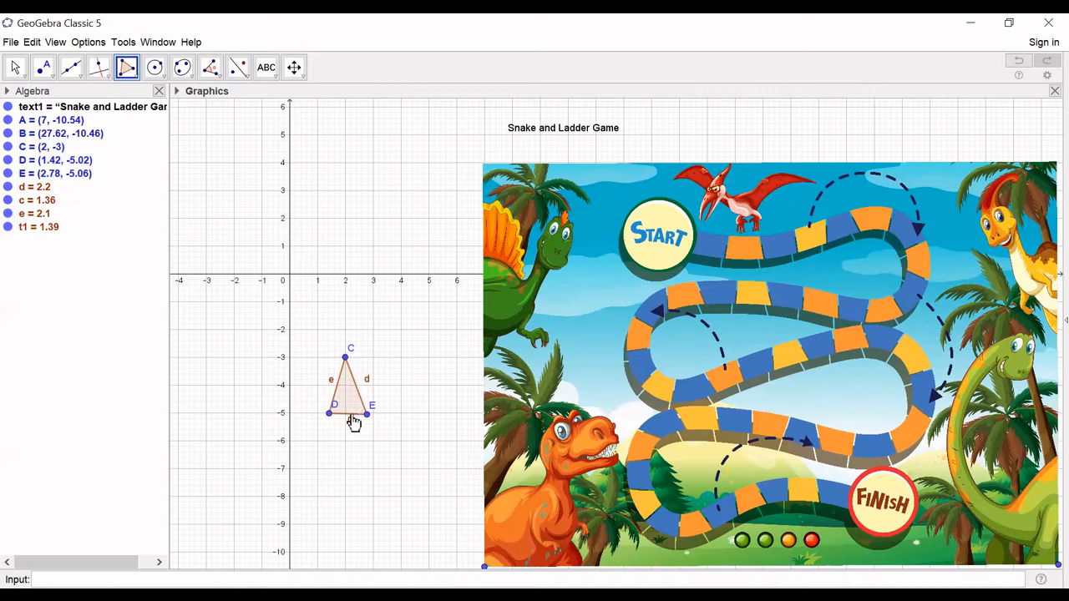
Step: Drag corner E inward to narrow the triangle and bring up point C's properties
click(14, 67)
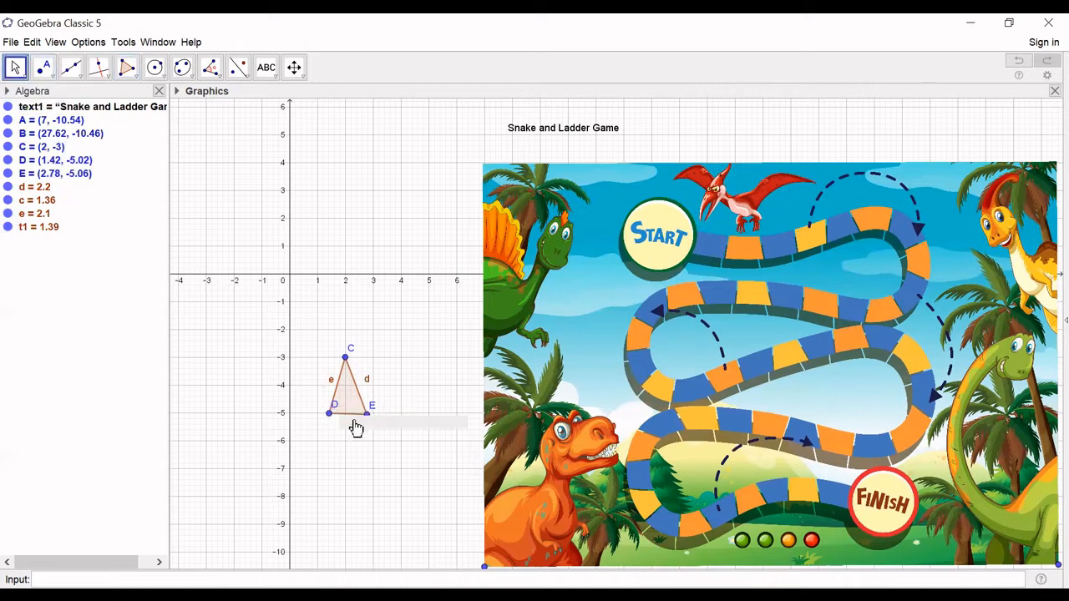
drag(371, 409, 355, 413)
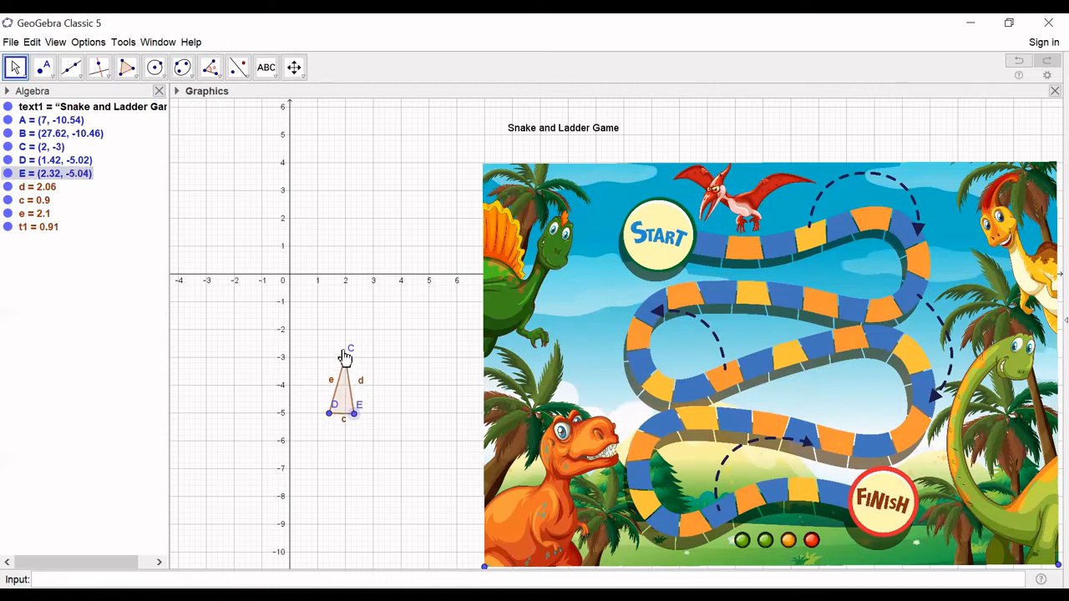
mouse_move(346, 359)
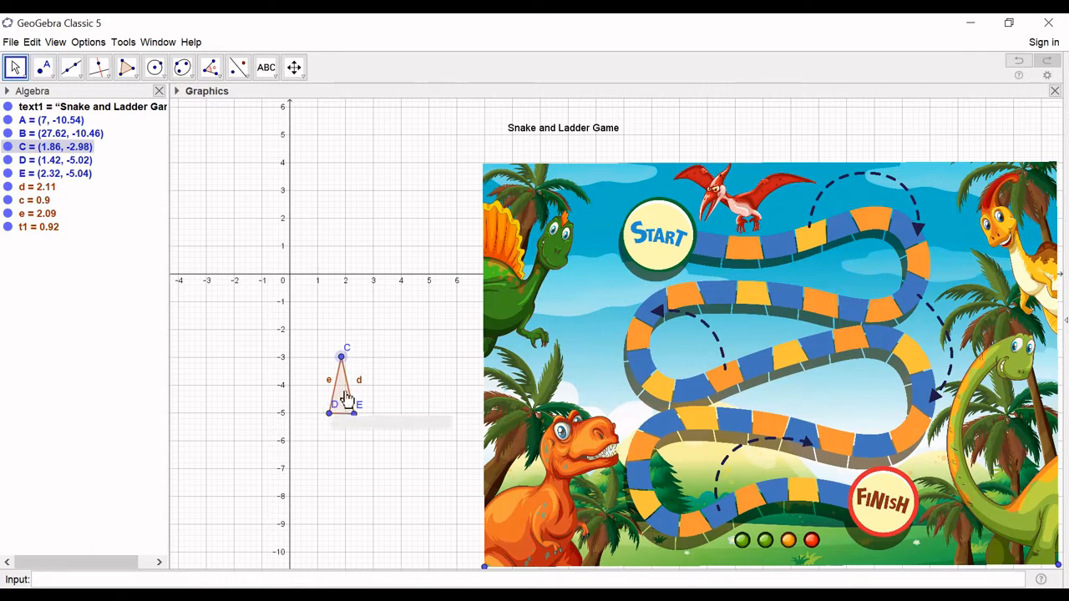
right_click(341, 357)
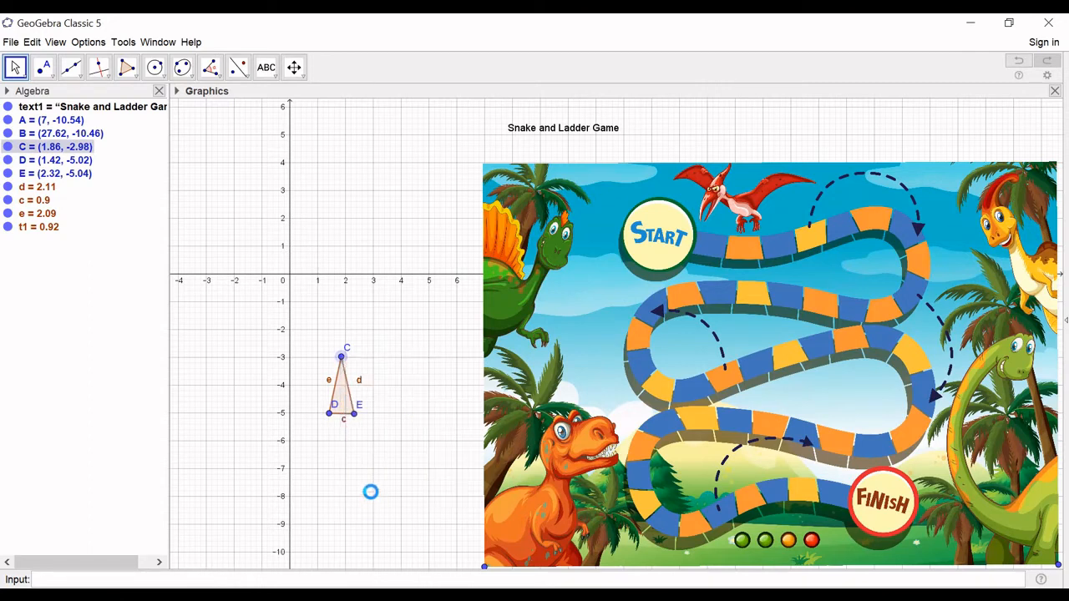
drag(371, 492, 435, 474)
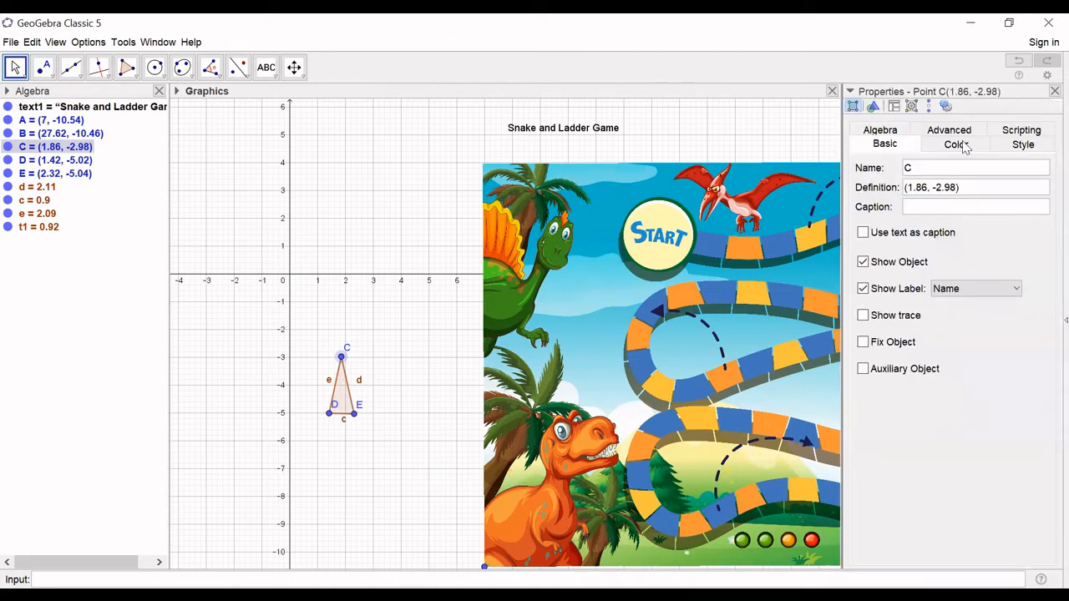
Step: Enlarge point C and colour it red, then fill triangle t1 blue
click(1023, 143)
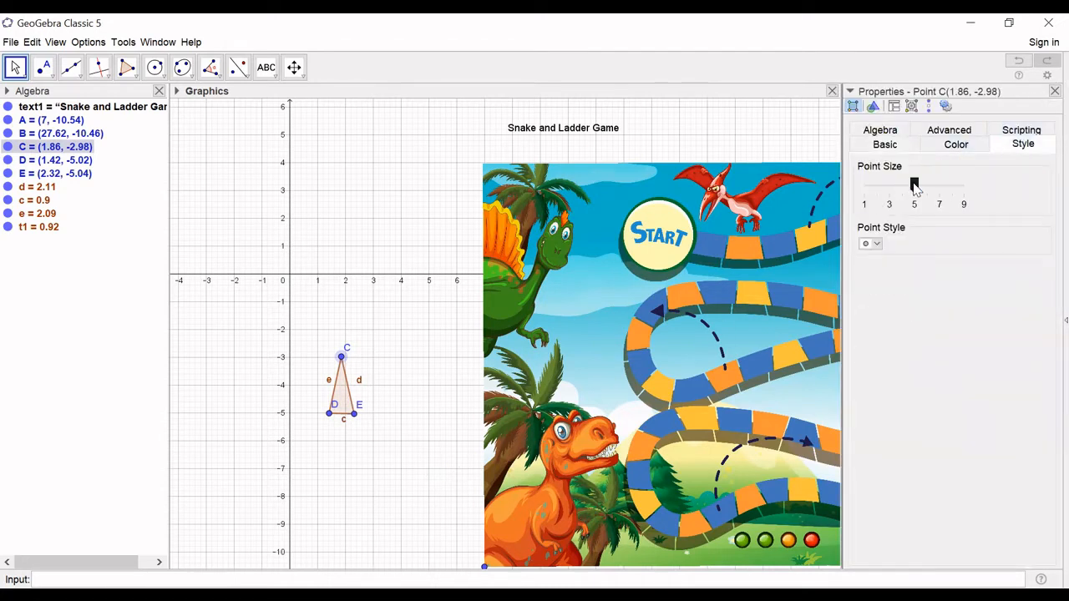
click(956, 143)
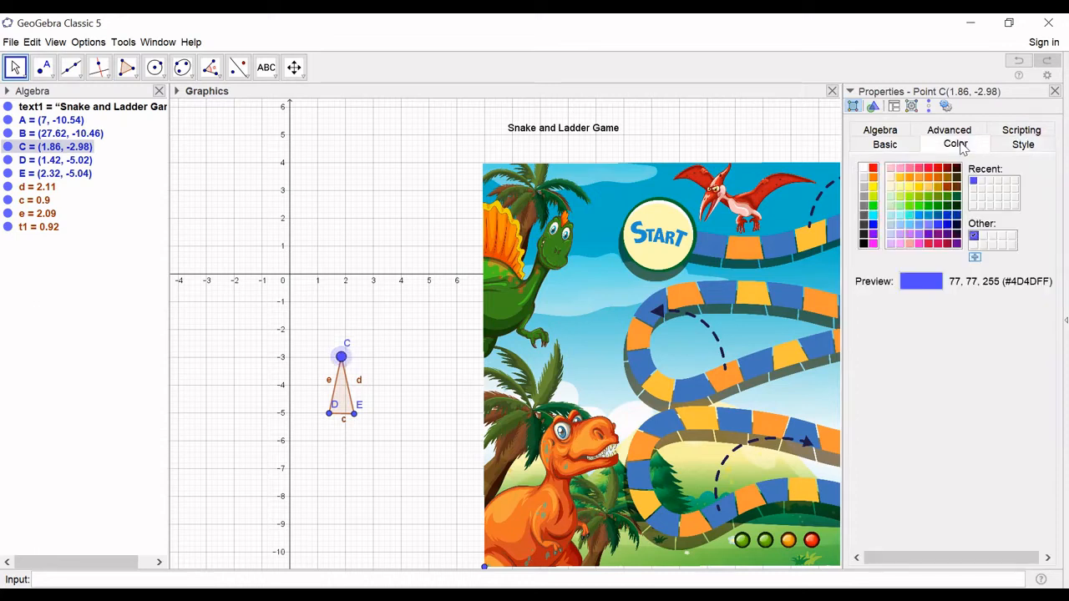
click(927, 168)
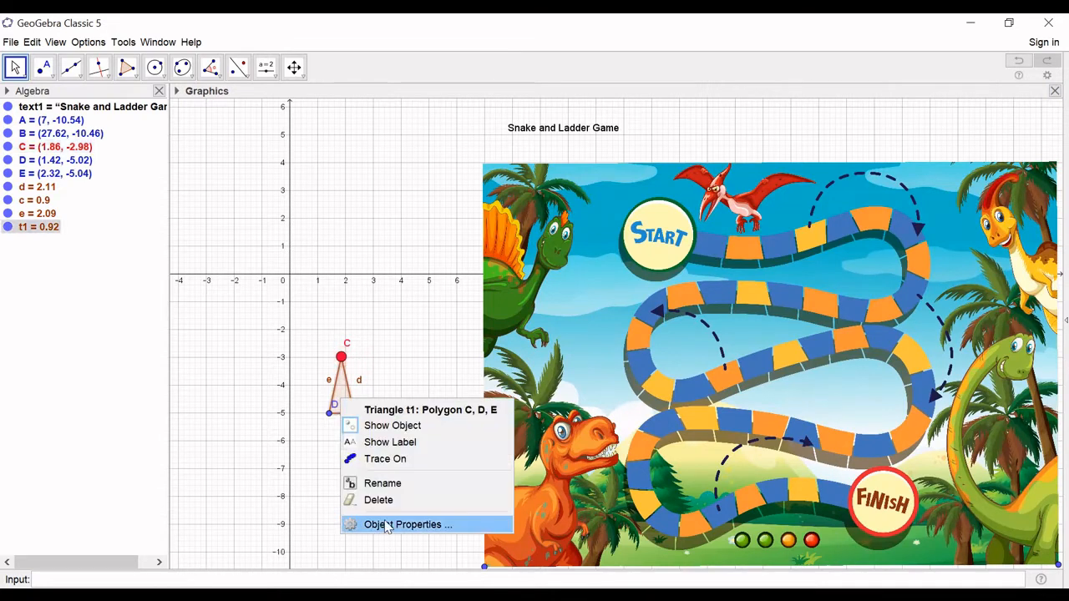
click(408, 525)
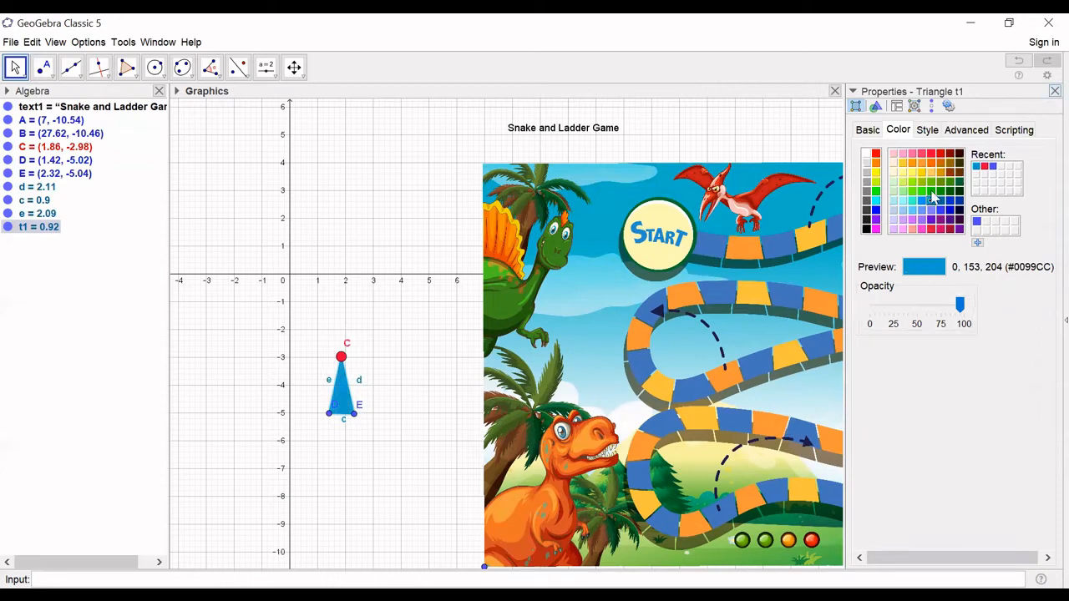
right_click(342, 412)
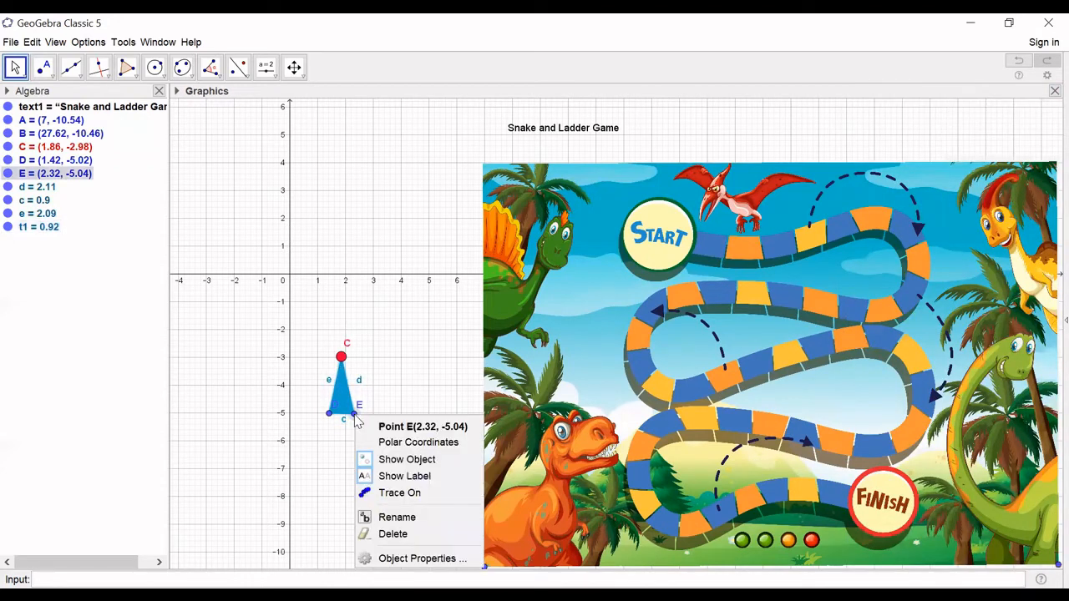
mouse_move(426, 476)
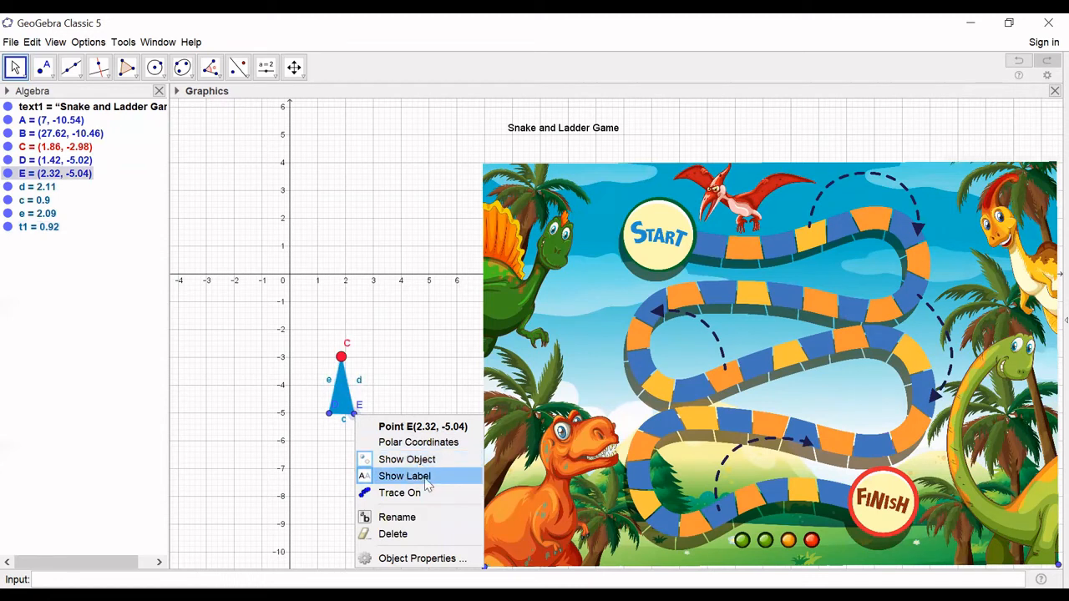
Step: Untick Show Label for points E and C and drag the triangle up and right
click(405, 476)
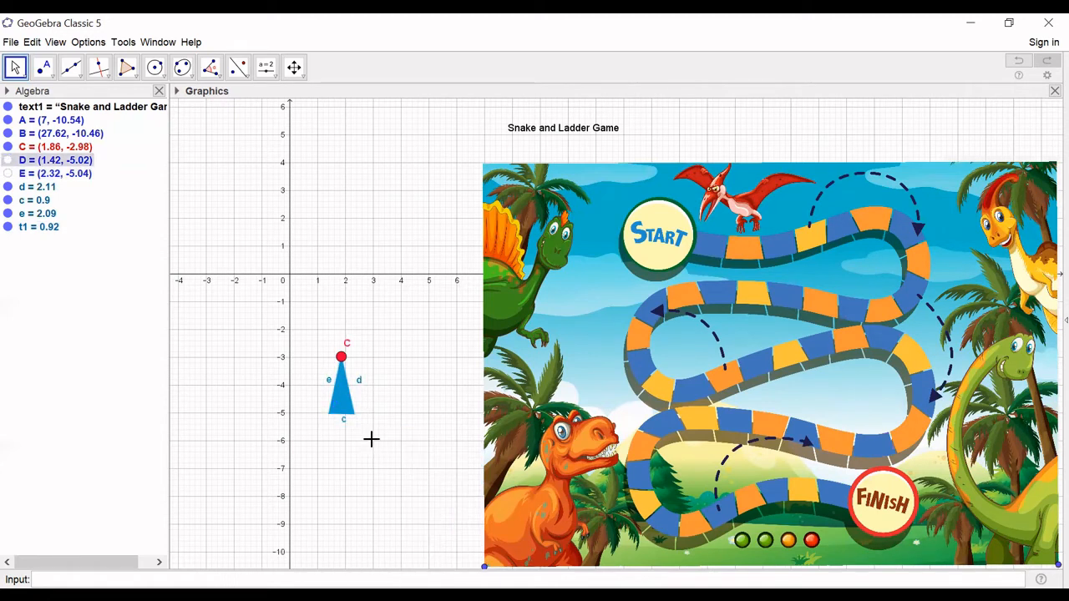
mouse_move(359, 387)
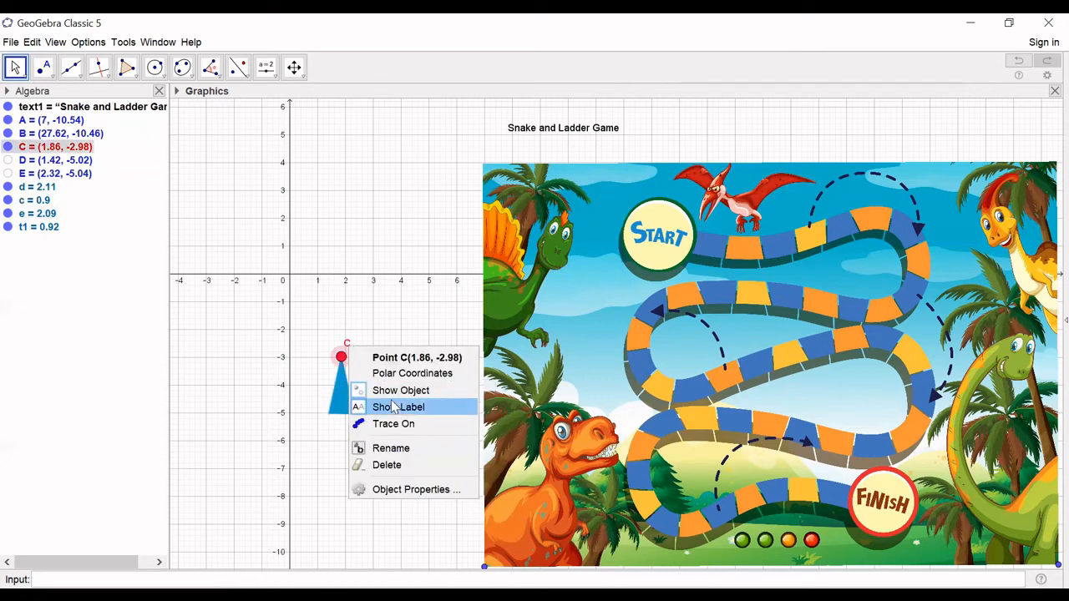
click(398, 406)
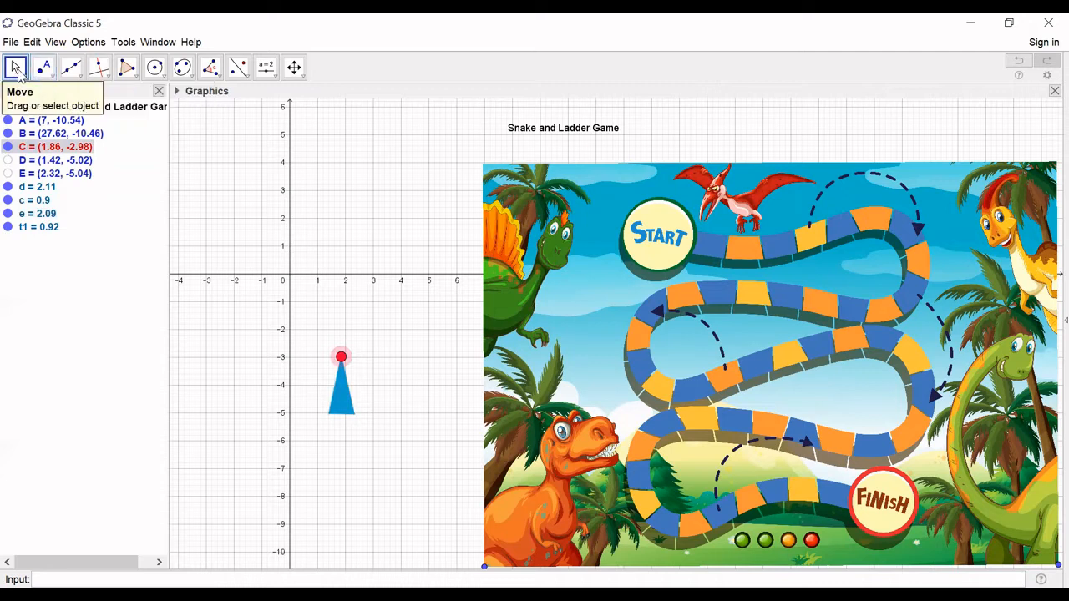
drag(341, 357, 411, 325)
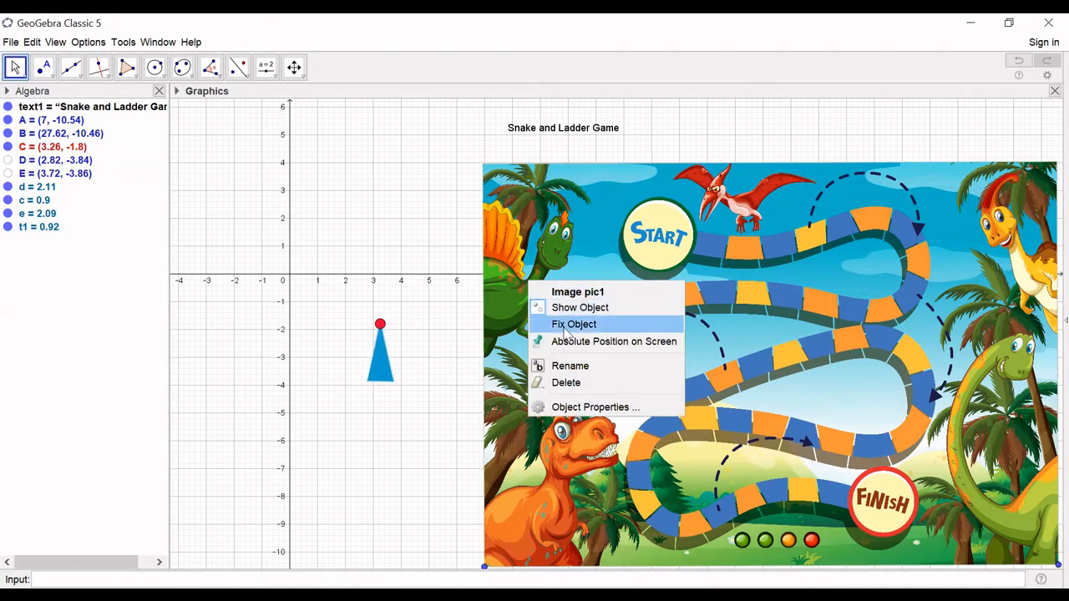
Step: Set triangle t1 to Layer 1 on the Advanced tab so it sits above the board image
click(573, 324)
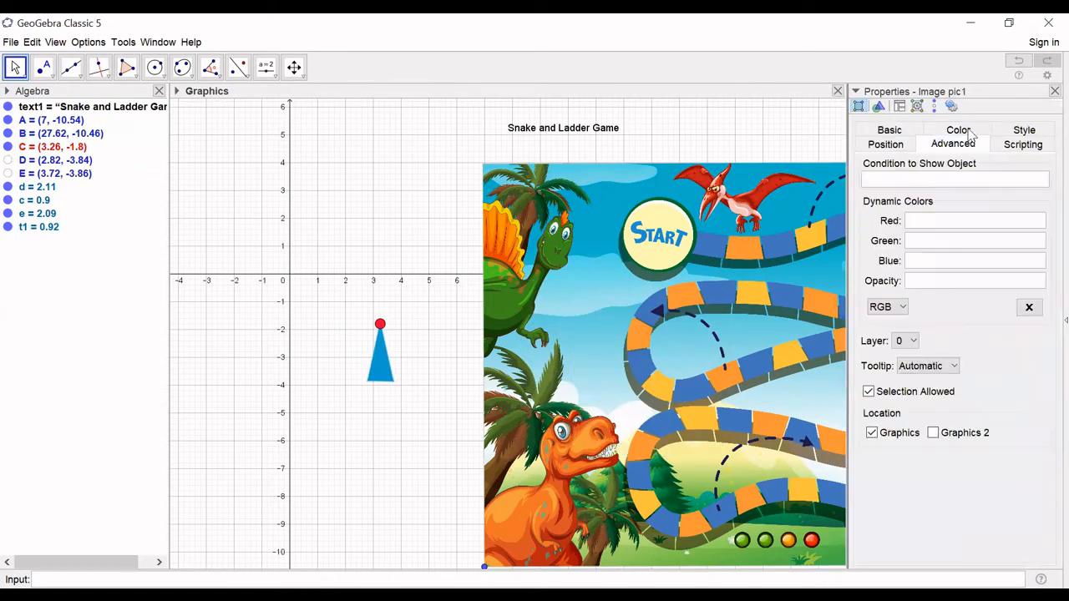
mouse_move(1046, 111)
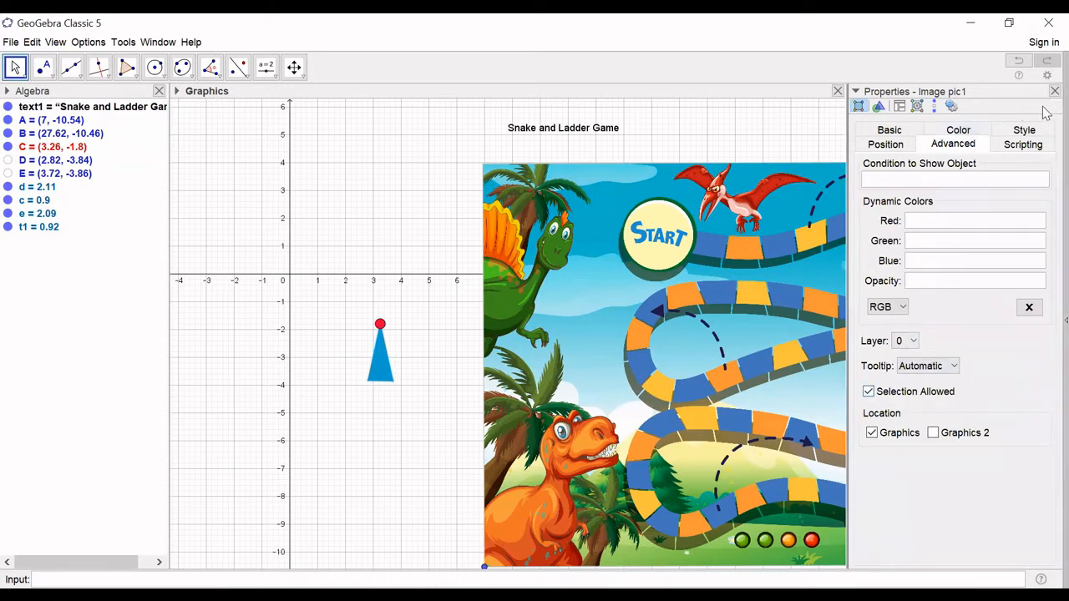
click(1055, 91)
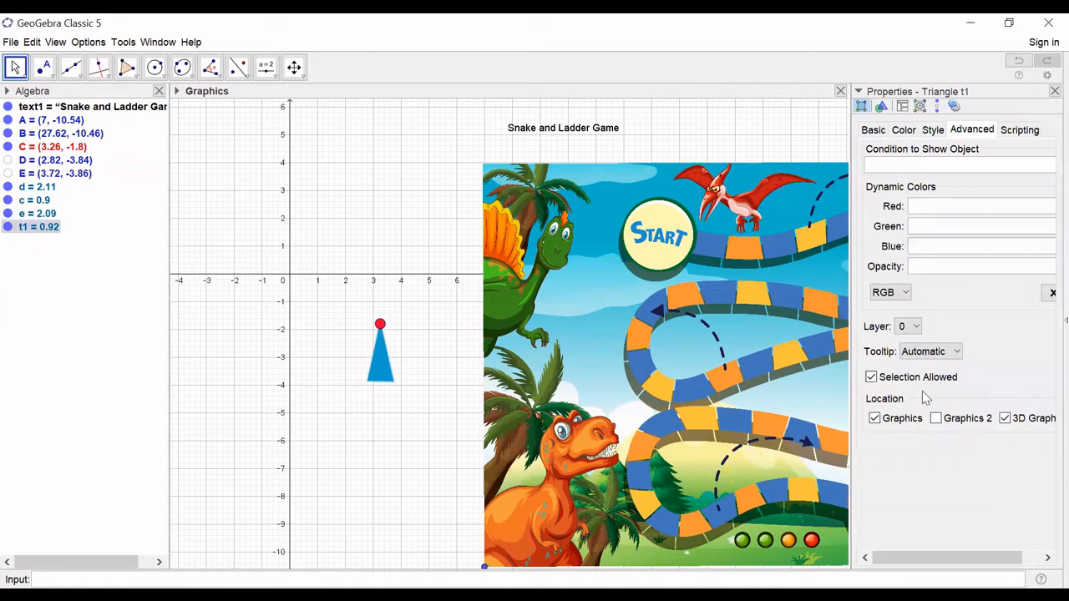
click(908, 325)
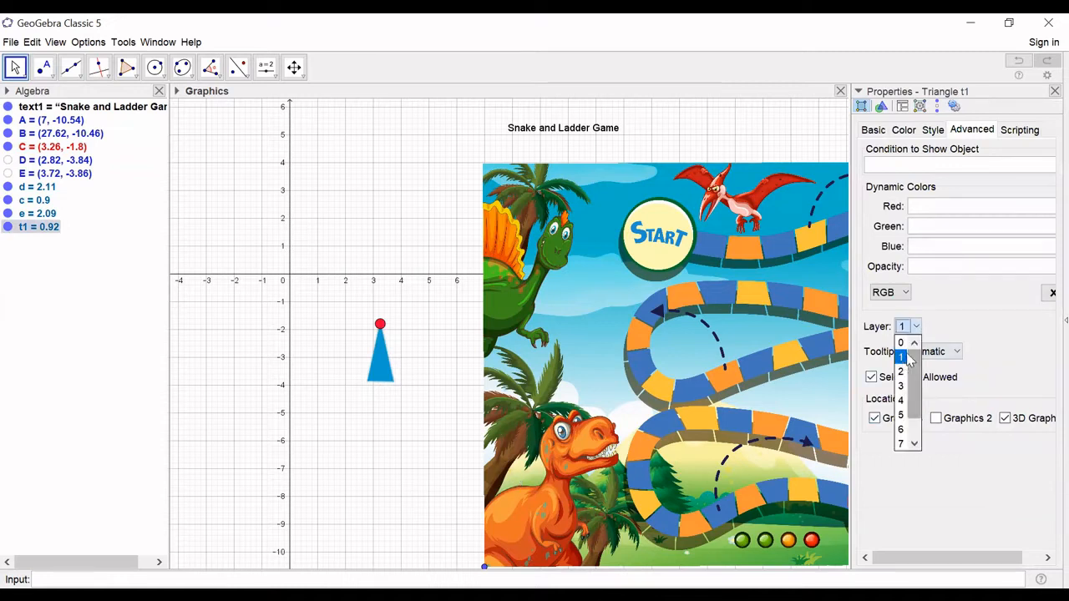
click(1055, 91)
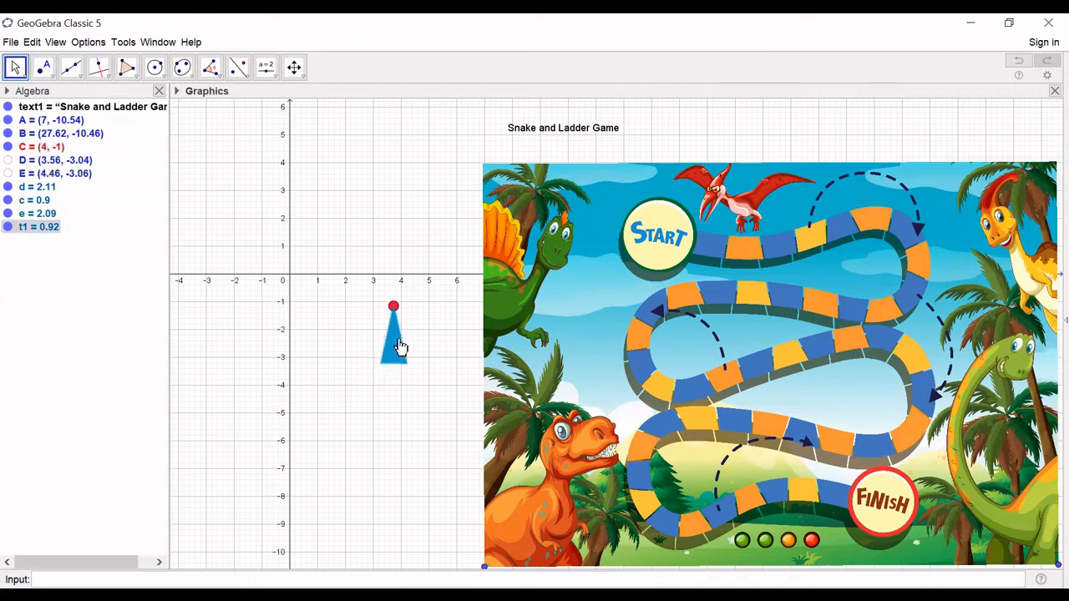
Step: Test the triangle over the board and line it up with its pasted copies
drag(394, 334, 668, 217)
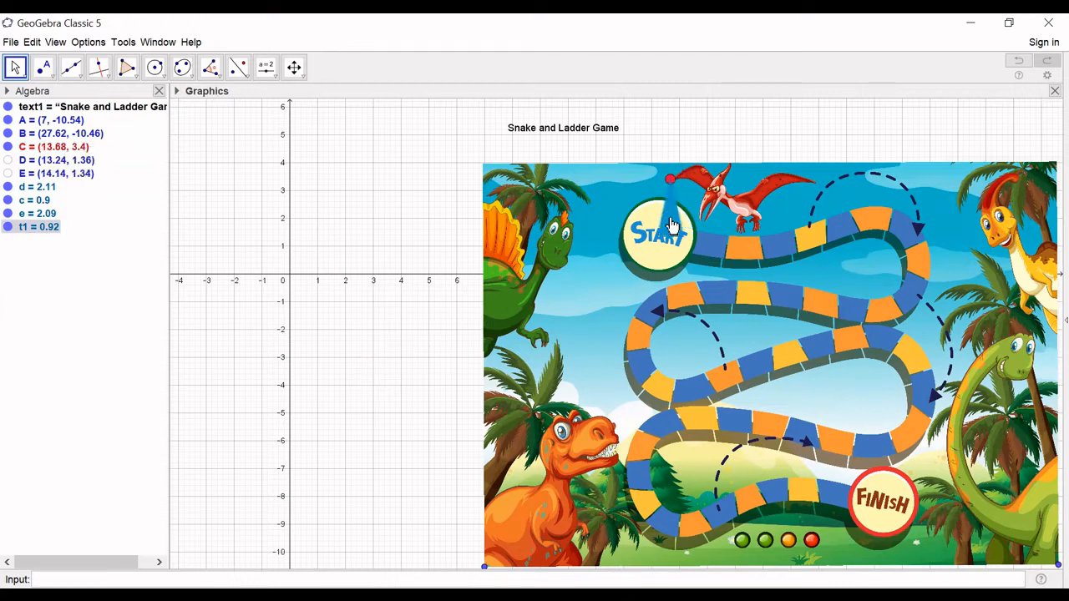
mouse_move(648, 370)
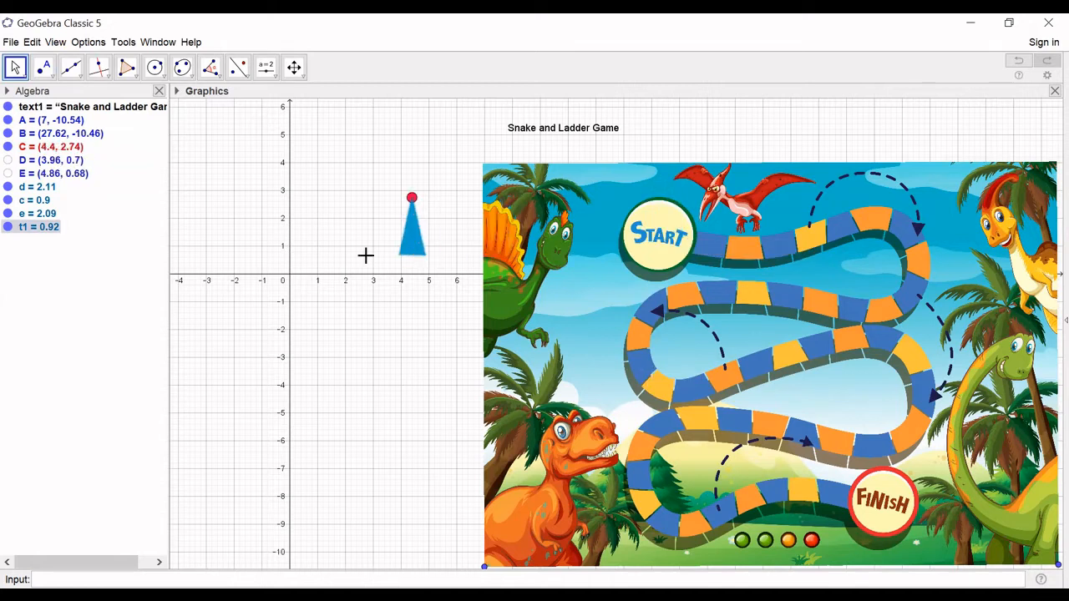
mouse_move(386, 186)
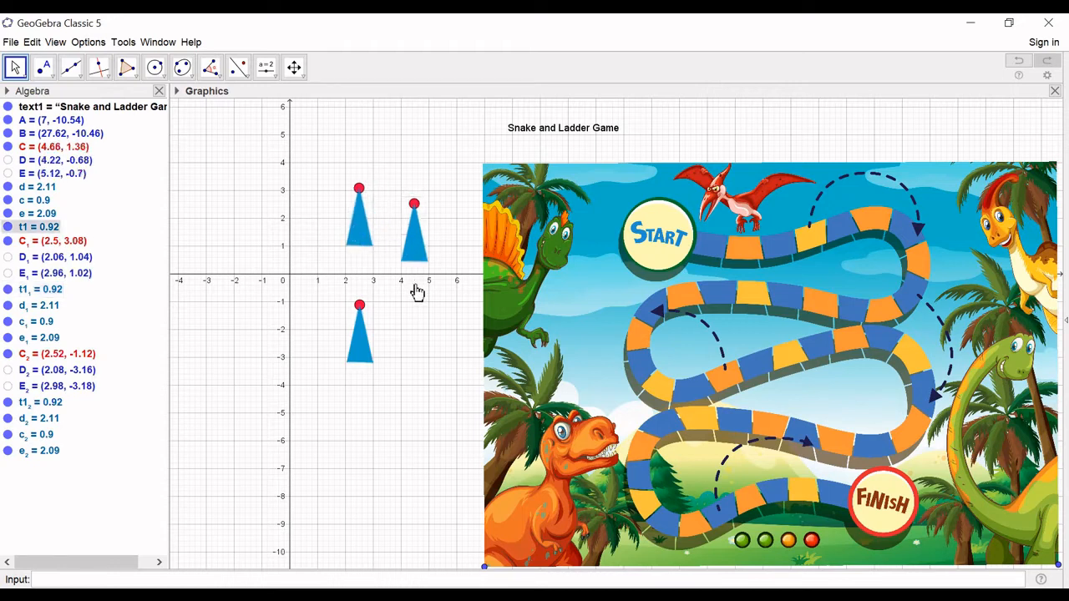
drag(414, 204, 425, 194)
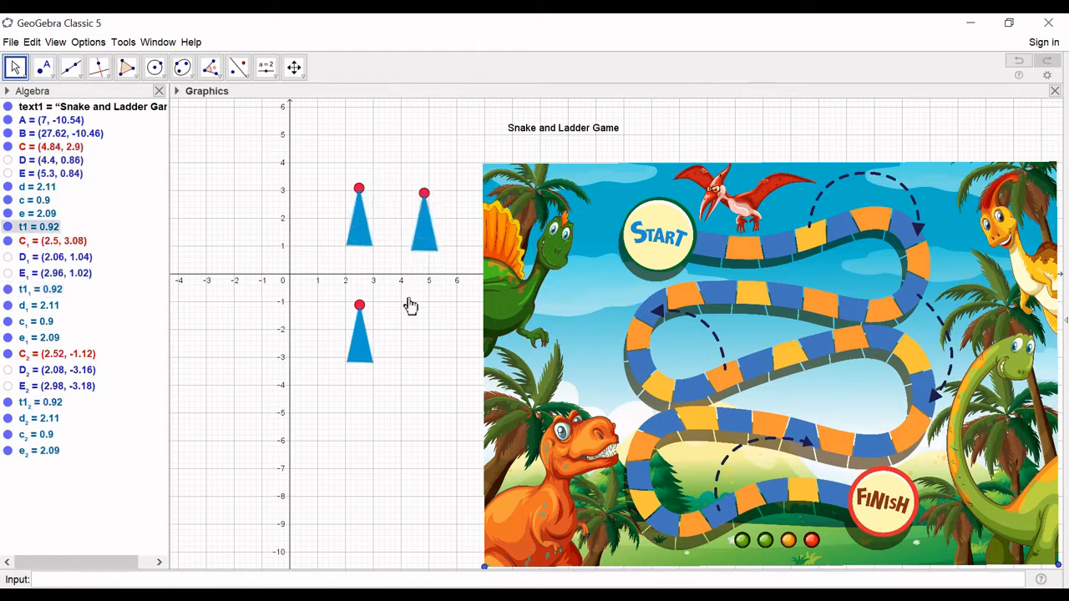
Step: Colour the second triangle t1₁ orange and its tip point C₁ blue
right_click(426, 226)
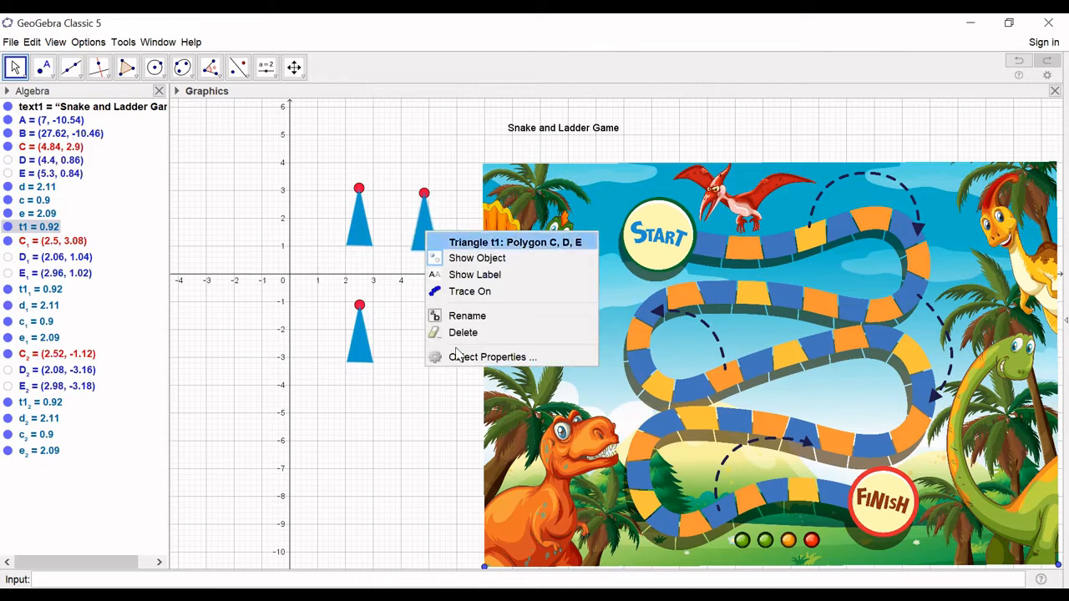
click(492, 357)
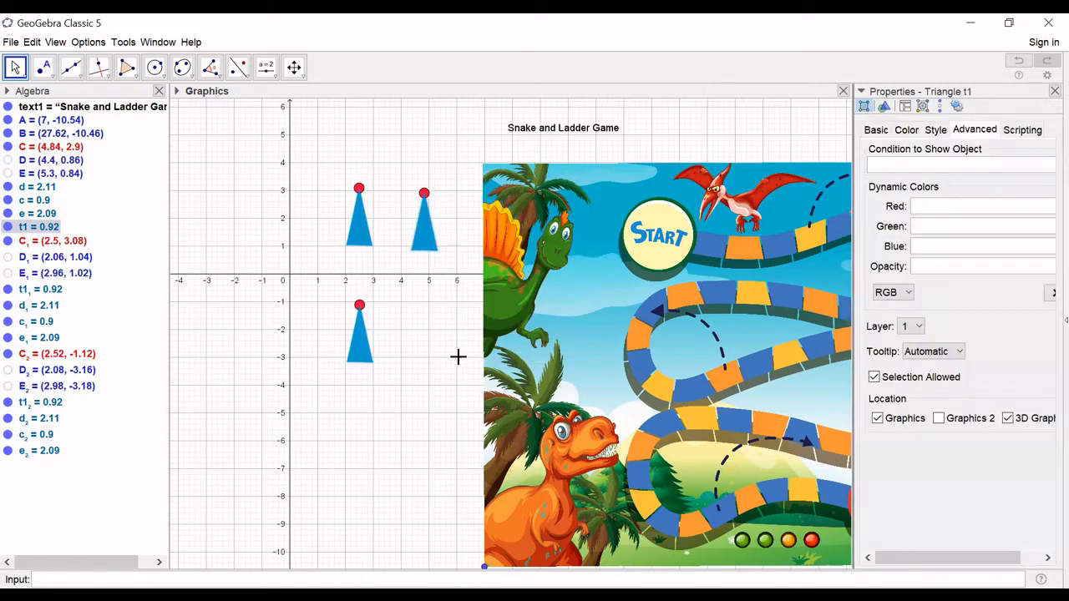
right_click(359, 243)
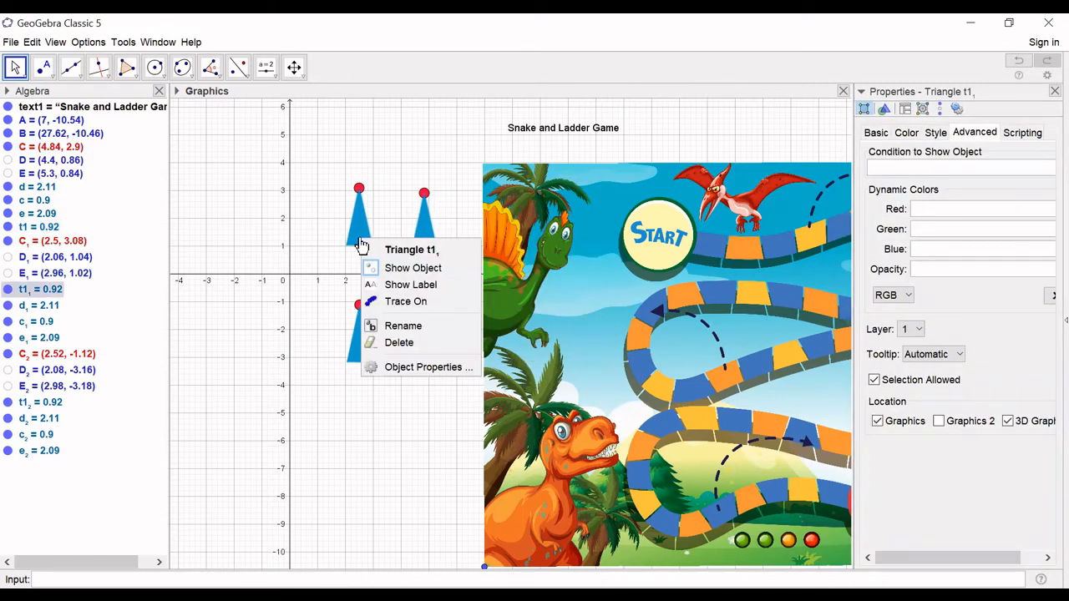
mouse_move(337, 349)
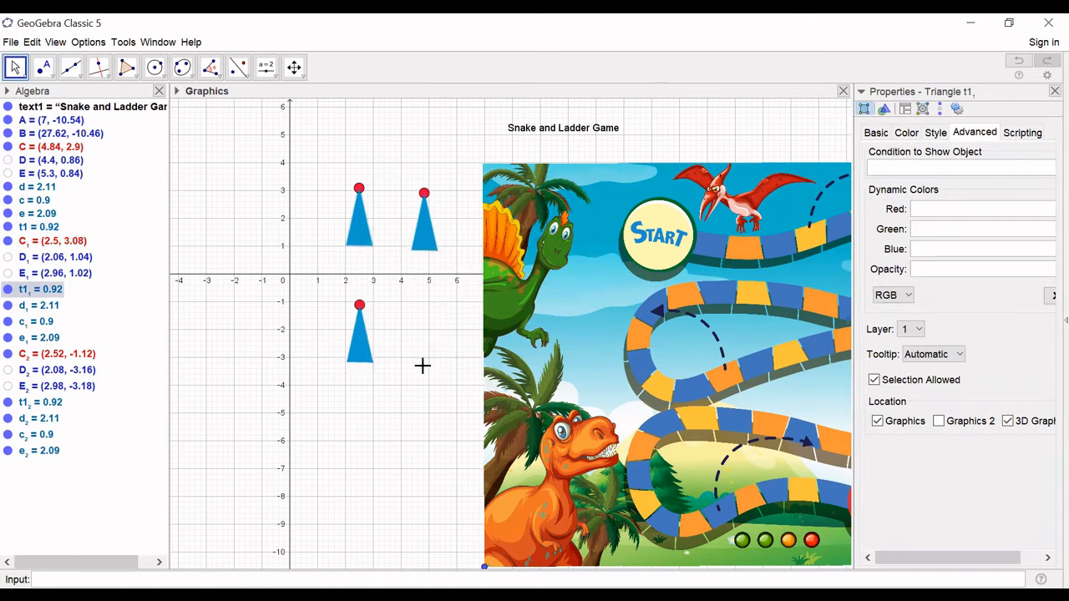
click(906, 132)
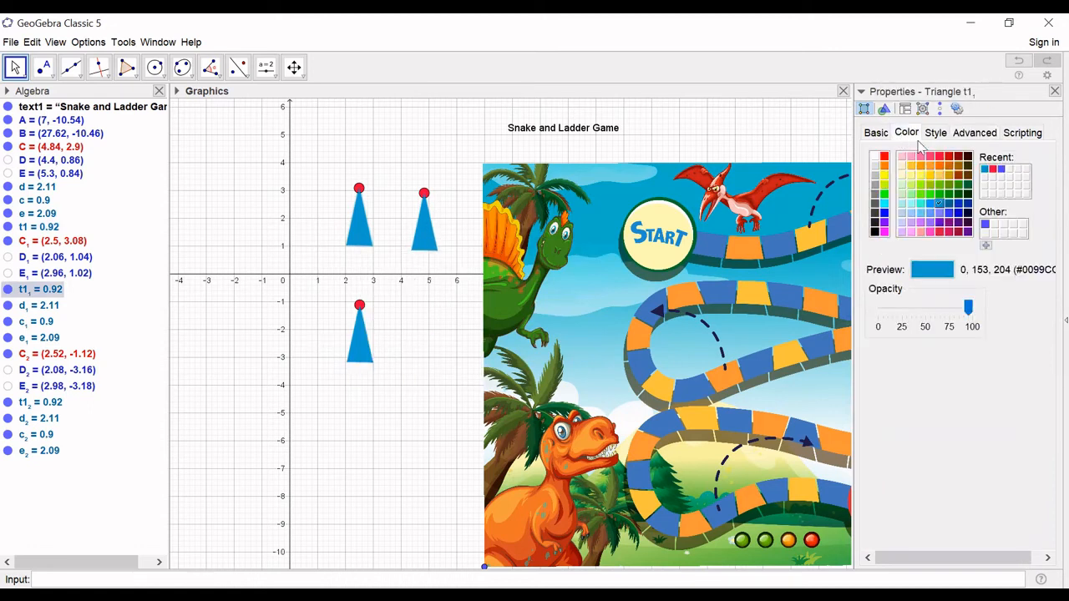
click(939, 173)
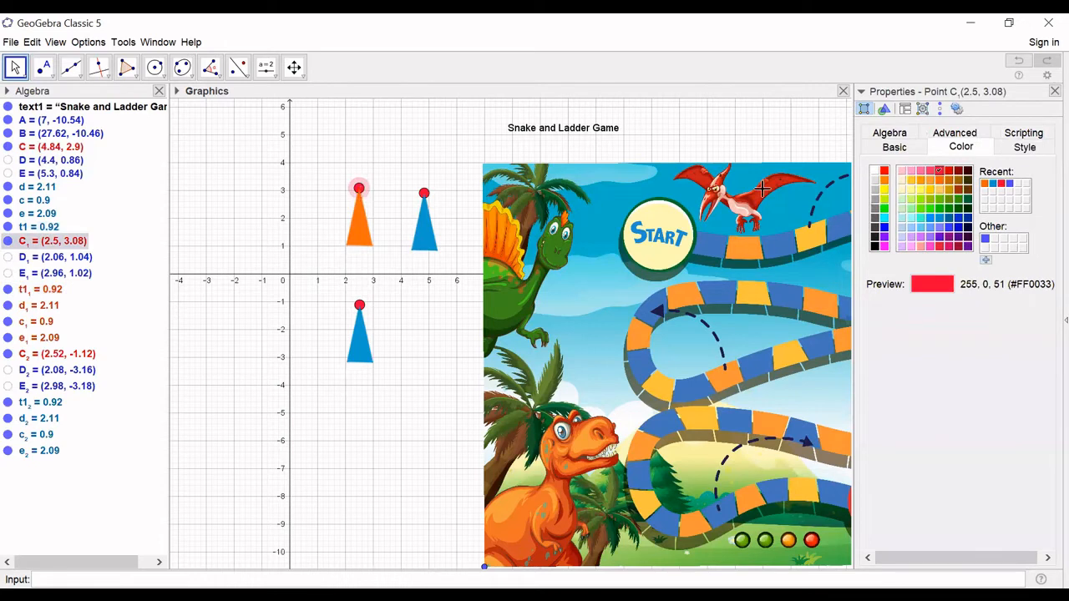
mouse_move(959, 227)
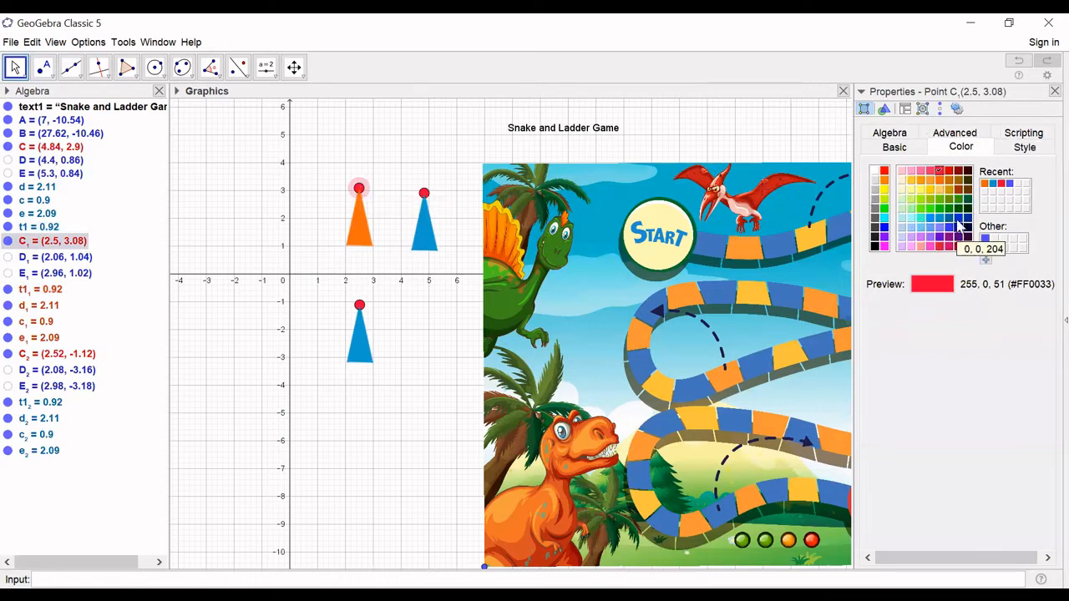
click(958, 217)
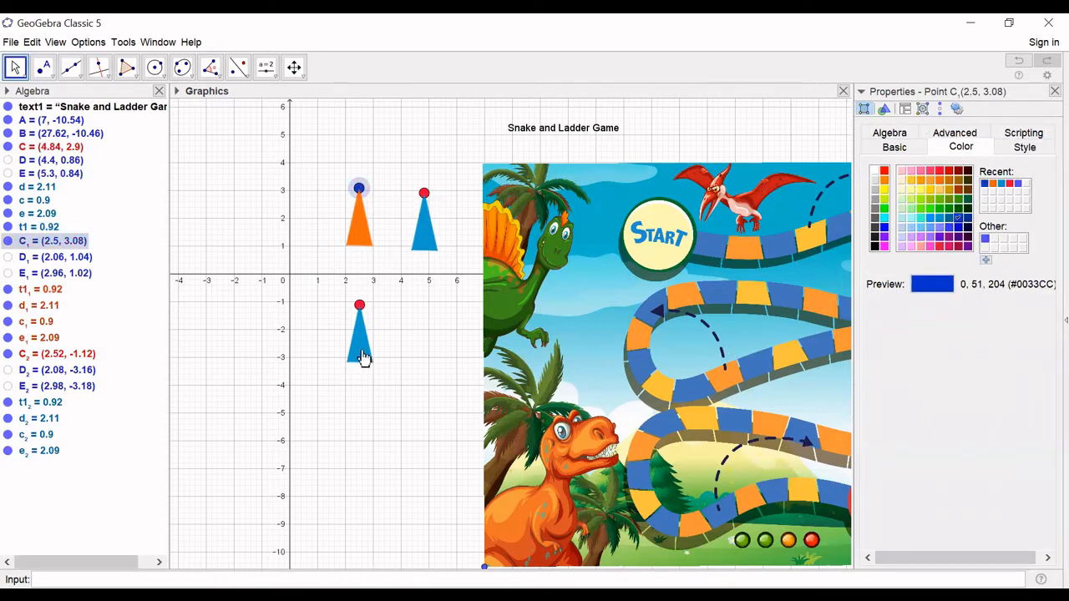
Step: Colour the third triangle t1₂ green and select its tip for recolouring
click(360, 334)
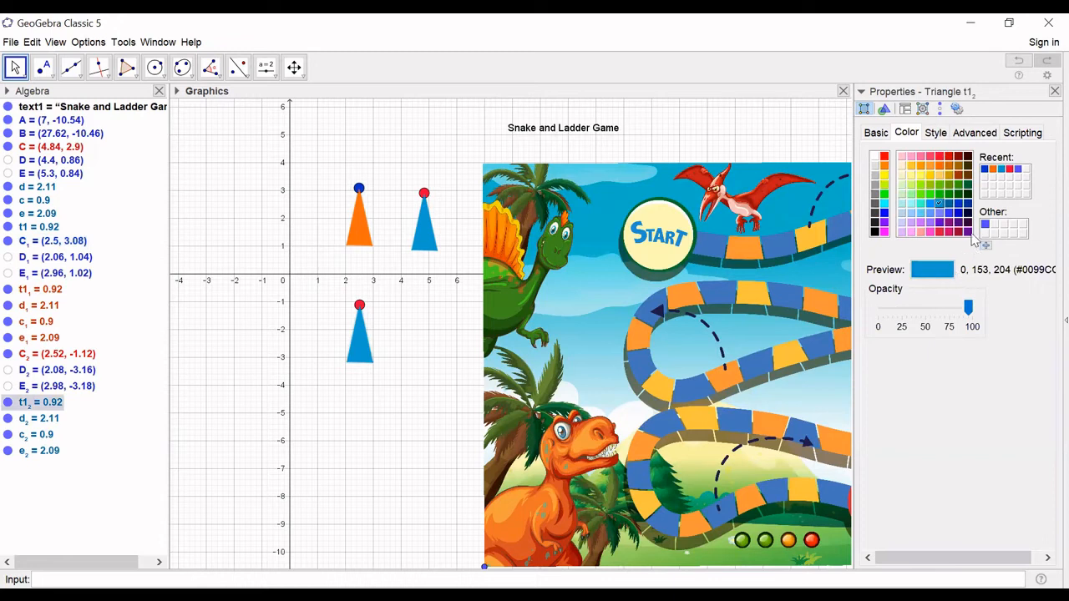
click(958, 185)
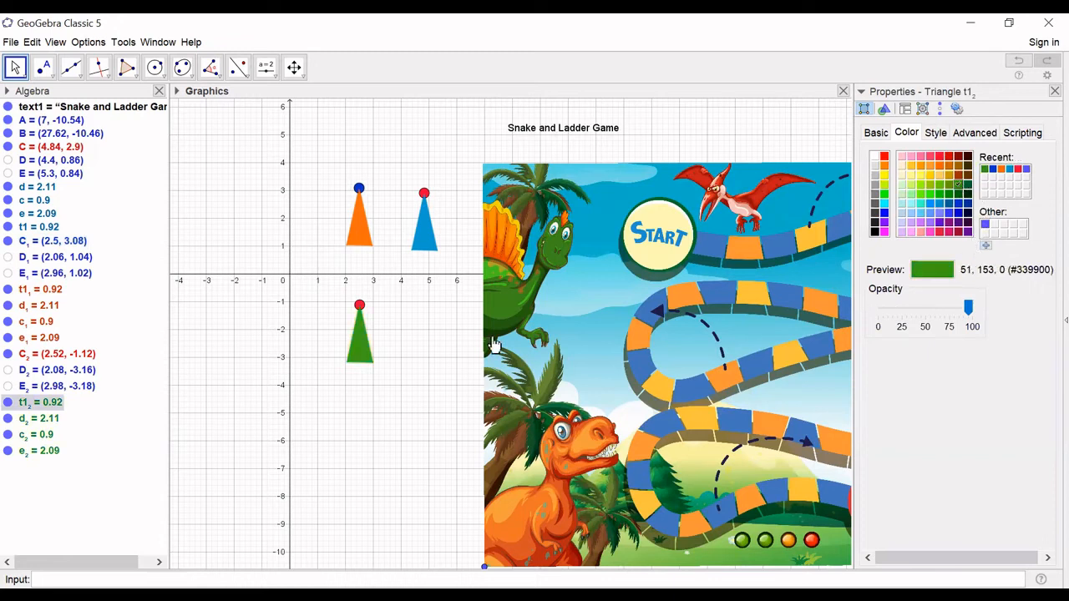
mouse_move(901, 175)
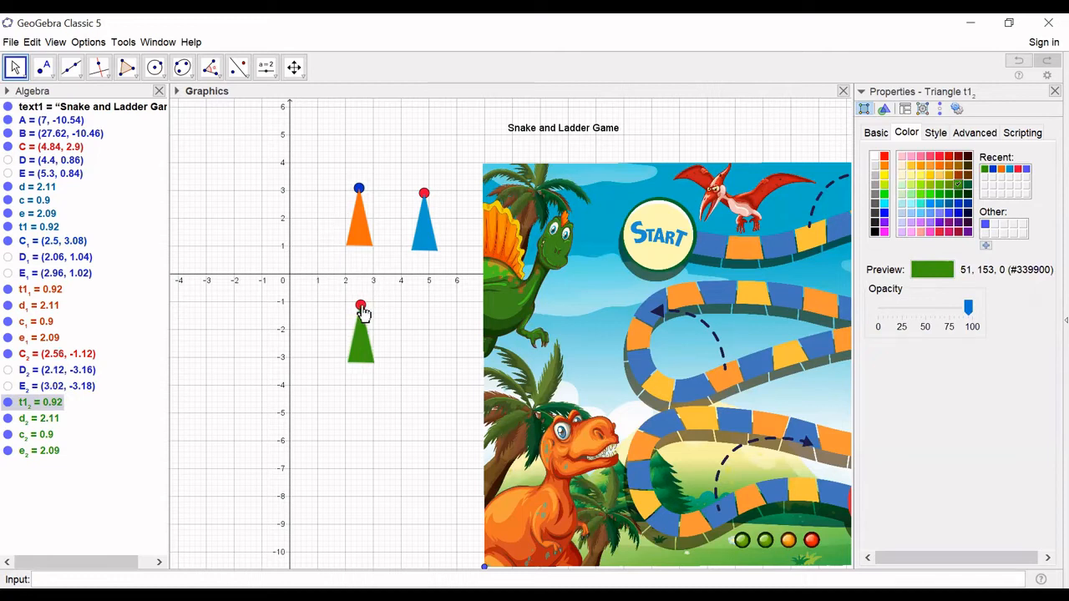
click(360, 306)
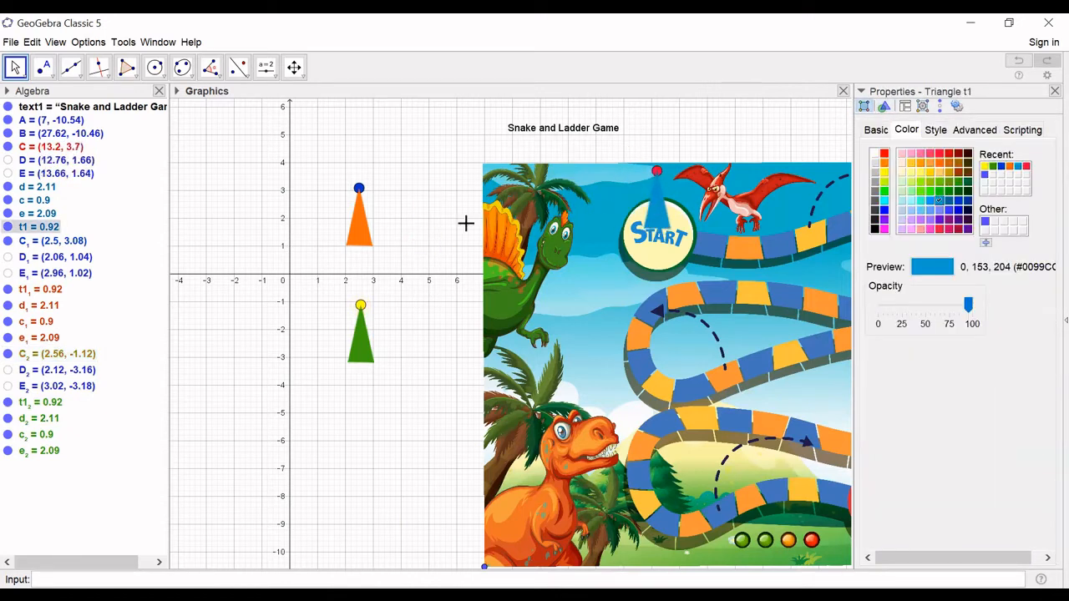
Step: Drag the orange and green triangles onto the START circle beside the blue one
click(939, 165)
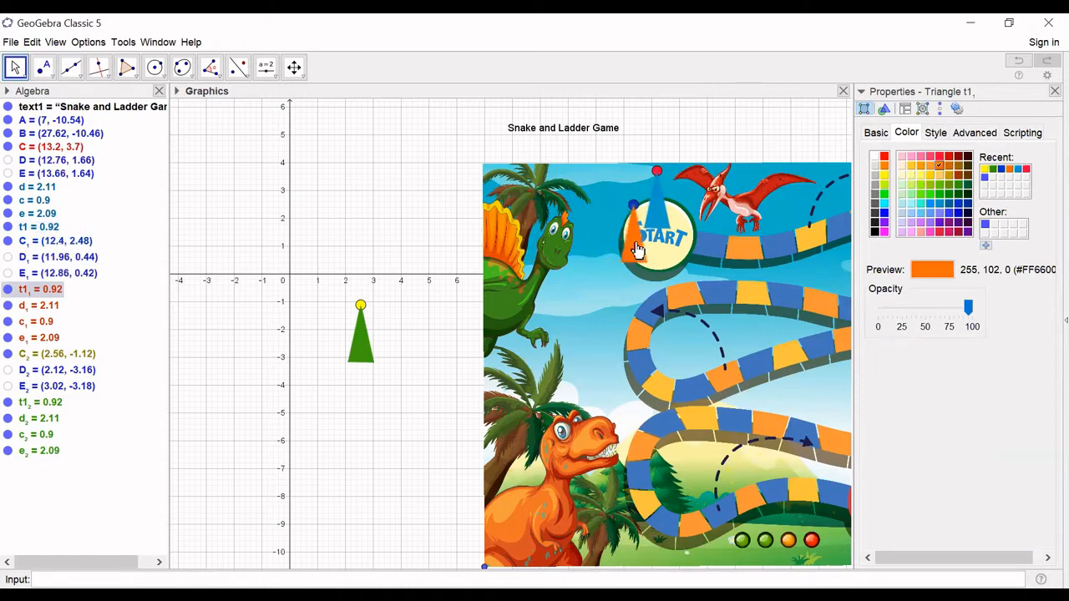
drag(360, 334, 438, 342)
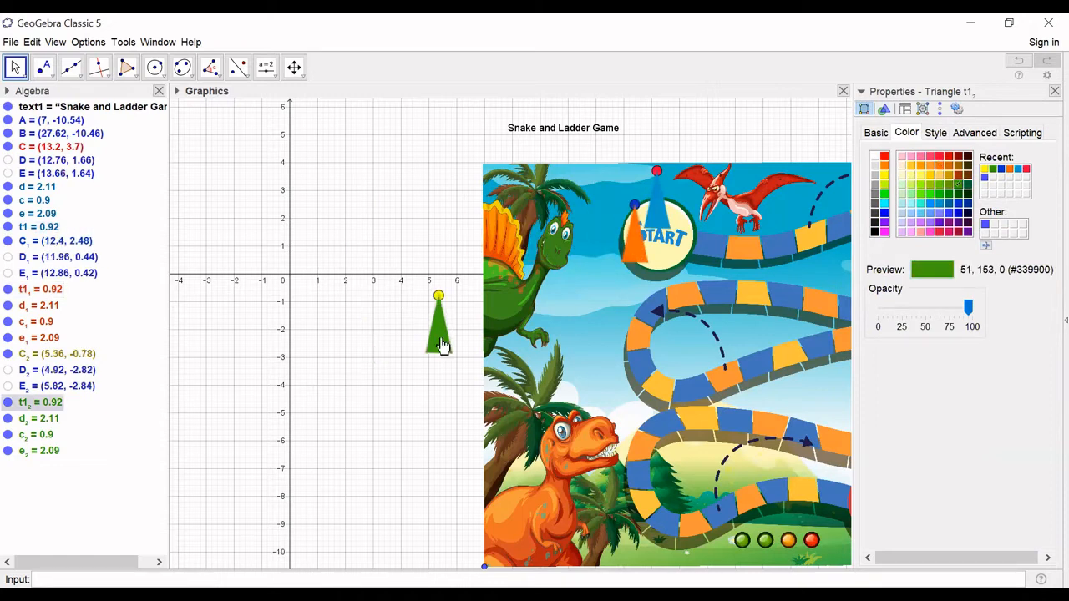
drag(438, 321, 681, 234)
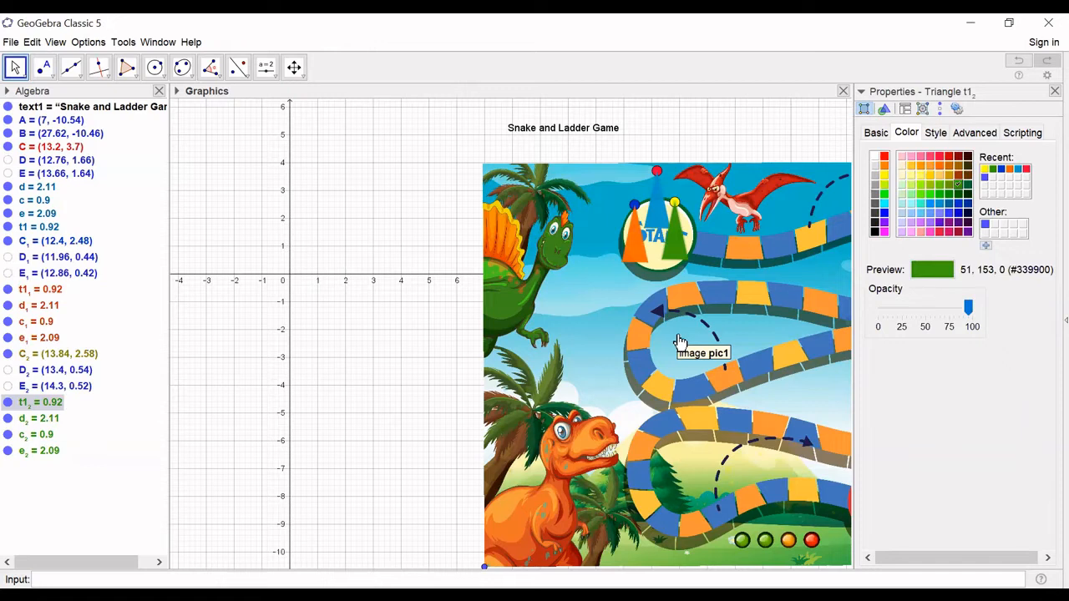
Step: Choose Circle with Center through Point from the circle tools dropdown
click(155, 66)
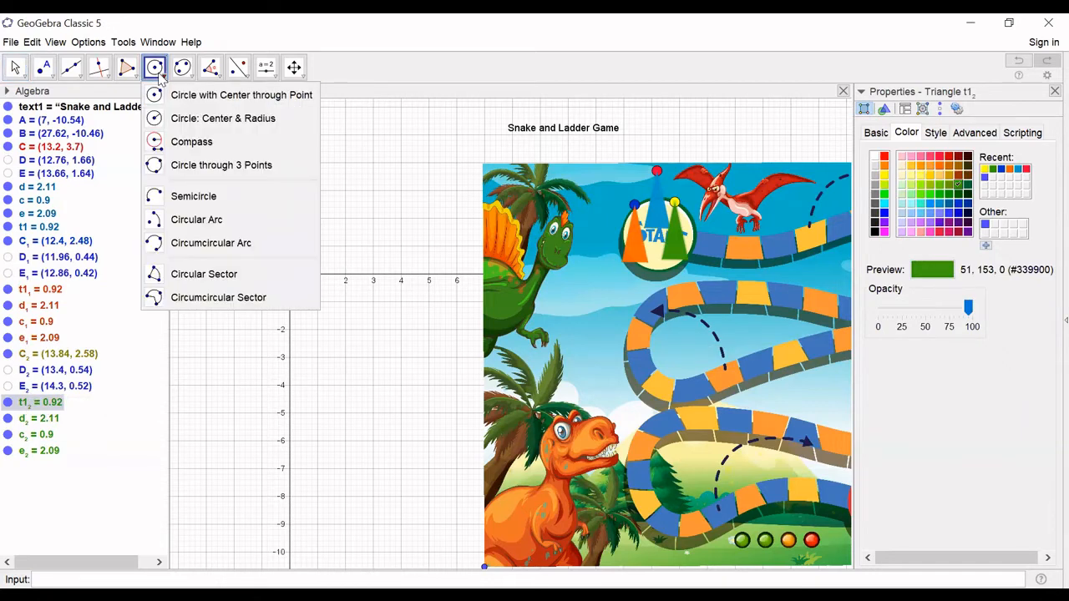
click(182, 66)
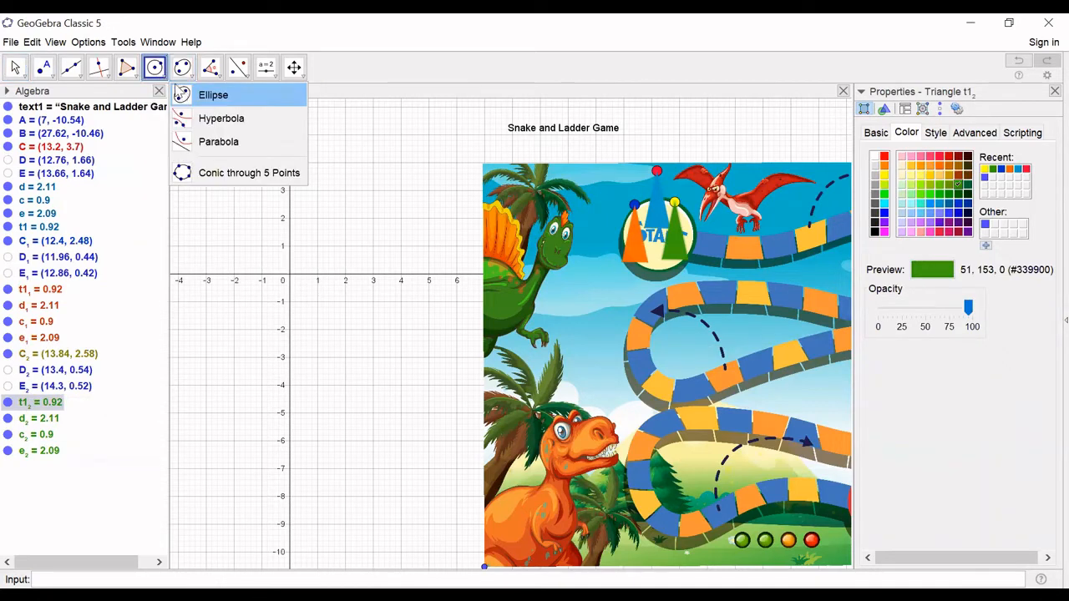
click(154, 68)
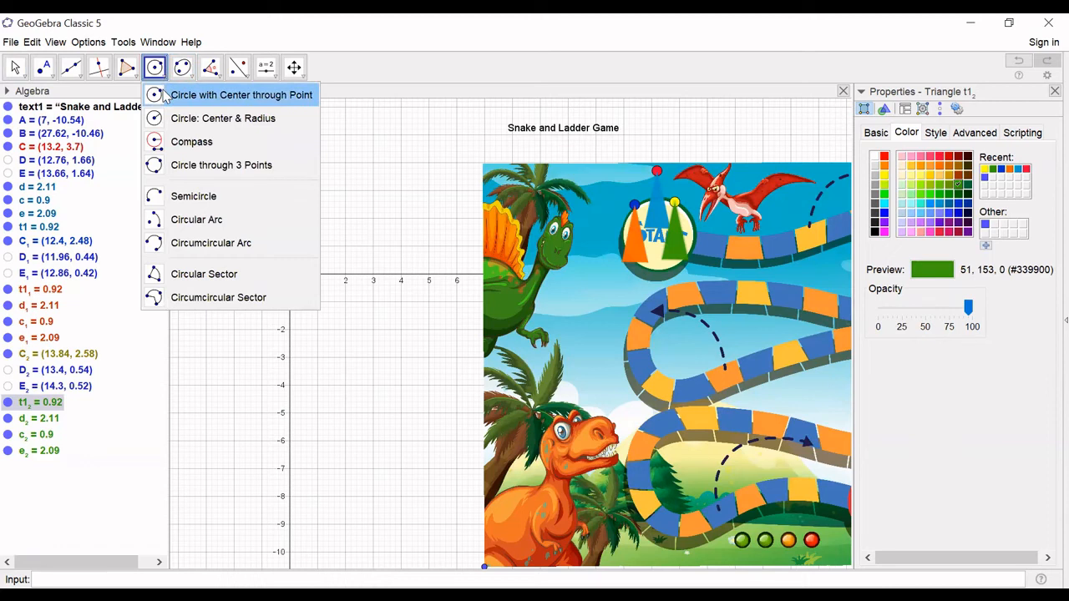
click(229, 196)
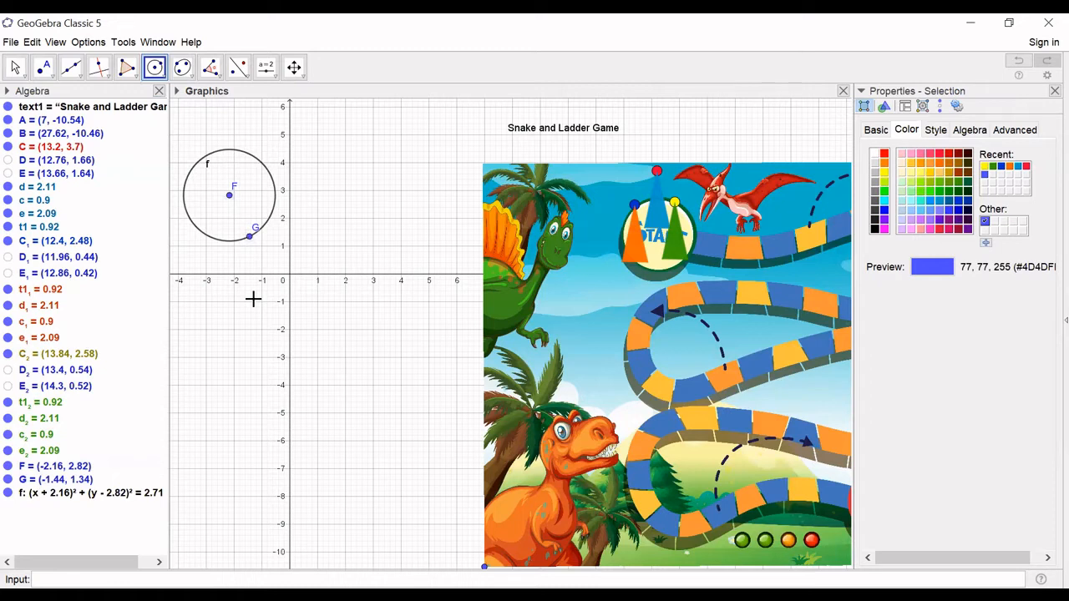
mouse_move(183, 150)
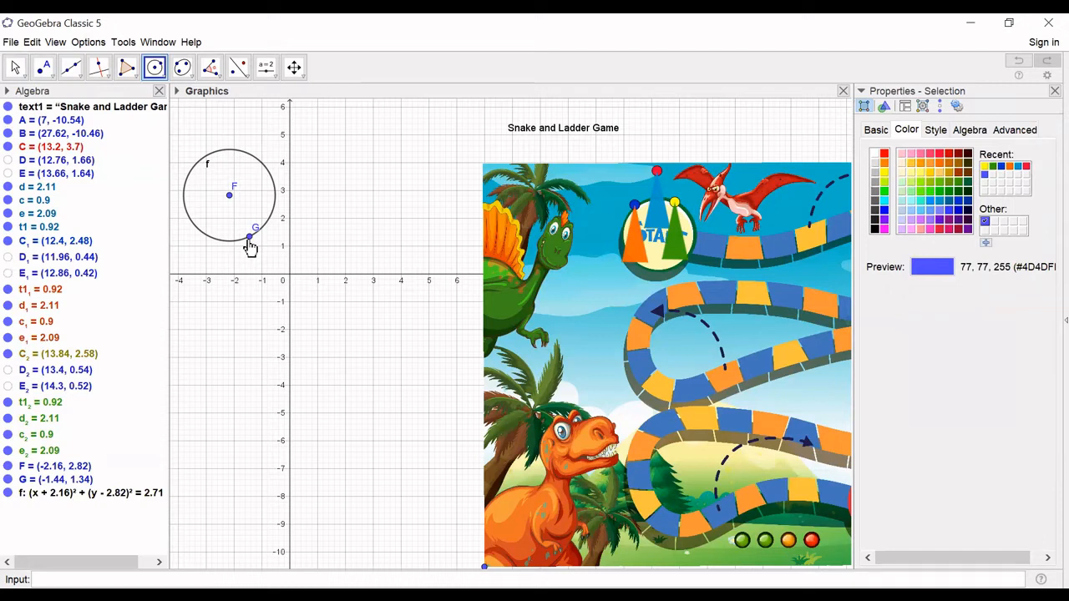
Step: Rotate points 60° counterclockwise about centre F repeatedly, creating G′, G″ and the next point on circle f
click(211, 67)
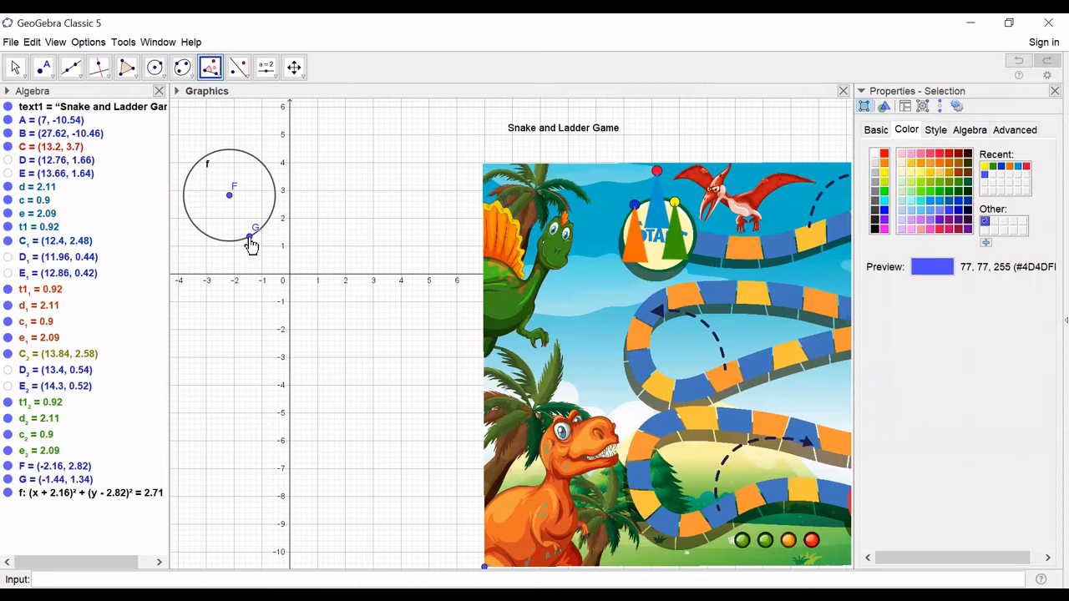
click(249, 237)
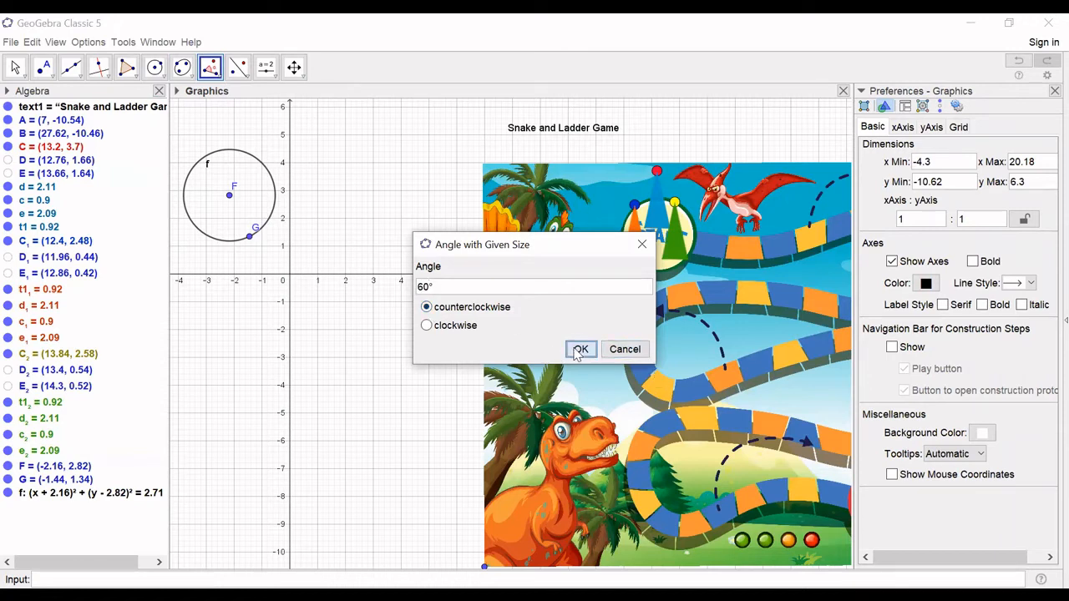
click(580, 349)
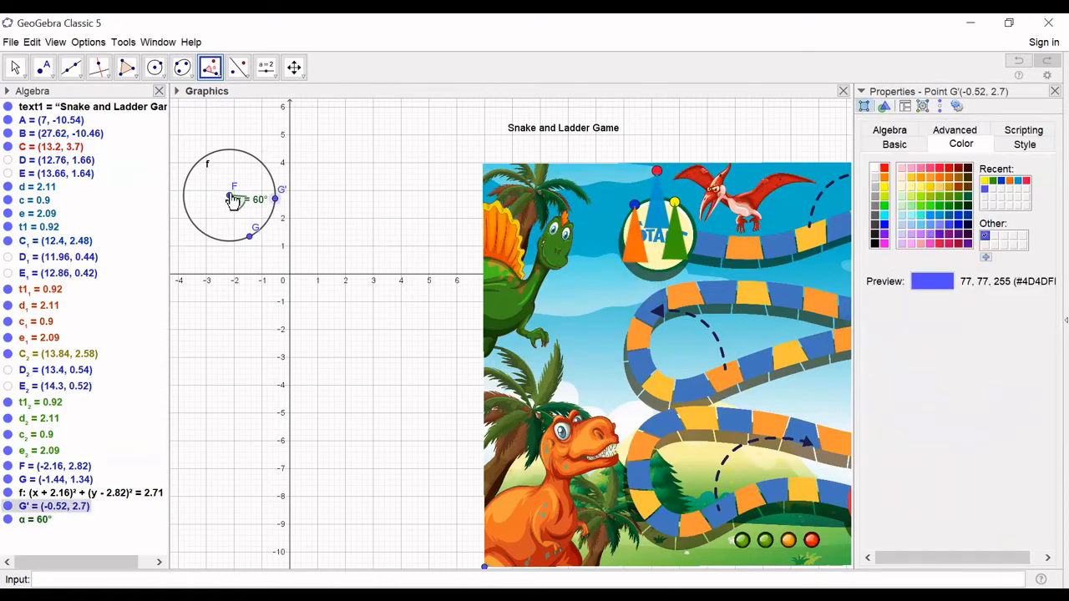
click(234, 198)
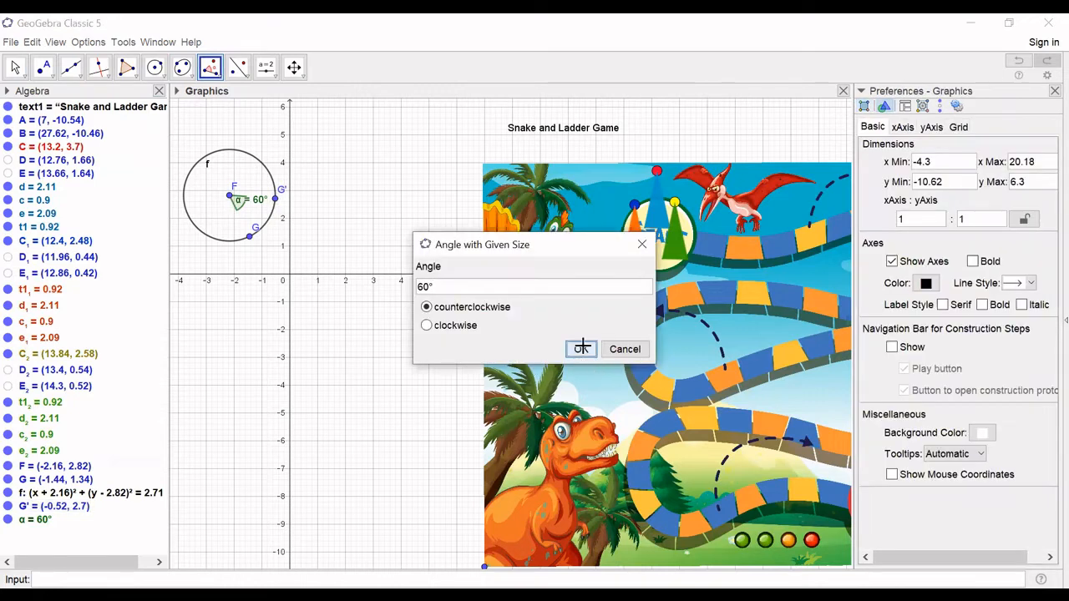
click(581, 349)
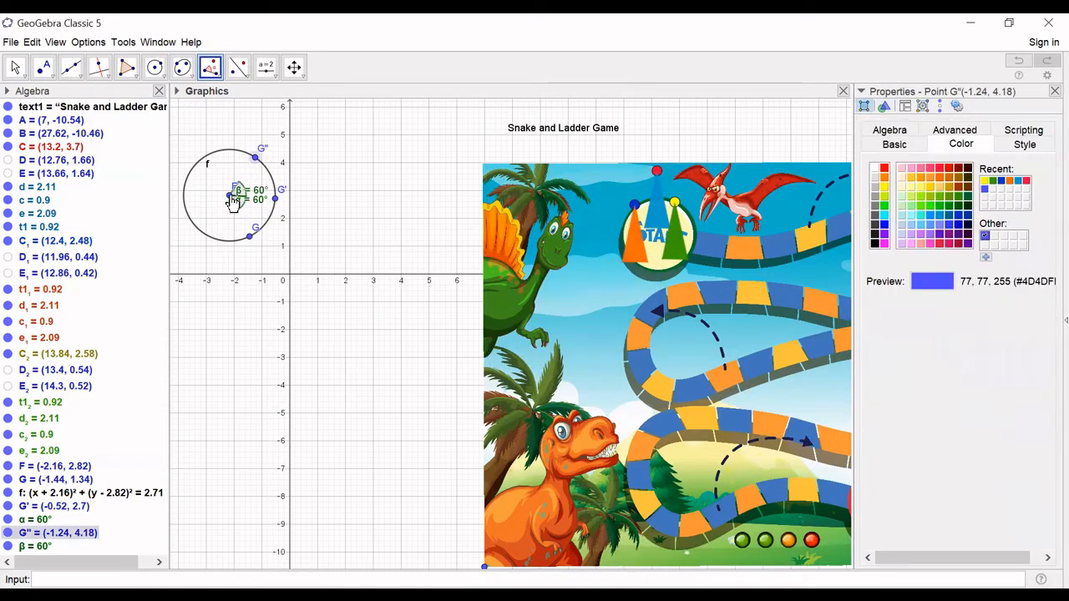
click(209, 154)
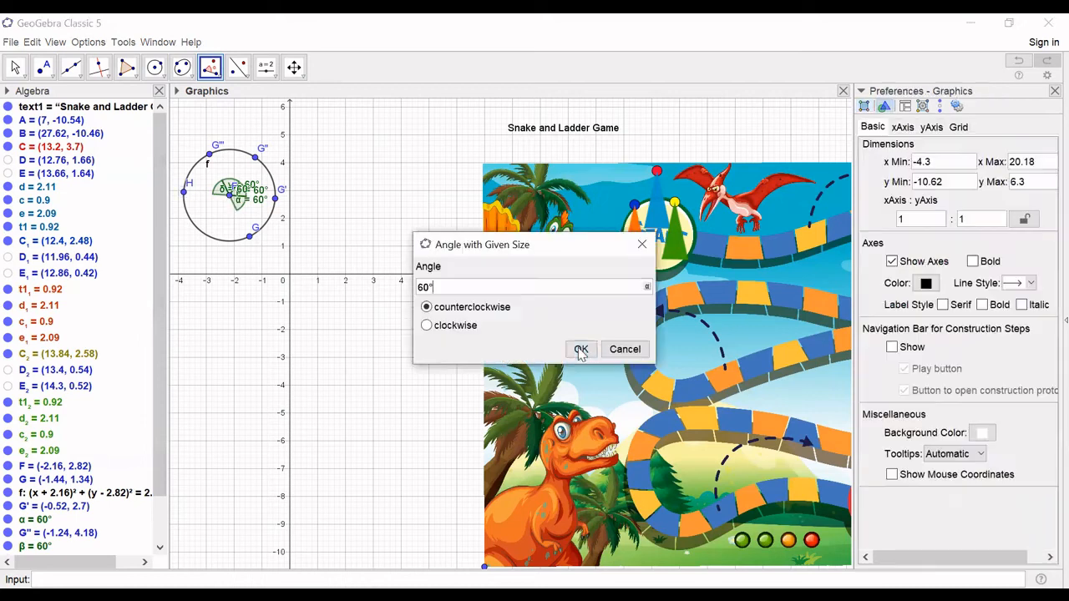
click(581, 349)
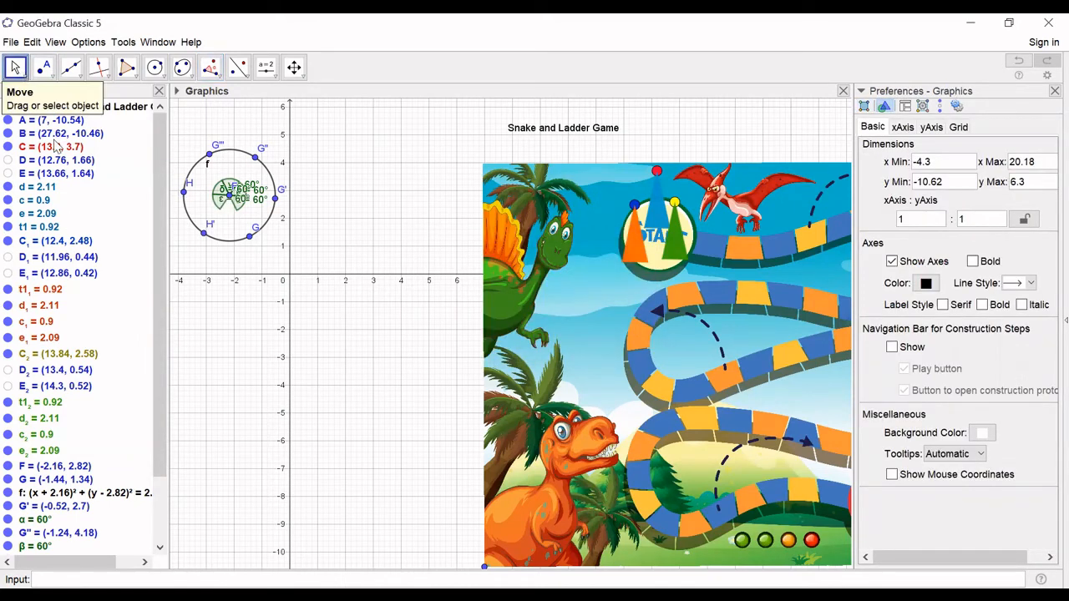
mouse_move(205, 171)
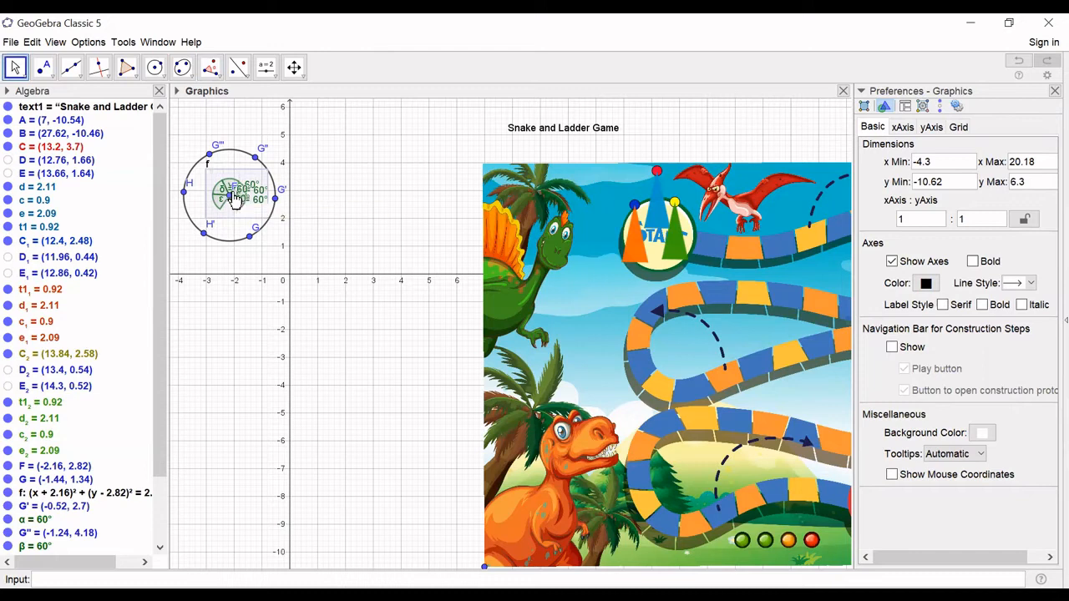
Step: Hide the label of centre point F and locate it in the Algebra view
right_click(232, 198)
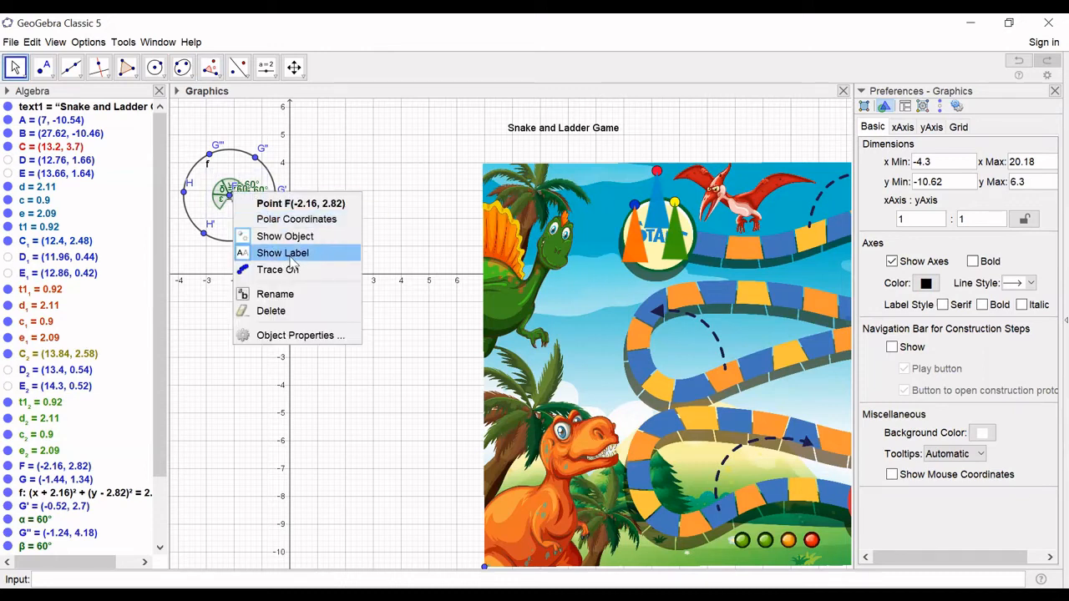
click(282, 252)
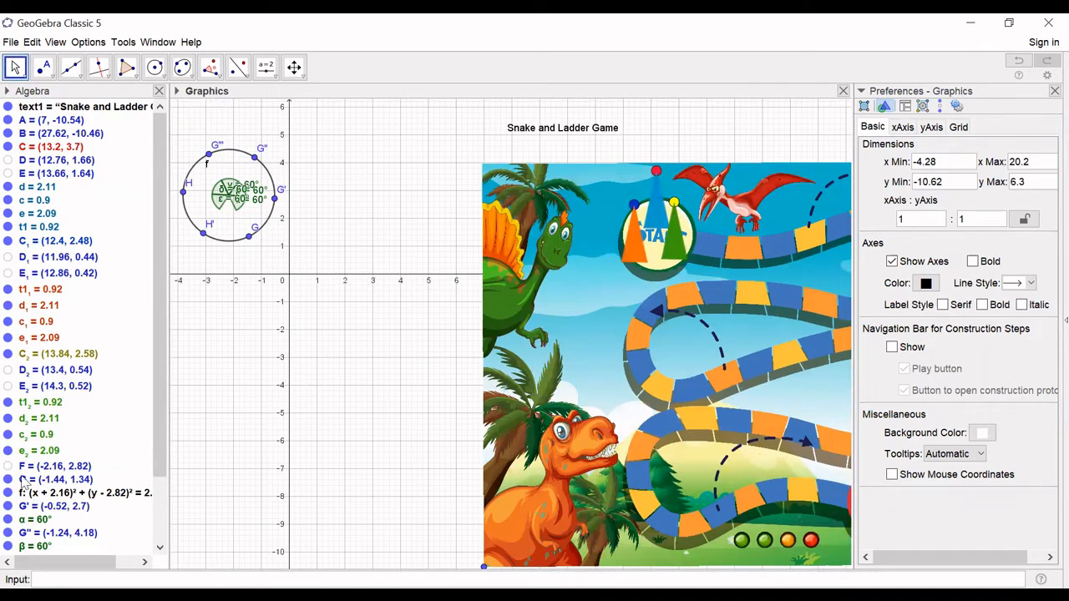
click(41, 466)
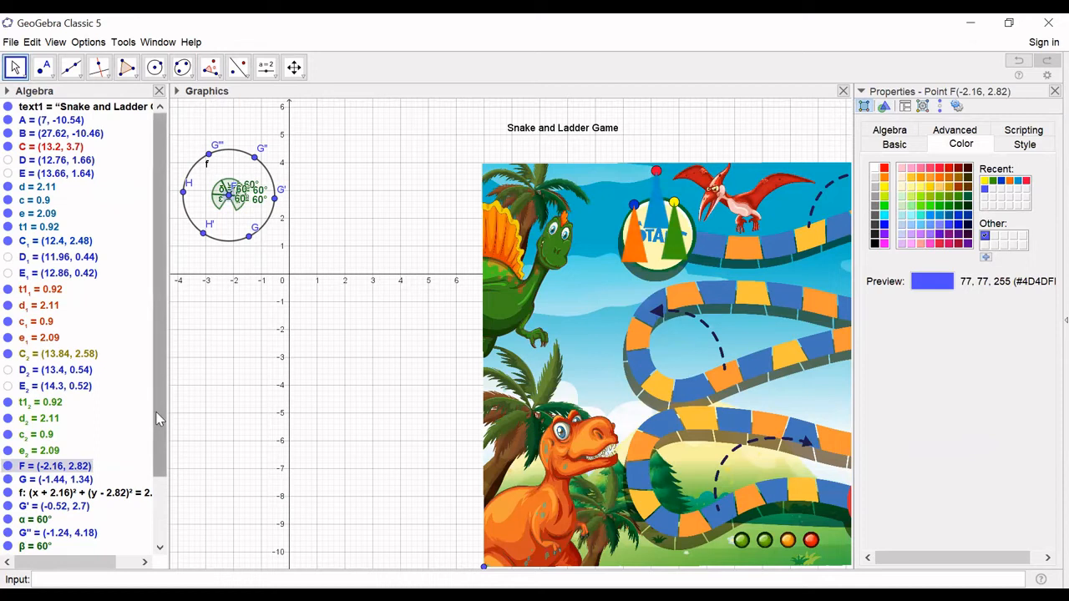
scroll(down, 3)
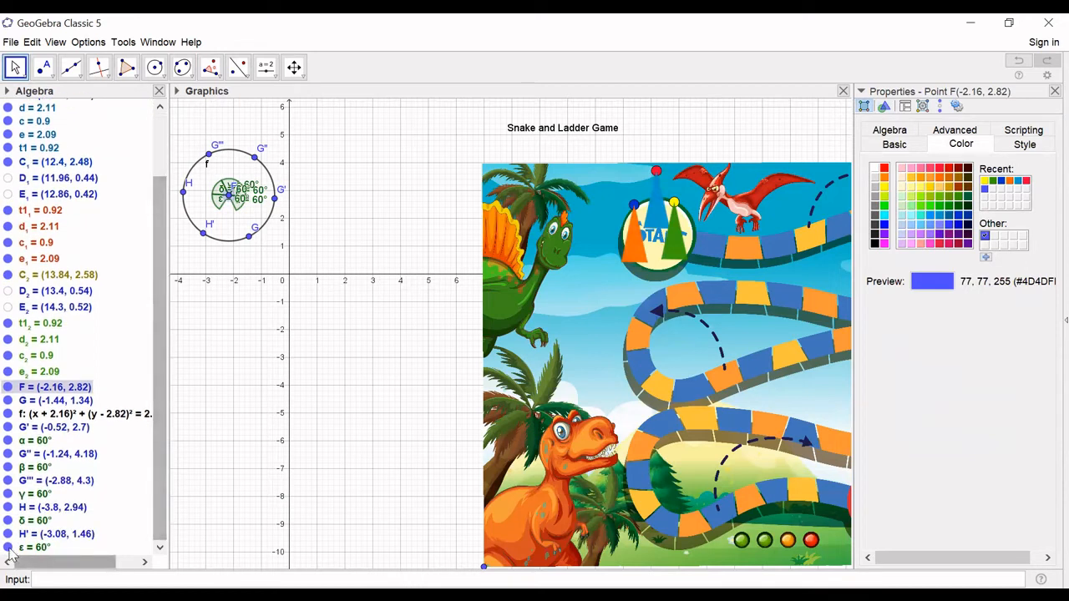
Step: Hide the 60° angle markers δ, β, α and the labels of the rim points
click(33, 521)
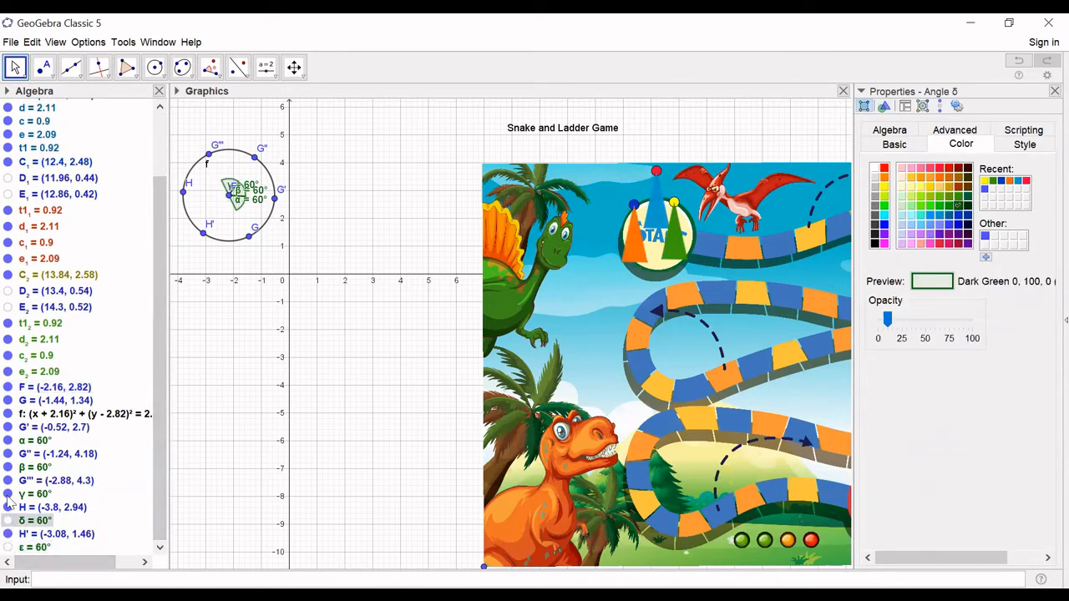
click(25, 467)
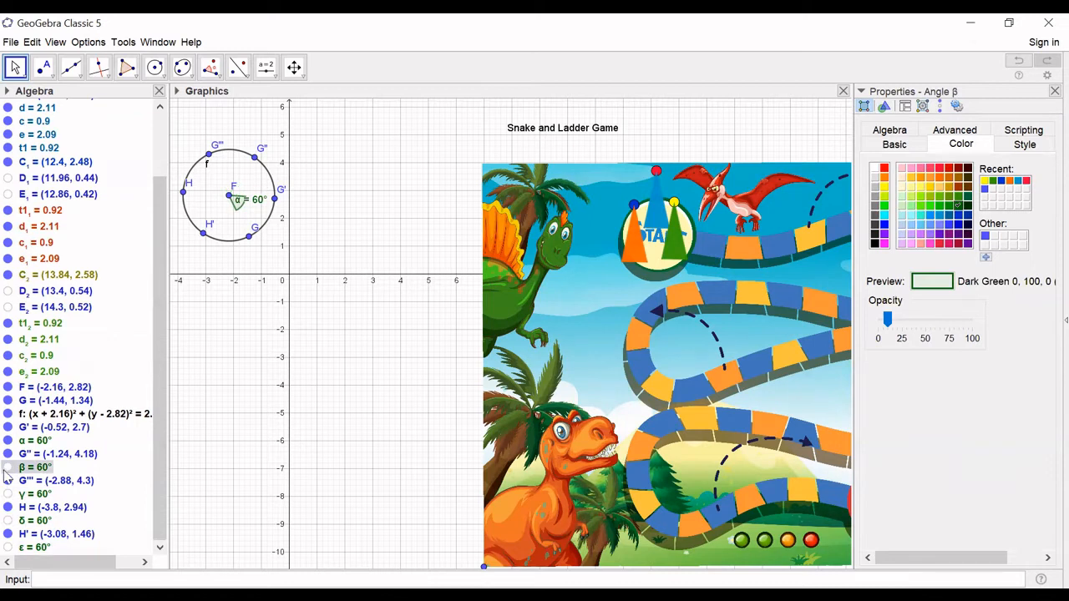
click(35, 440)
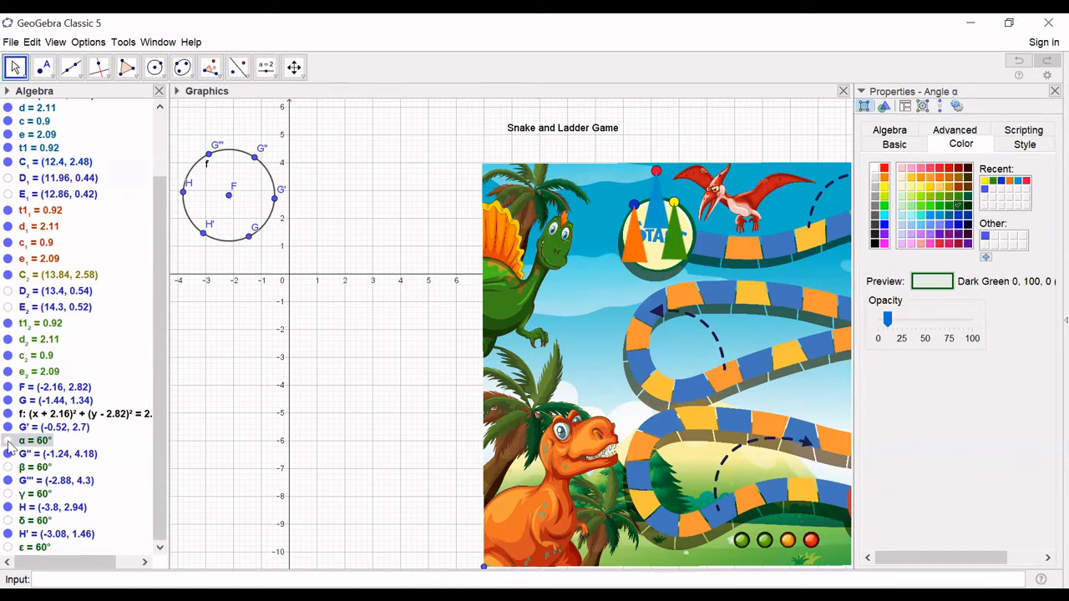
mouse_move(181, 130)
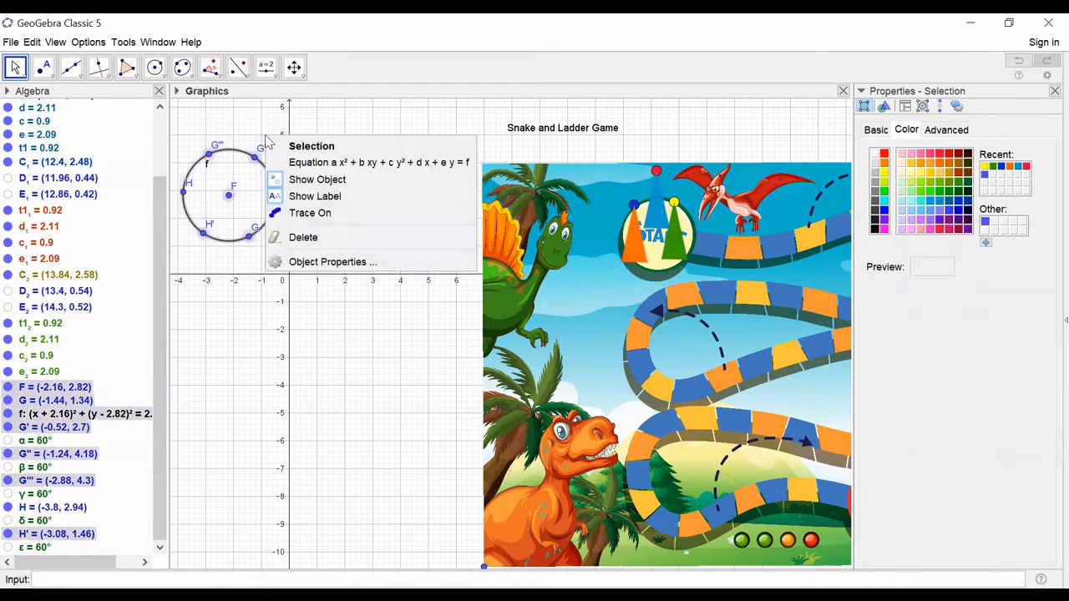
click(315, 196)
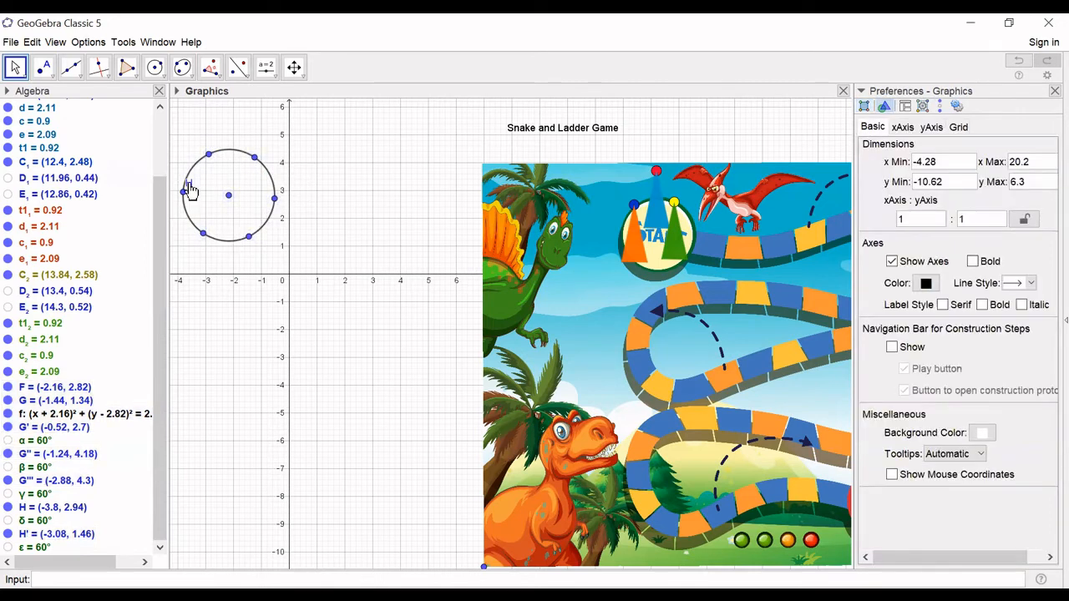
right_click(191, 191)
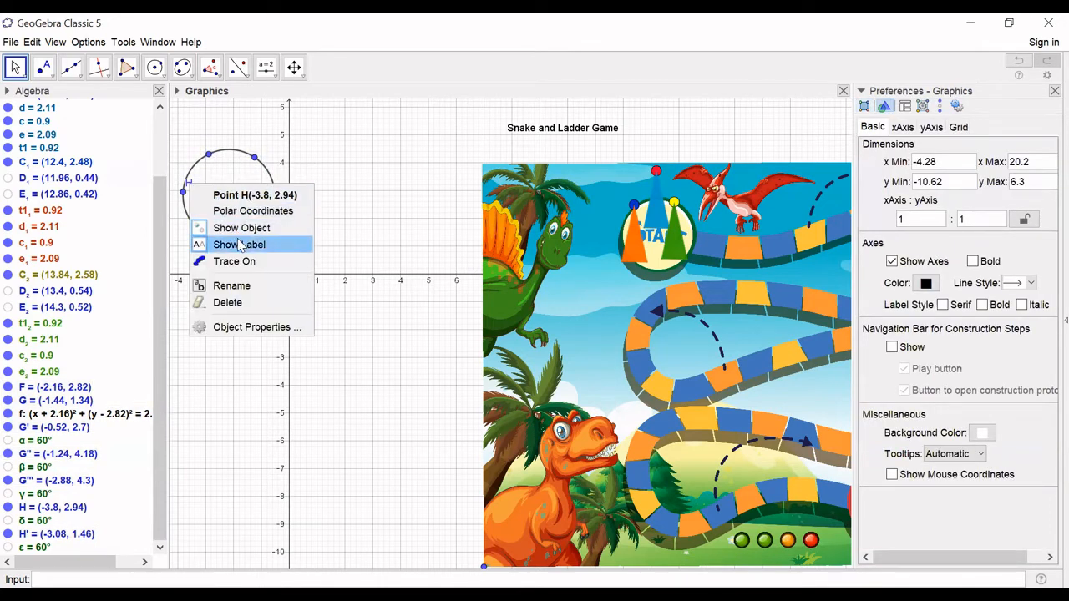
Step: Hide point H's label and start the first circular sector from centre F between neighbouring rim points
click(240, 244)
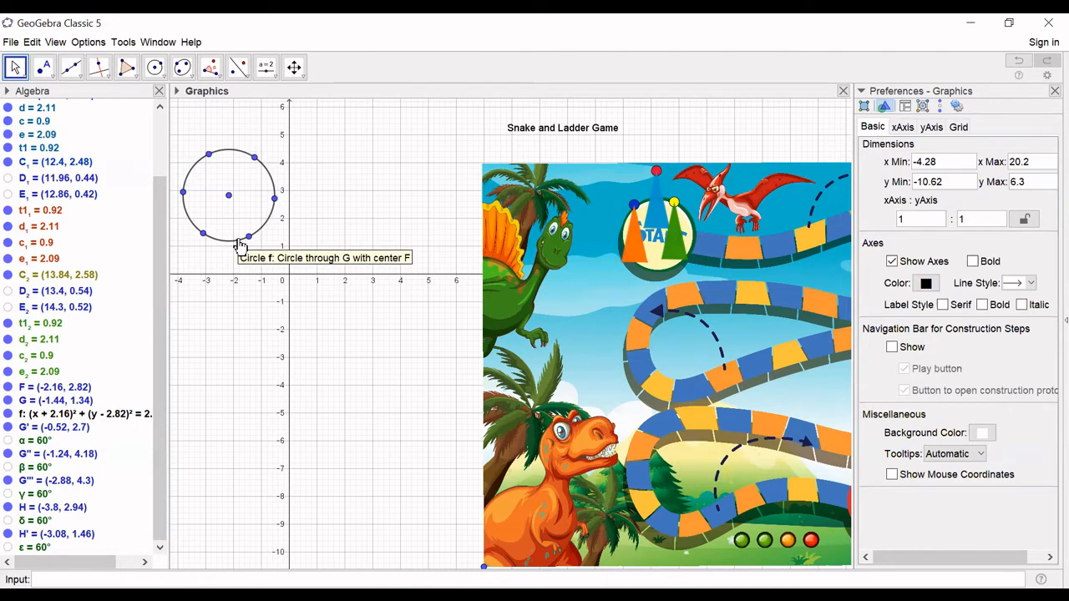
mouse_move(193, 182)
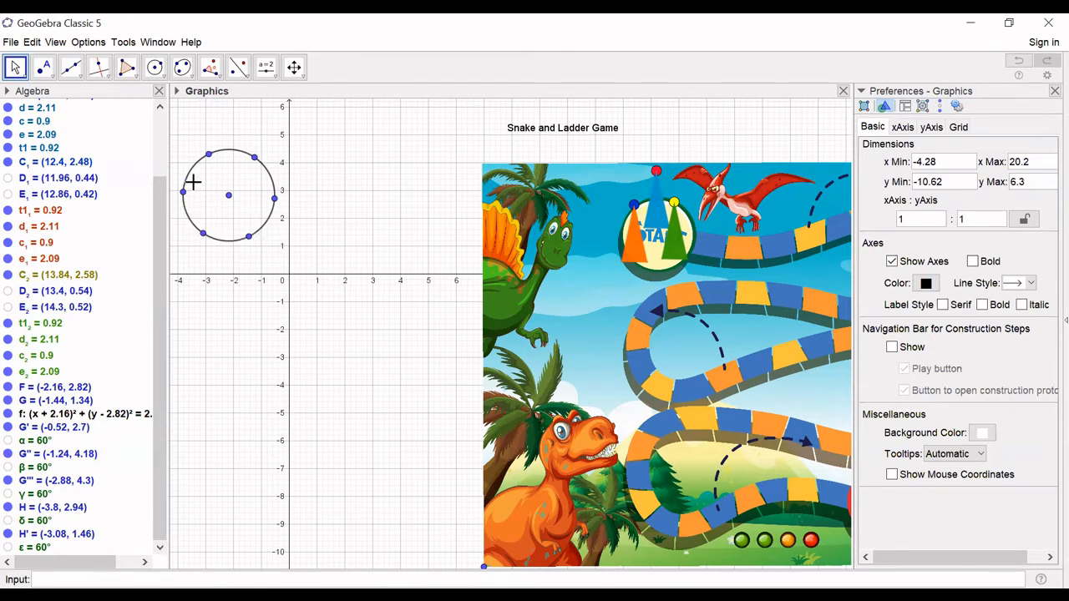
mouse_move(127, 67)
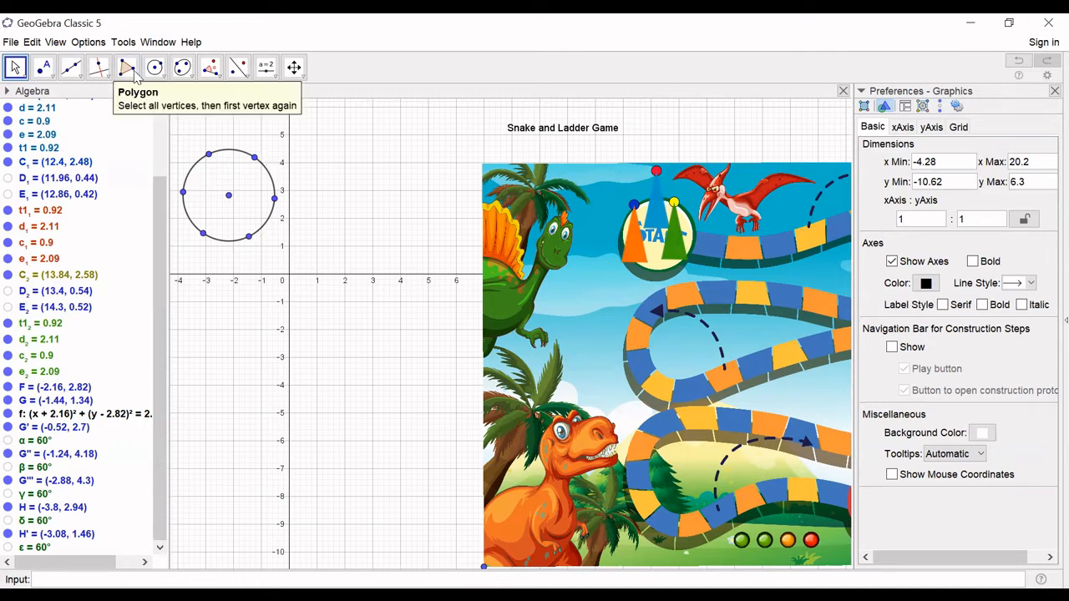
click(154, 67)
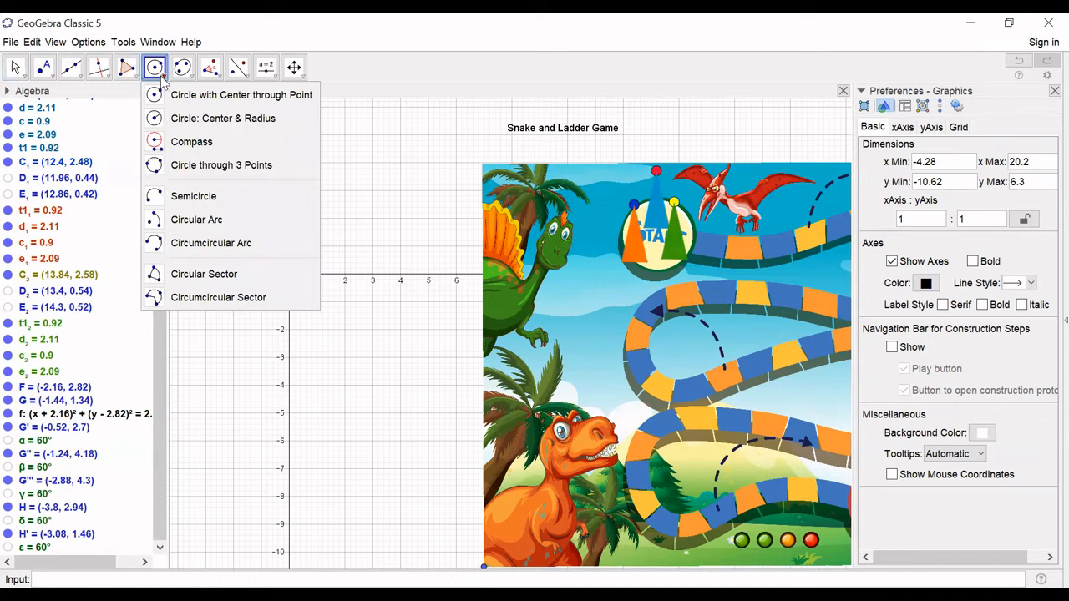
mouse_move(210, 242)
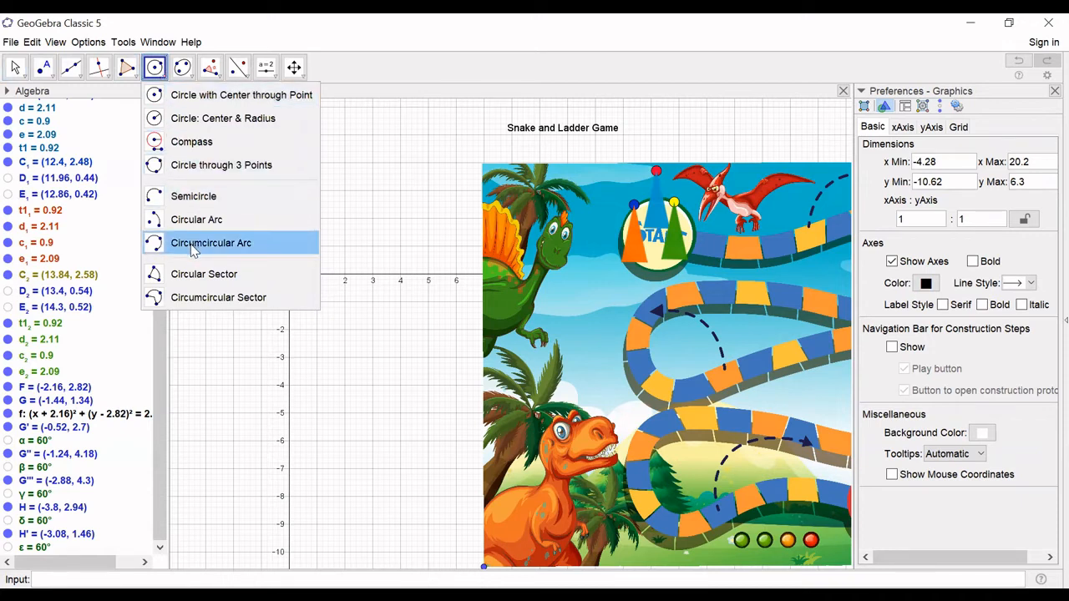
click(210, 243)
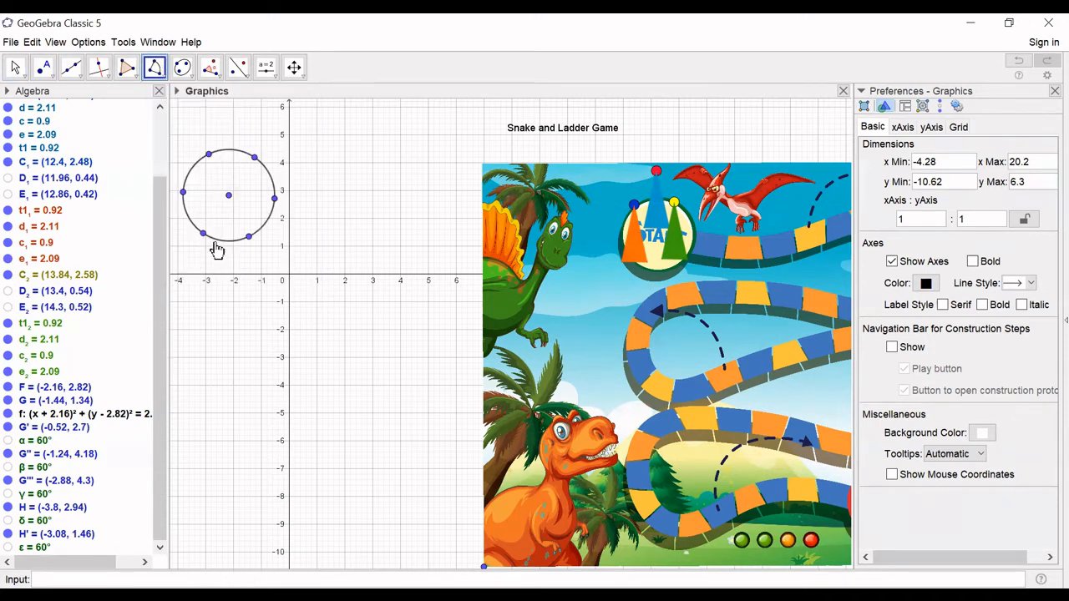
click(273, 200)
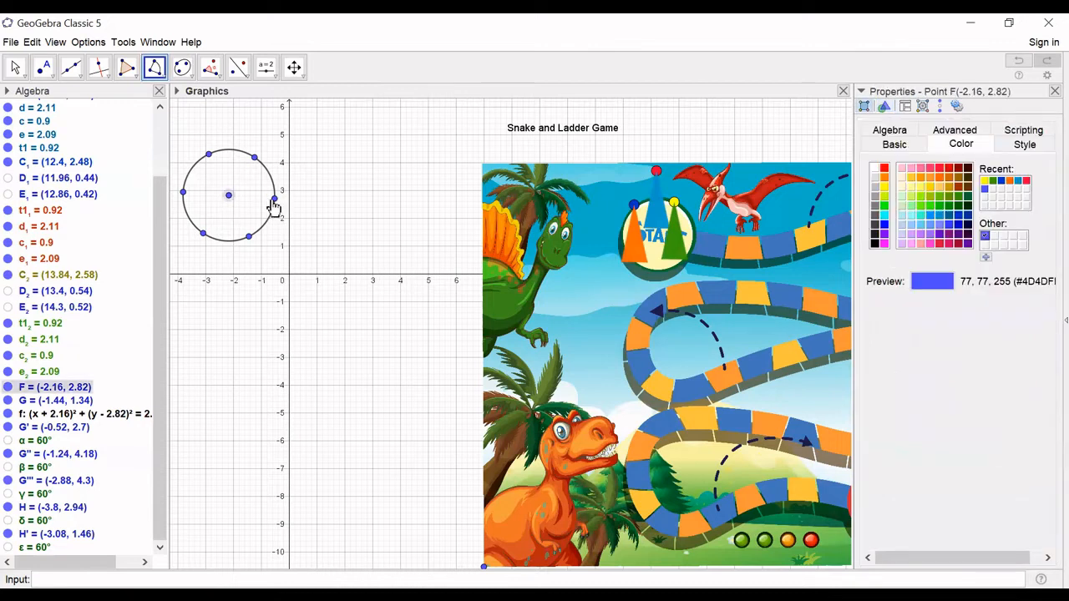
click(242, 183)
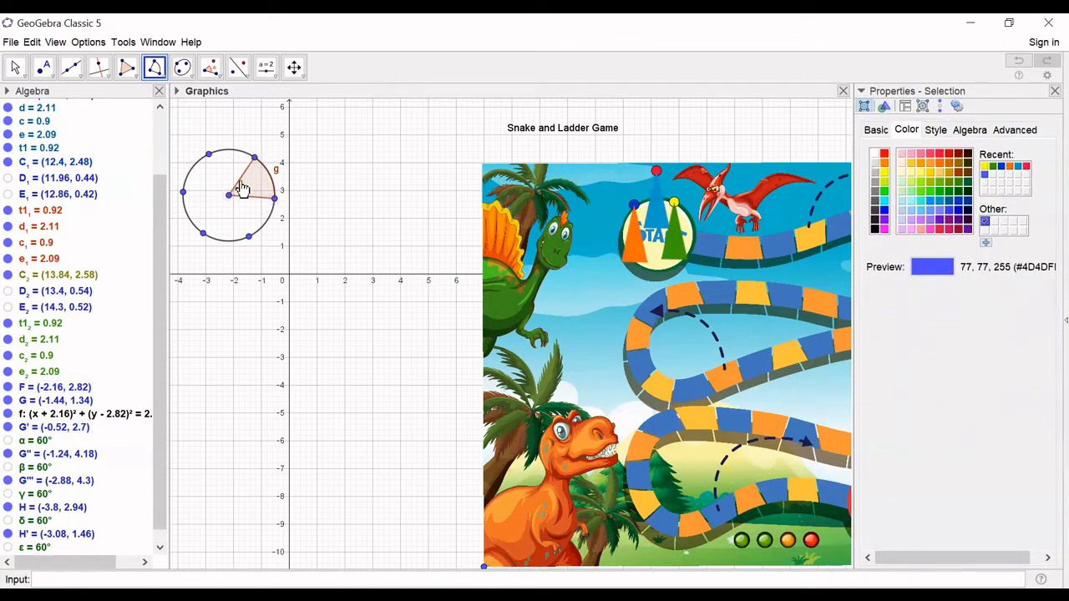
click(237, 164)
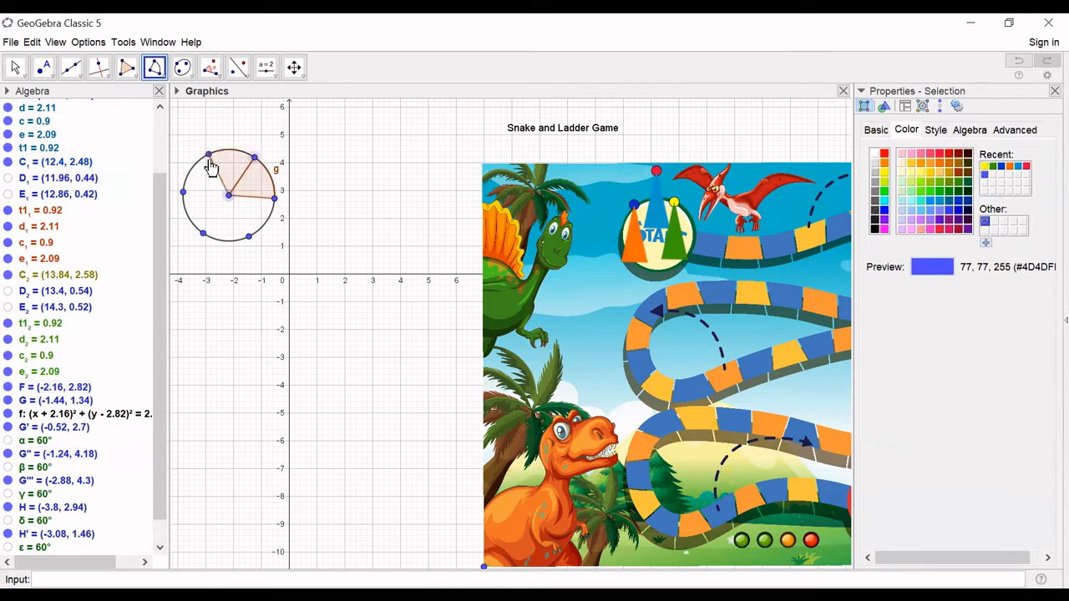
Step: Complete the remaining sectors so circle f is split into six, then select them
click(208, 157)
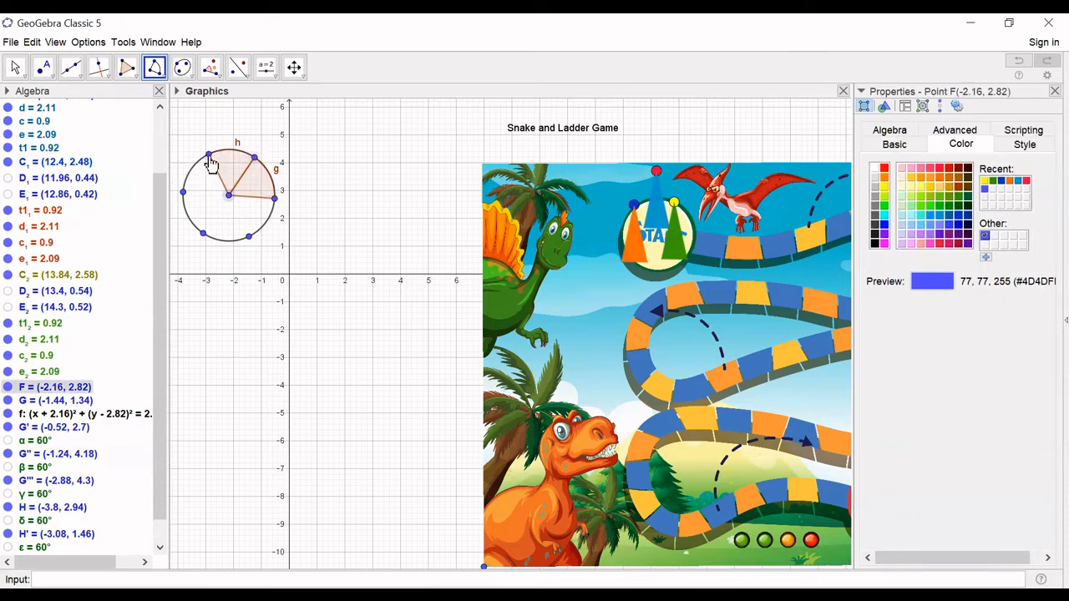
click(226, 198)
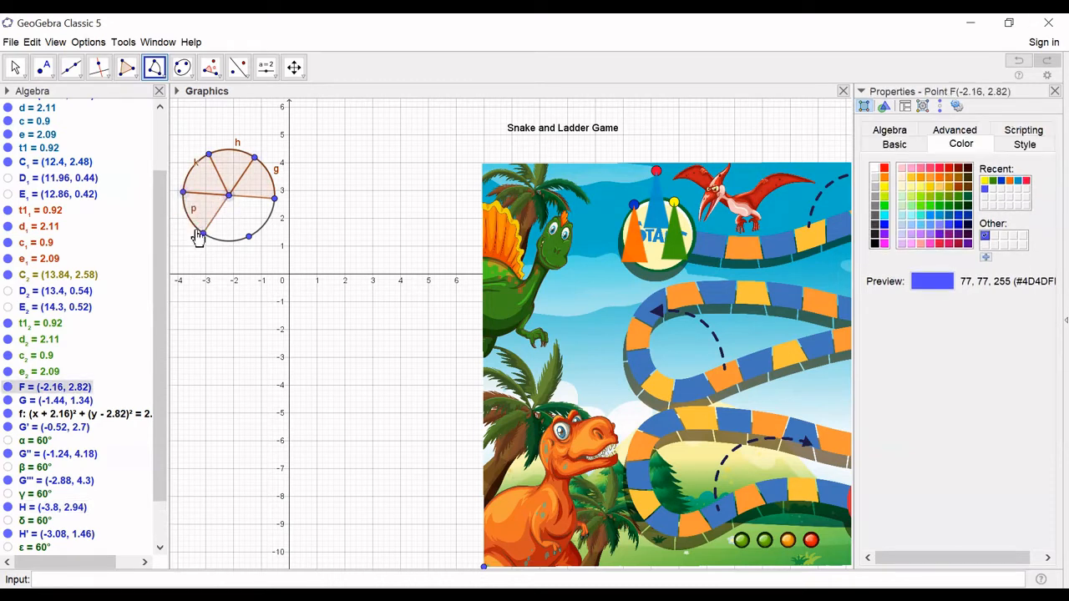
click(238, 213)
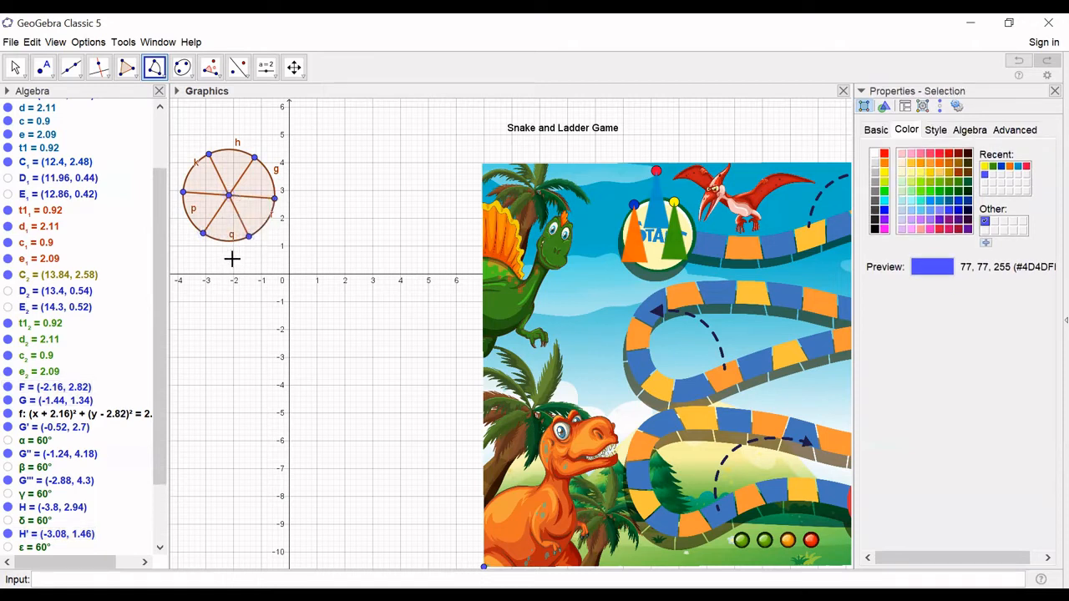
click(14, 67)
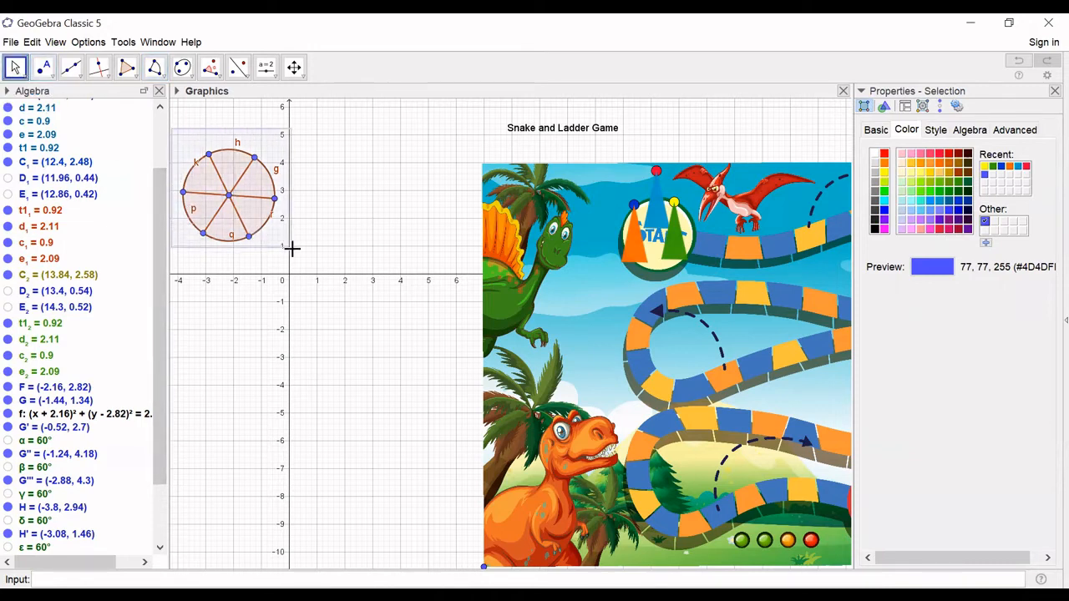
right_click(242, 192)
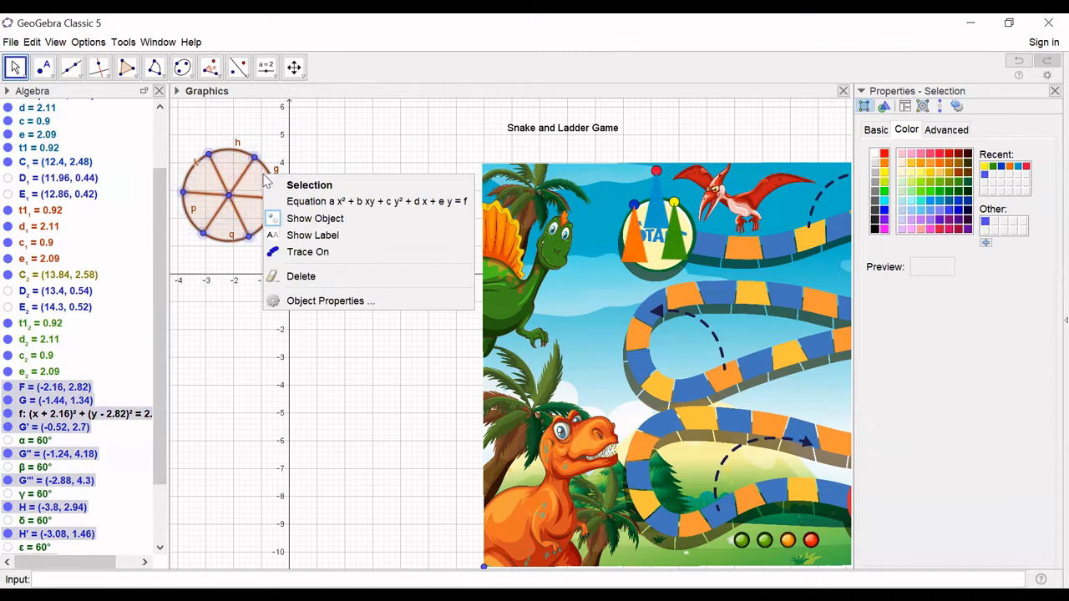
mouse_move(316, 223)
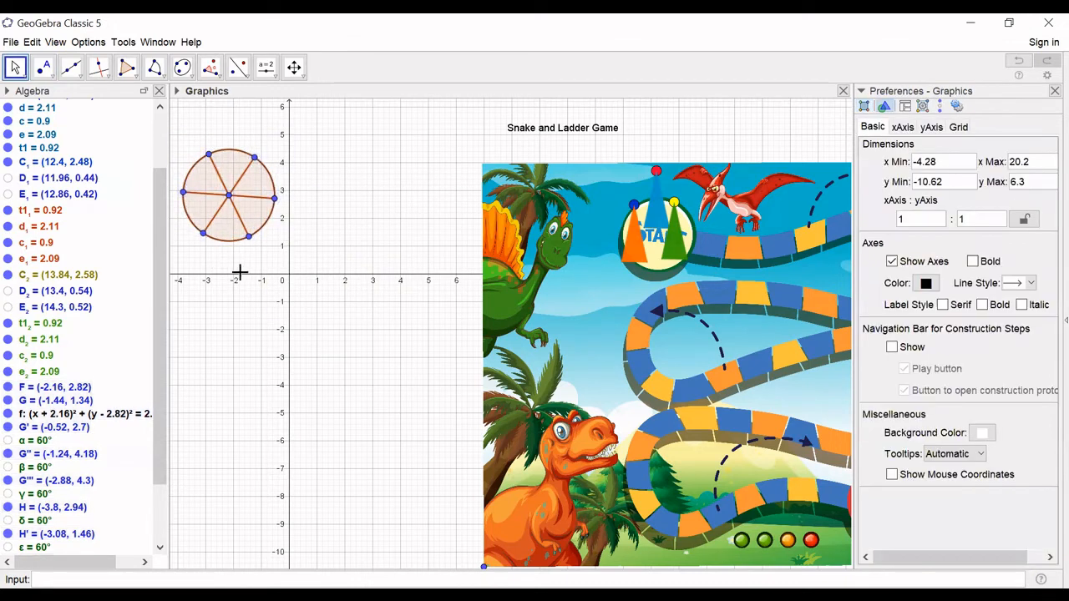
Step: Fill the top, upper-right, upper-left and lower-left sectors pink, blue, yellow and orange at 100 opacity
click(232, 173)
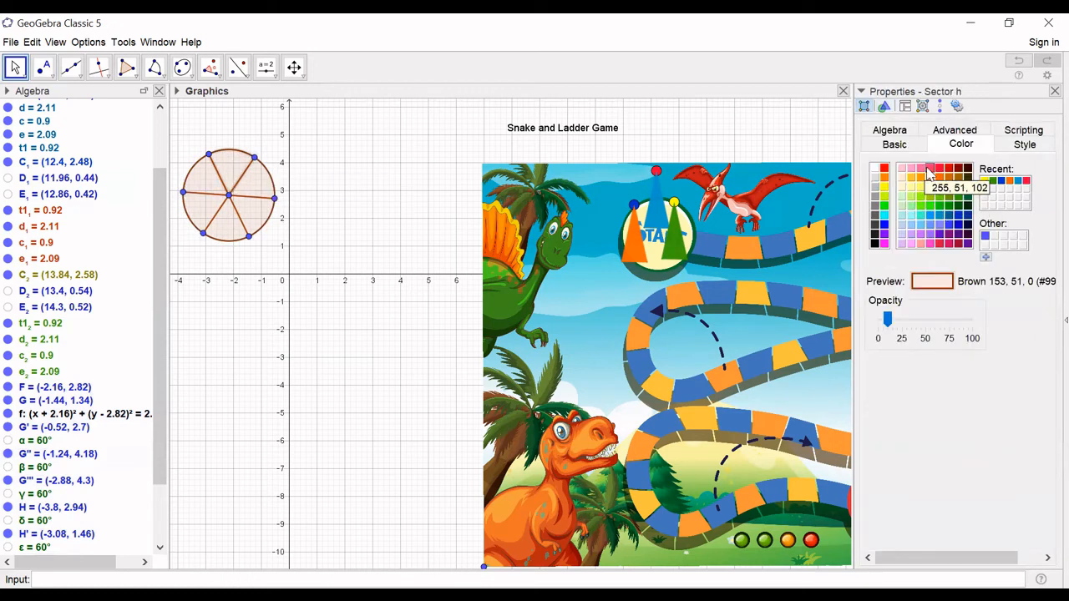
click(929, 170)
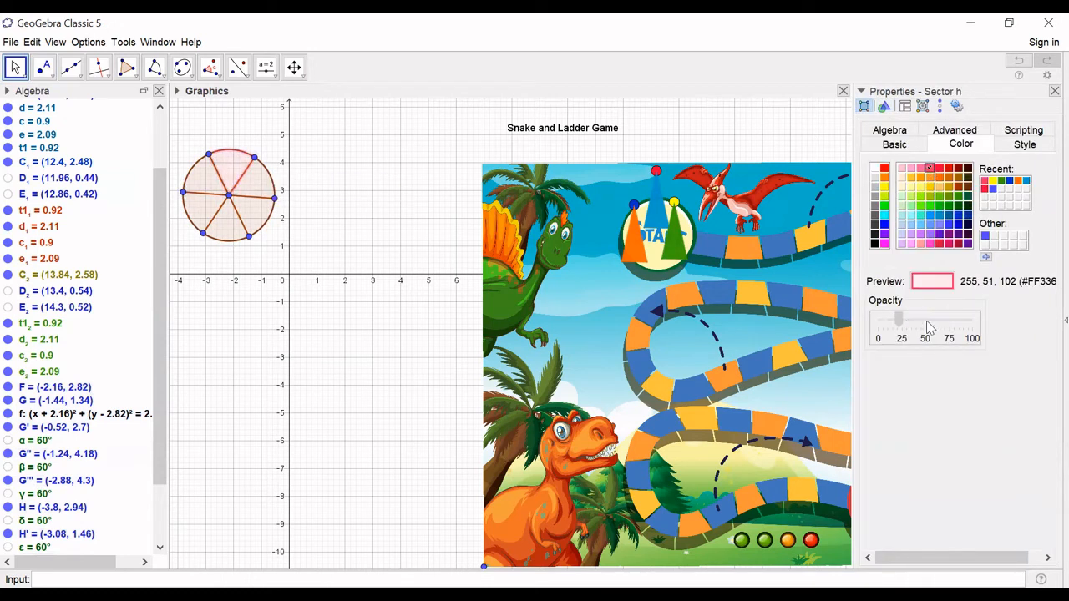
drag(897, 320, 968, 320)
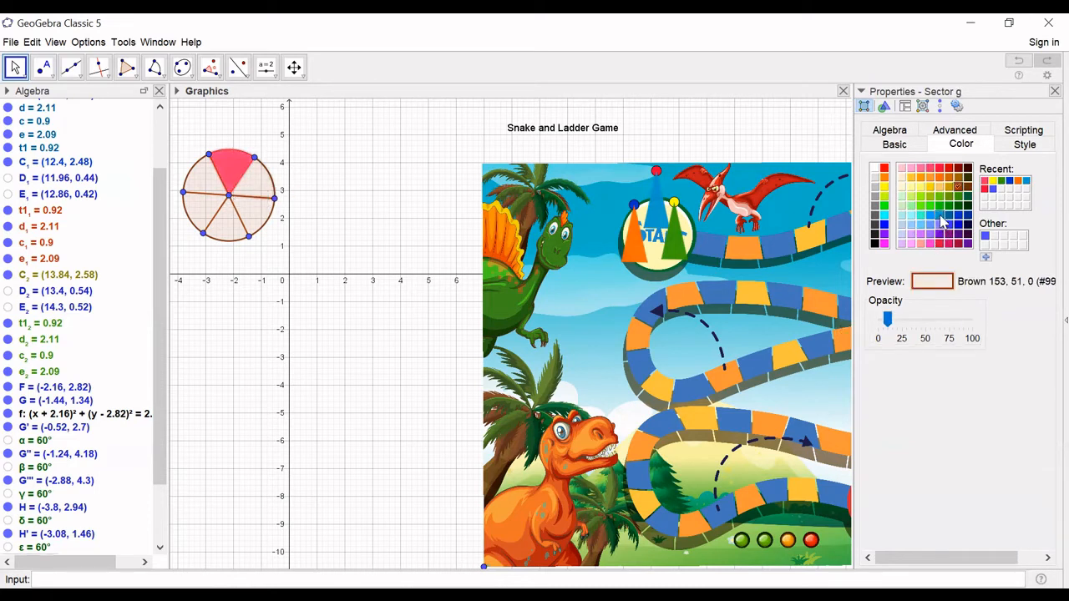
click(938, 214)
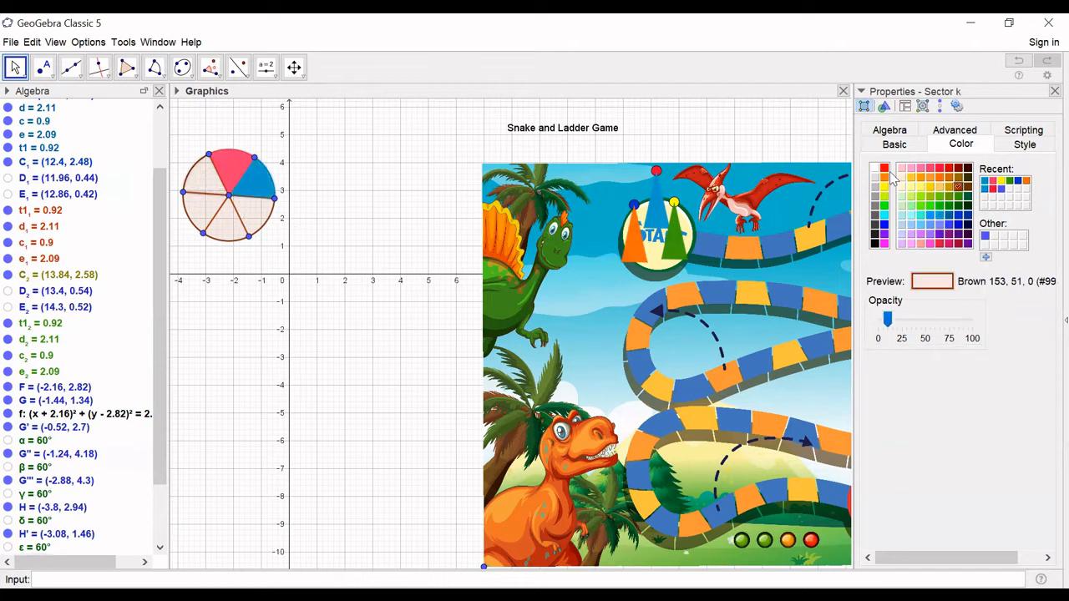
click(919, 187)
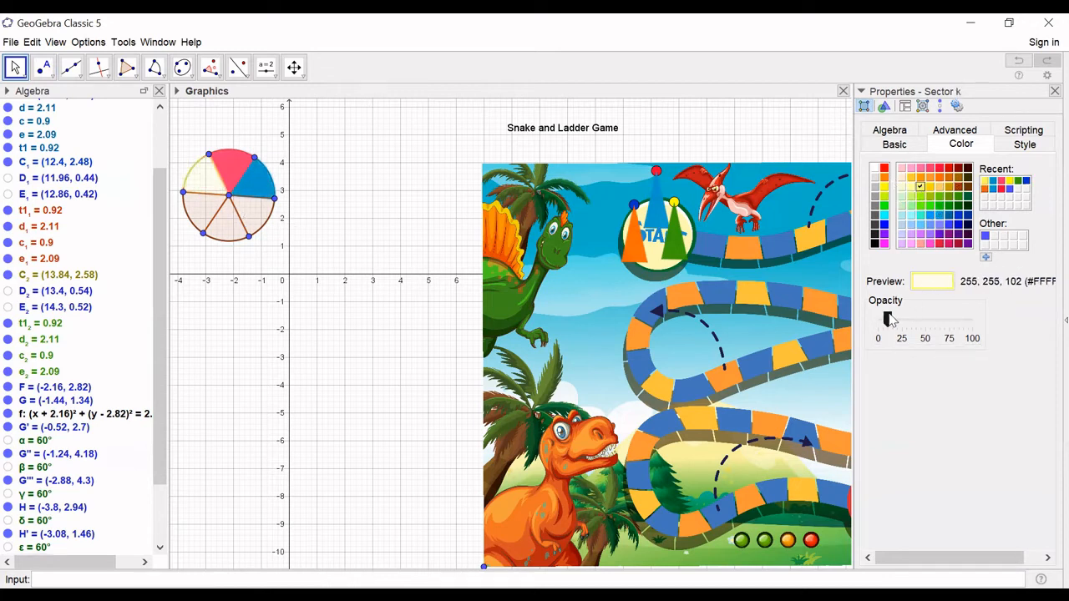
drag(888, 320, 972, 320)
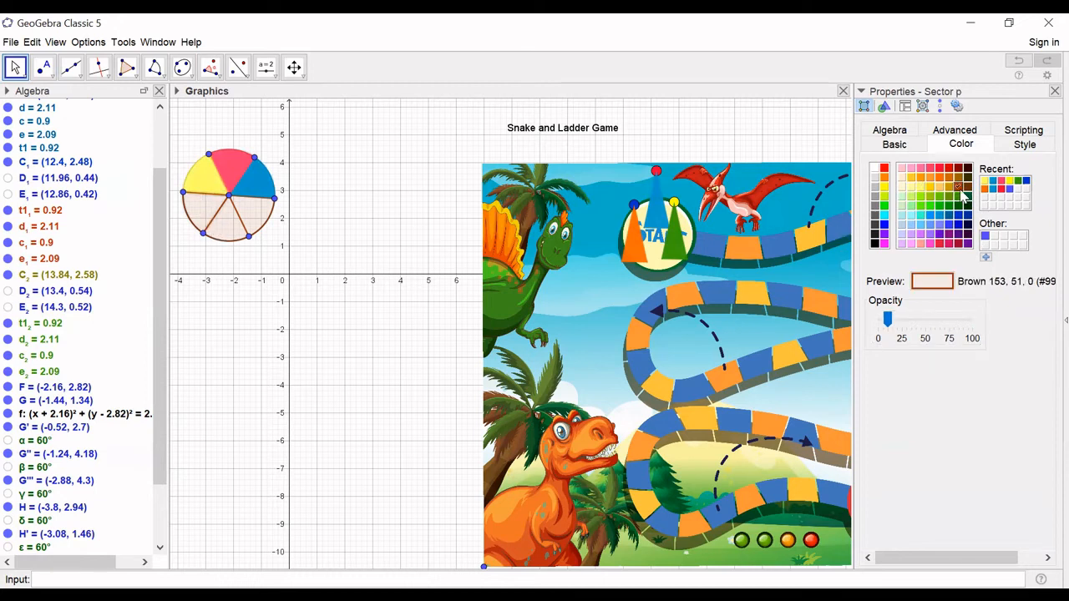
click(958, 187)
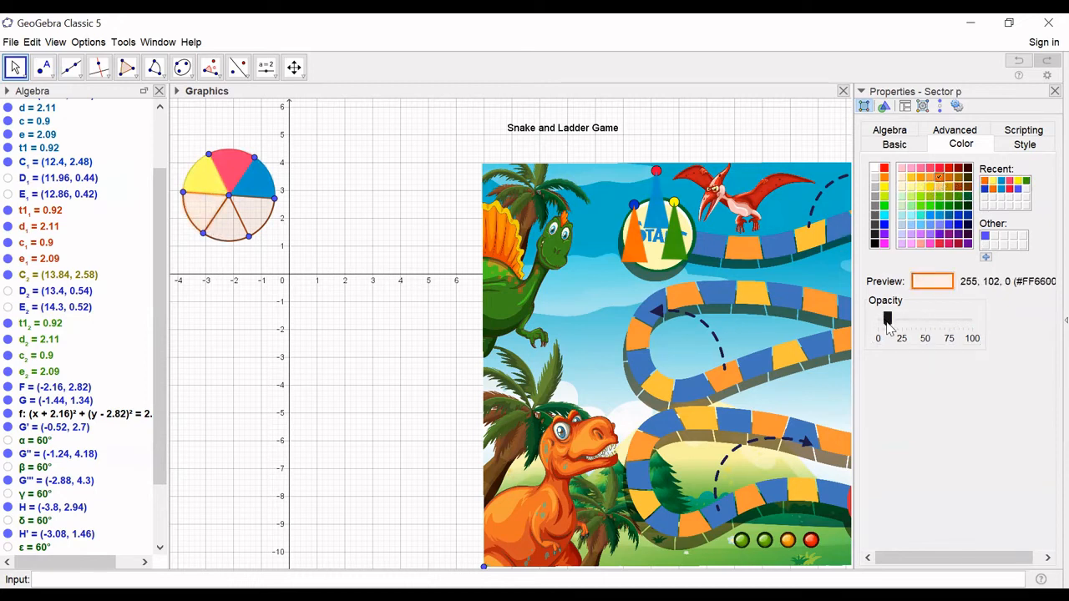
drag(887, 319, 972, 319)
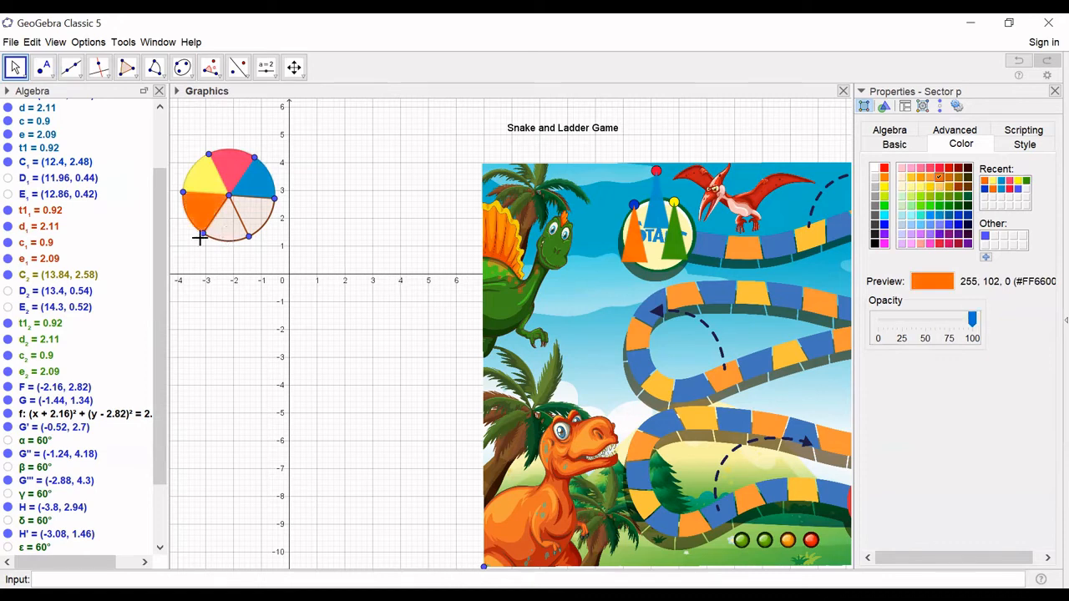
Step: Fill the bottom sector green and the lower-right sector grey, then deselect
click(884, 168)
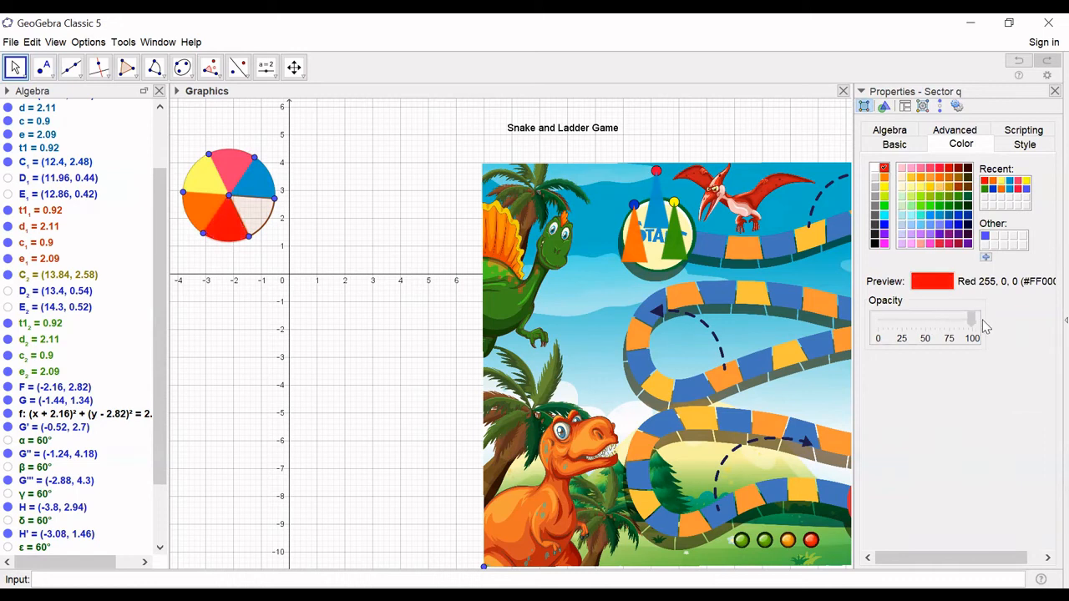
click(223, 238)
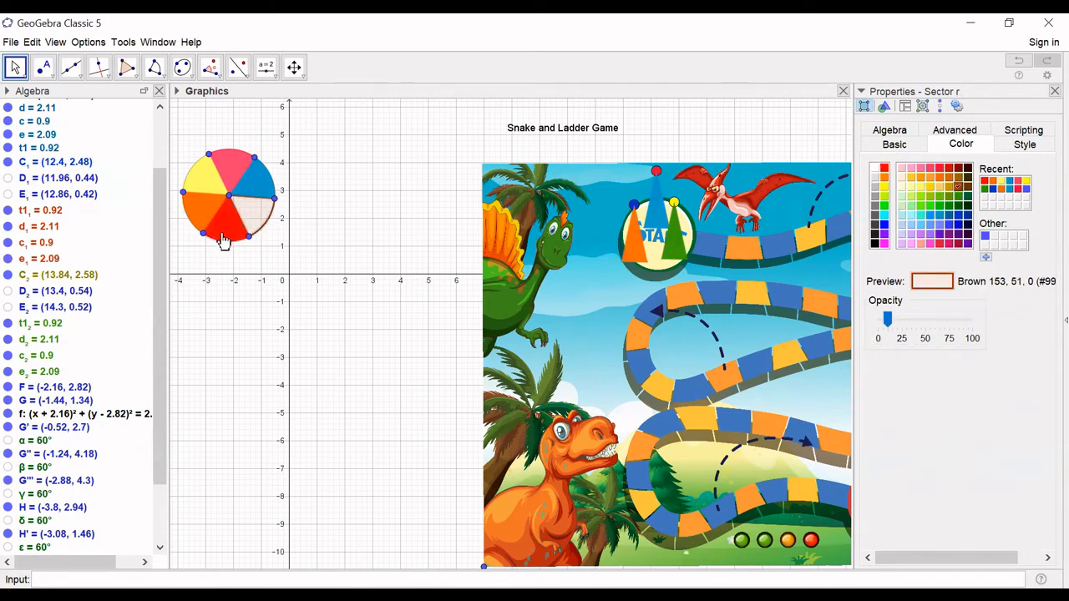
click(950, 207)
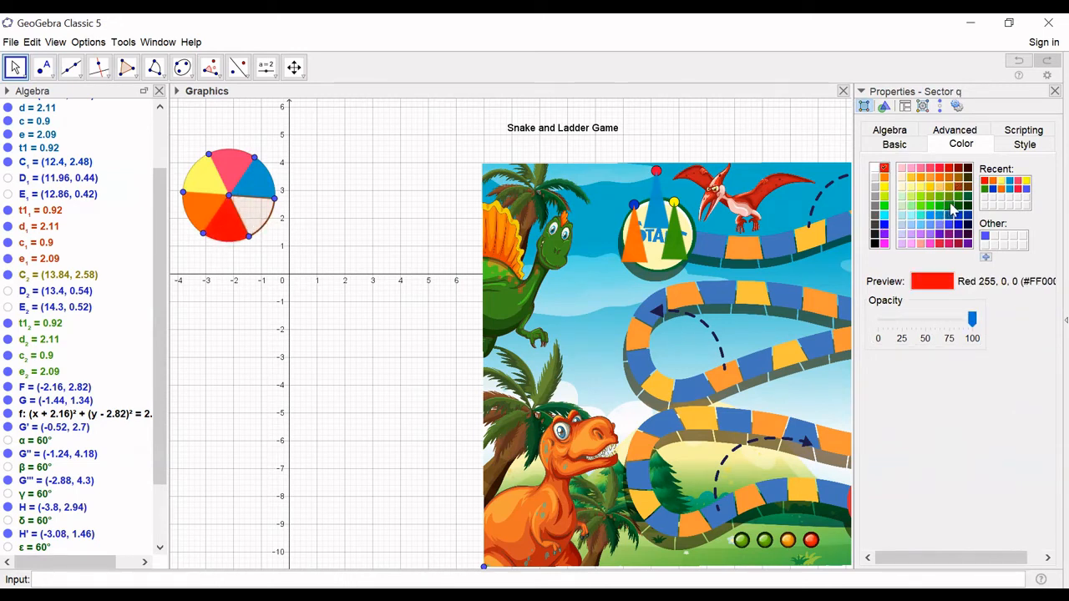
click(957, 196)
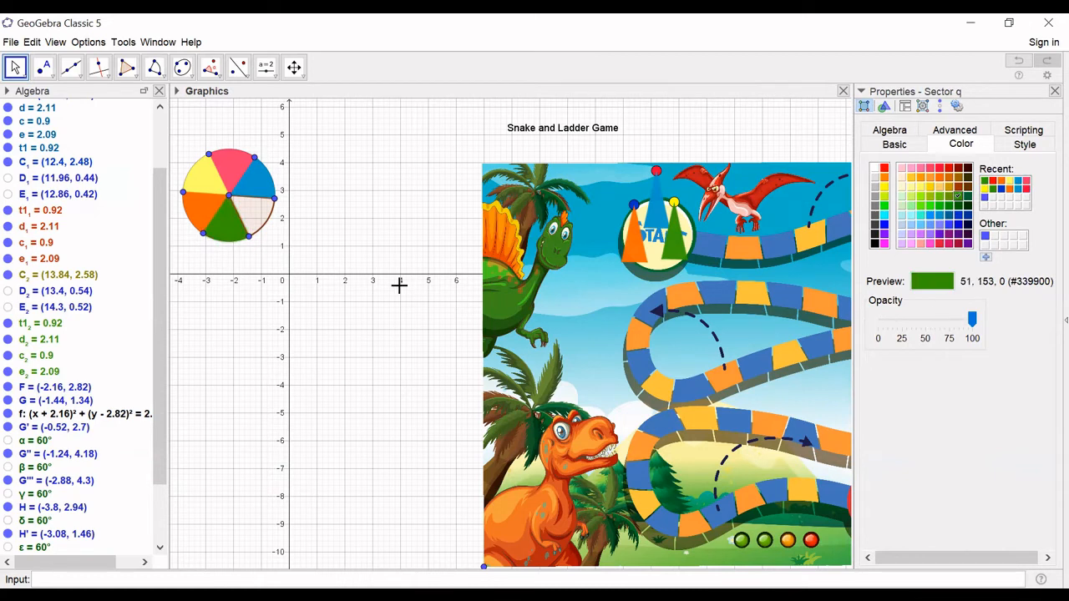
click(267, 205)
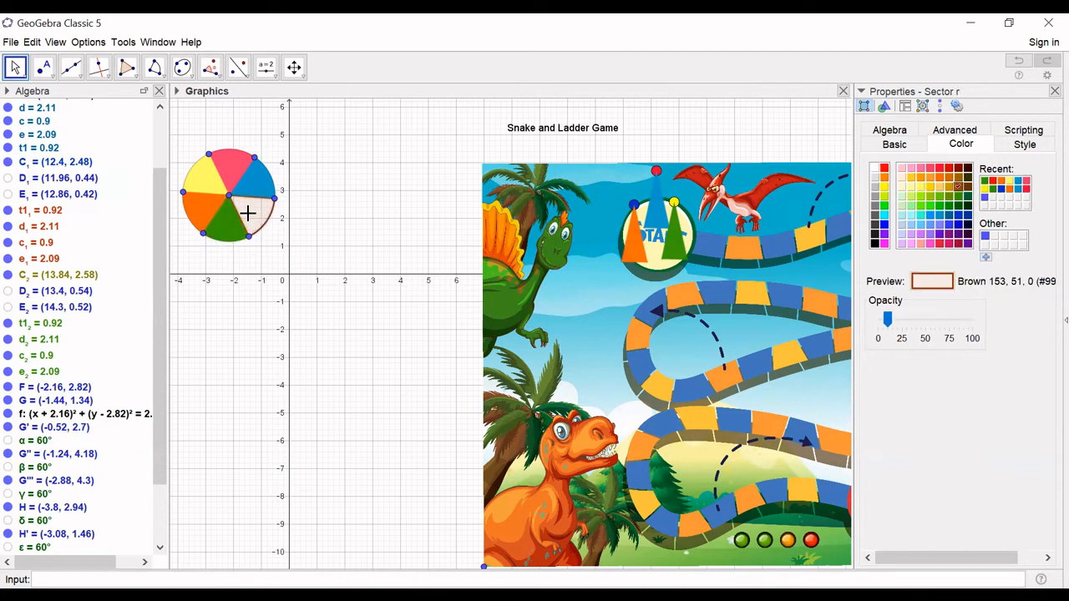
click(875, 168)
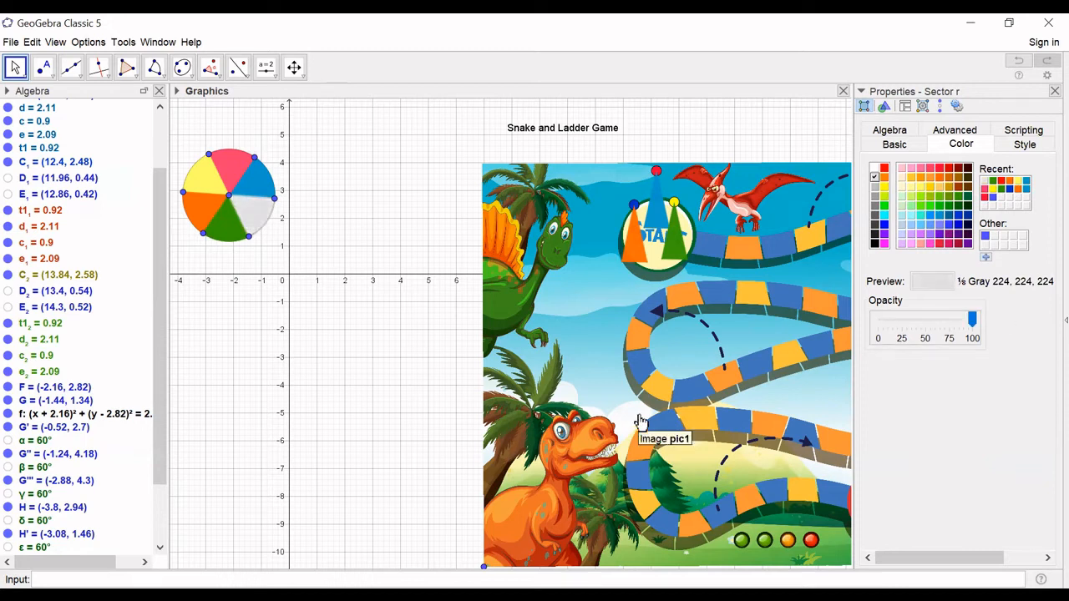
mouse_move(933, 335)
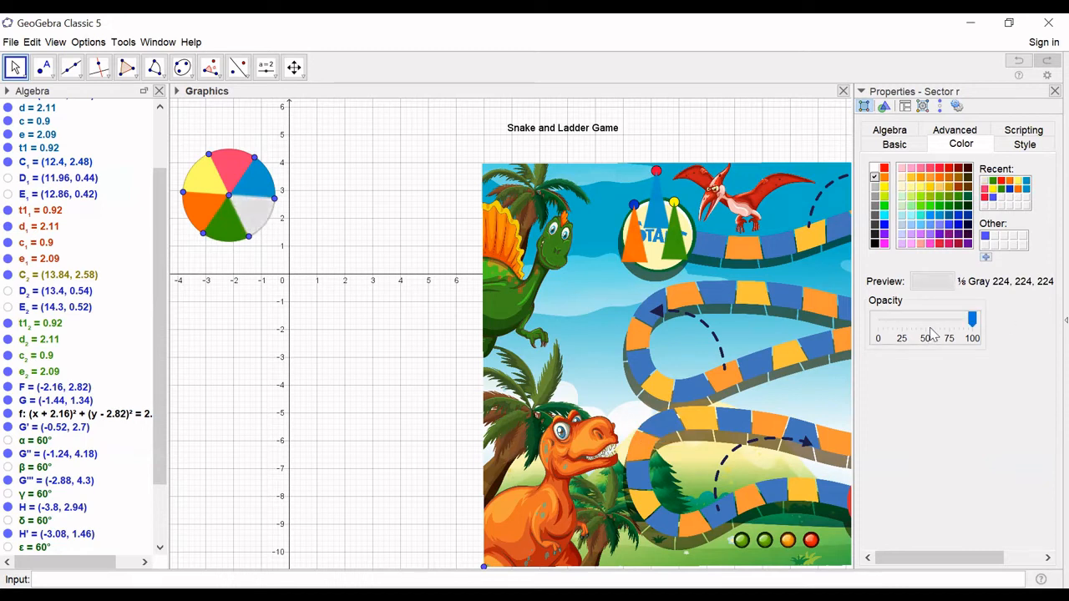
click(374, 362)
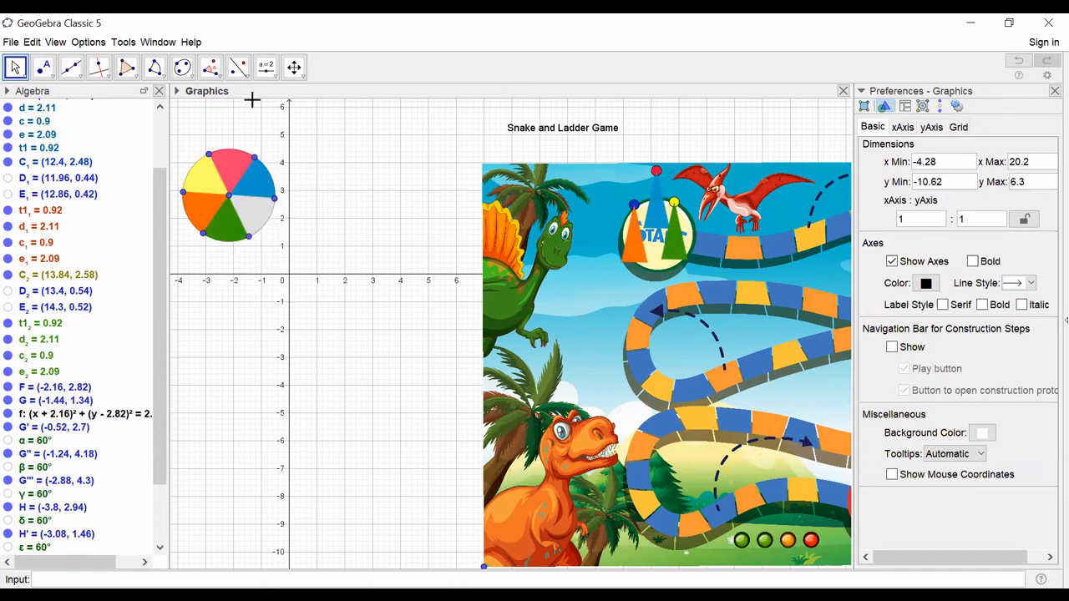
Step: Create angle slider α from 0° to 360° in 1° increments
click(265, 66)
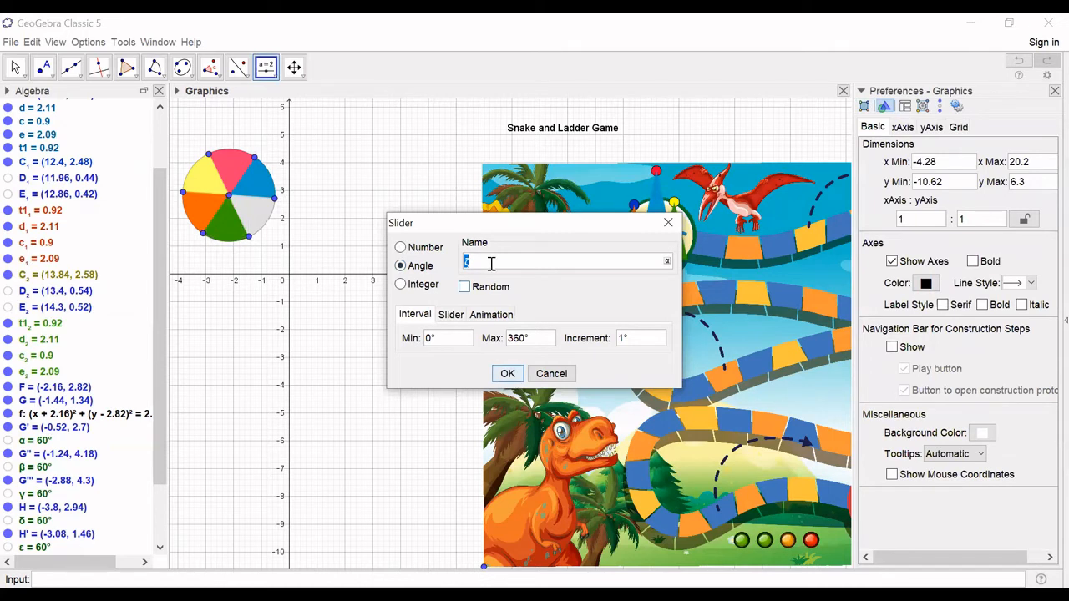
click(666, 260)
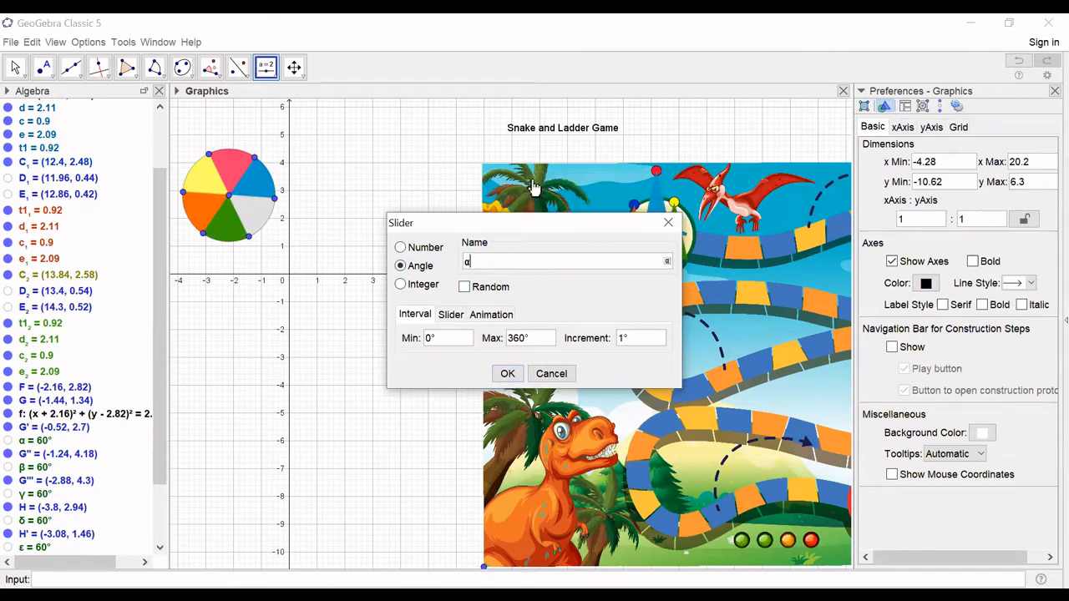
click(507, 373)
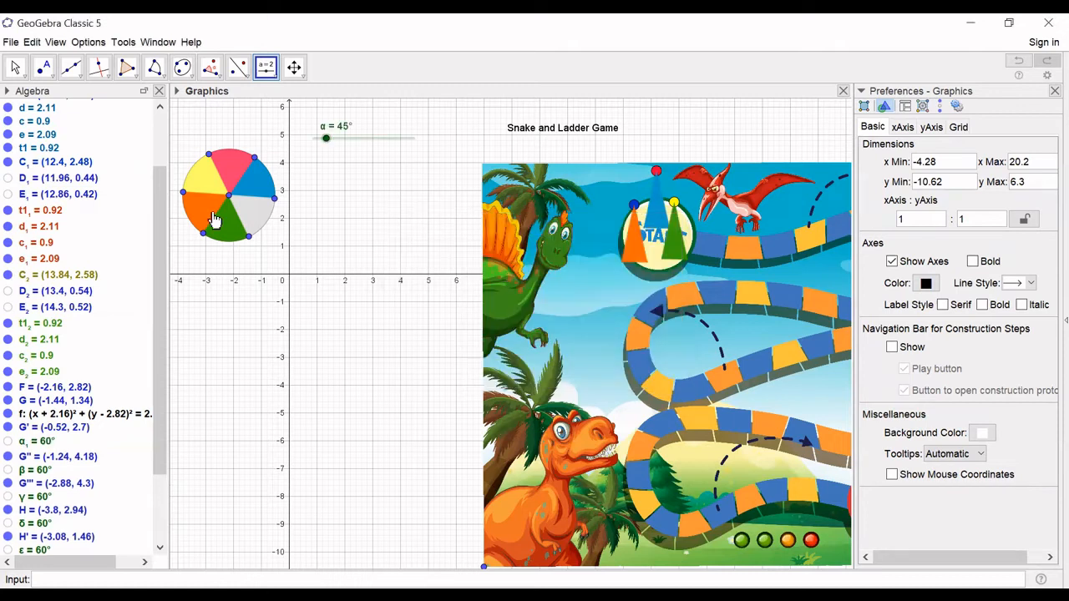
mouse_move(154, 67)
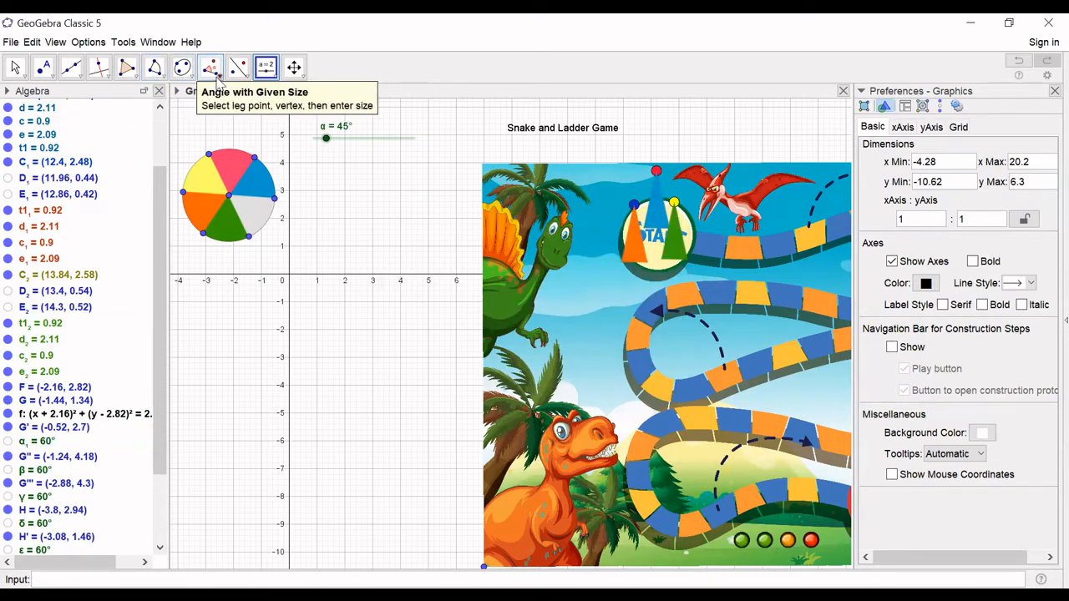
Step: Rotate a rim point counterclockwise about the spinner centre by angle α
click(211, 67)
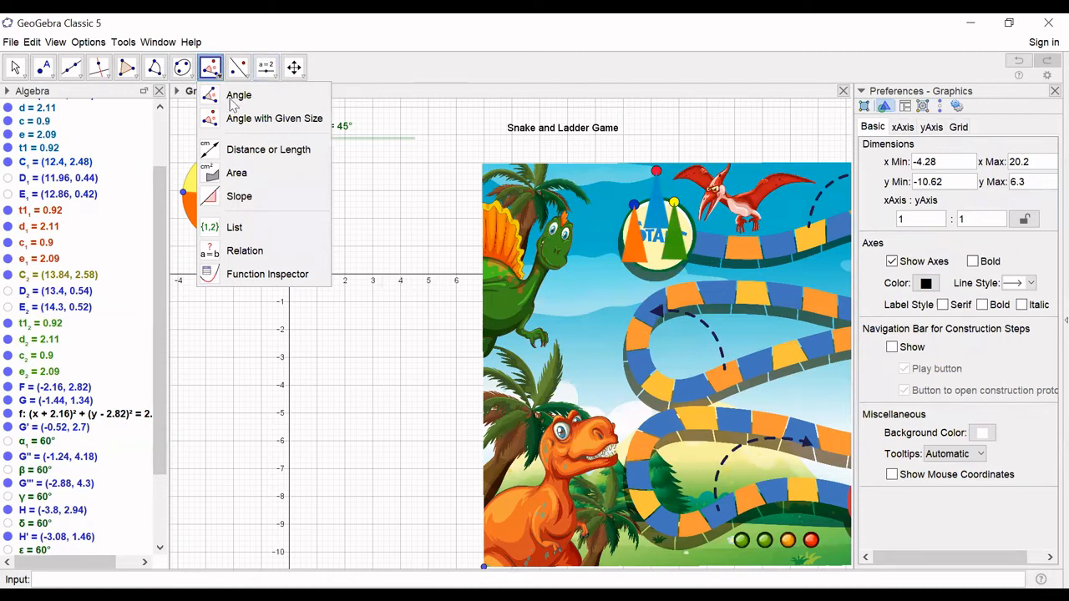
click(238, 94)
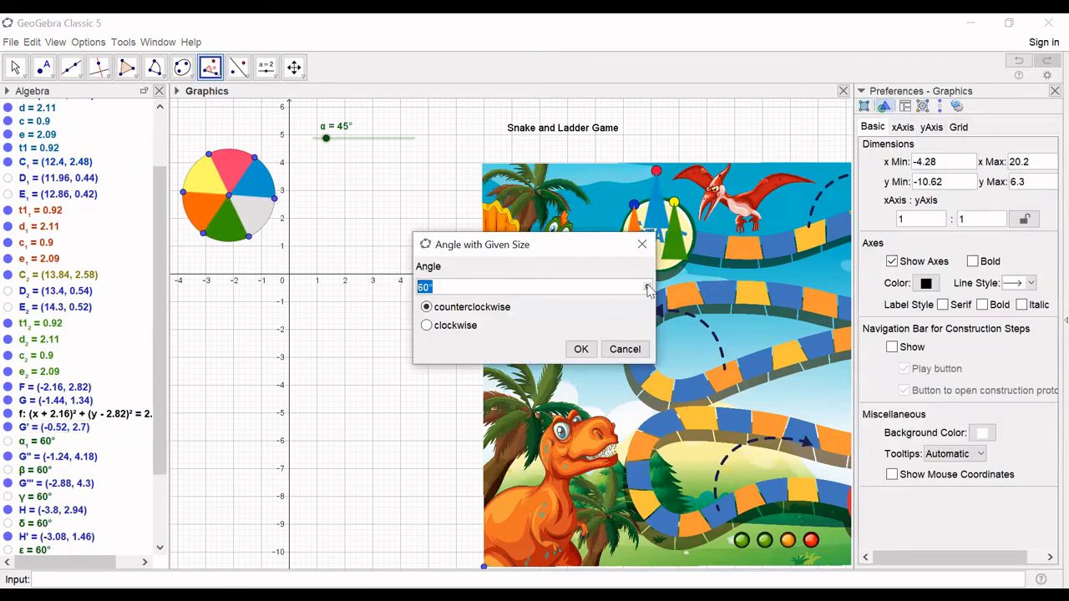
click(646, 286)
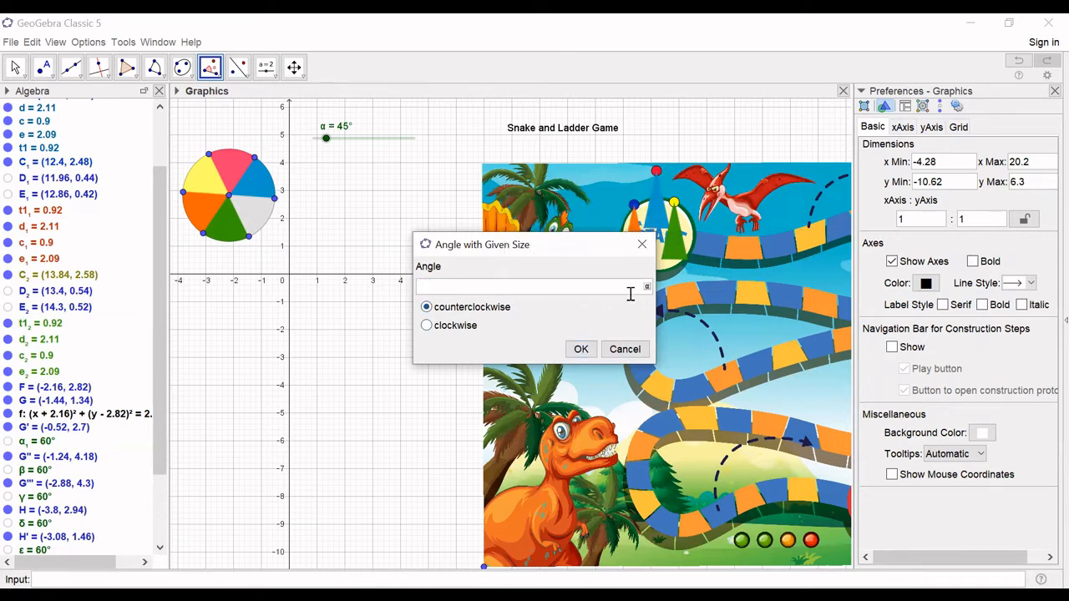
click(648, 286)
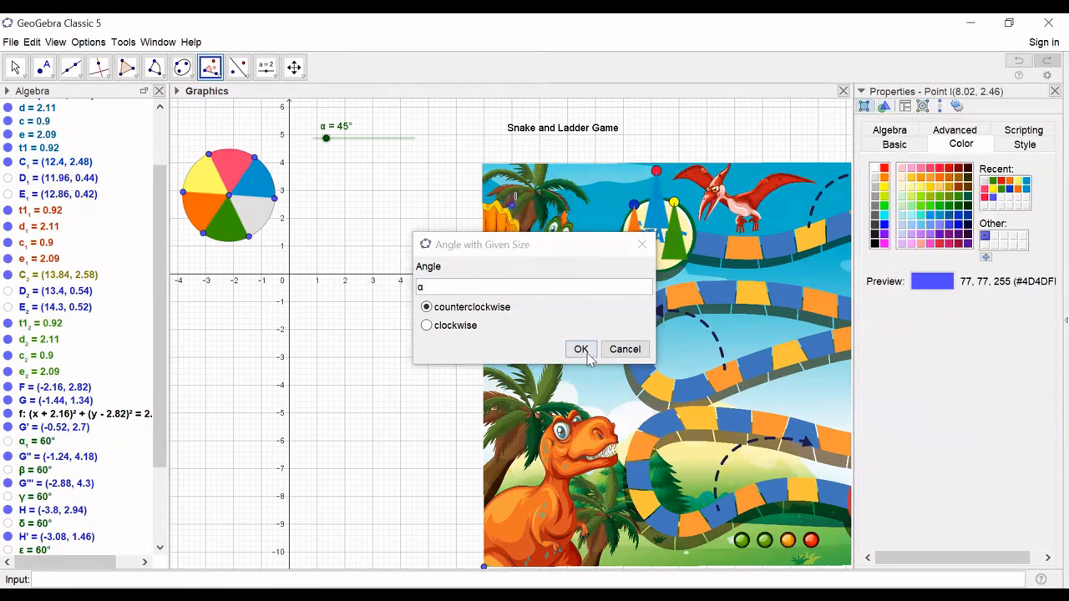
click(581, 349)
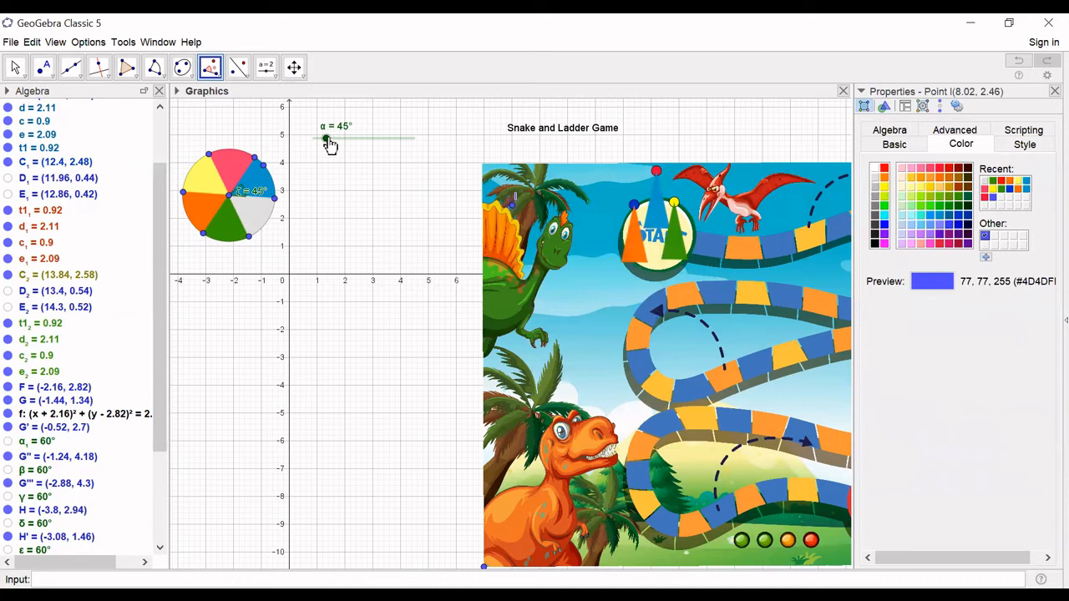
Step: Drag slider α to test the rotation, leaving it at about 136°
drag(324, 139, 391, 138)
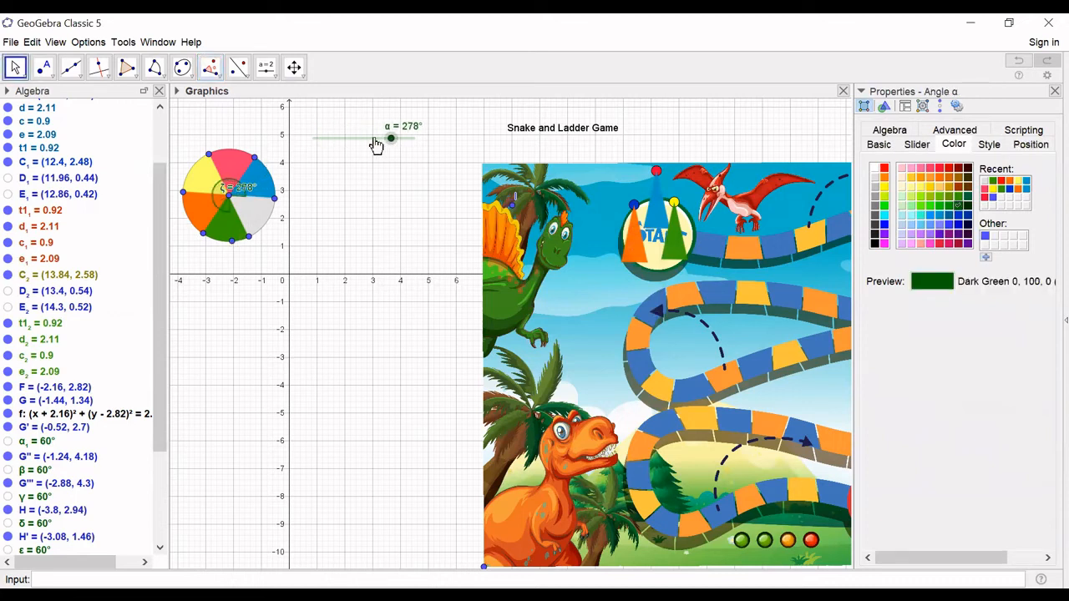
drag(391, 139, 358, 139)
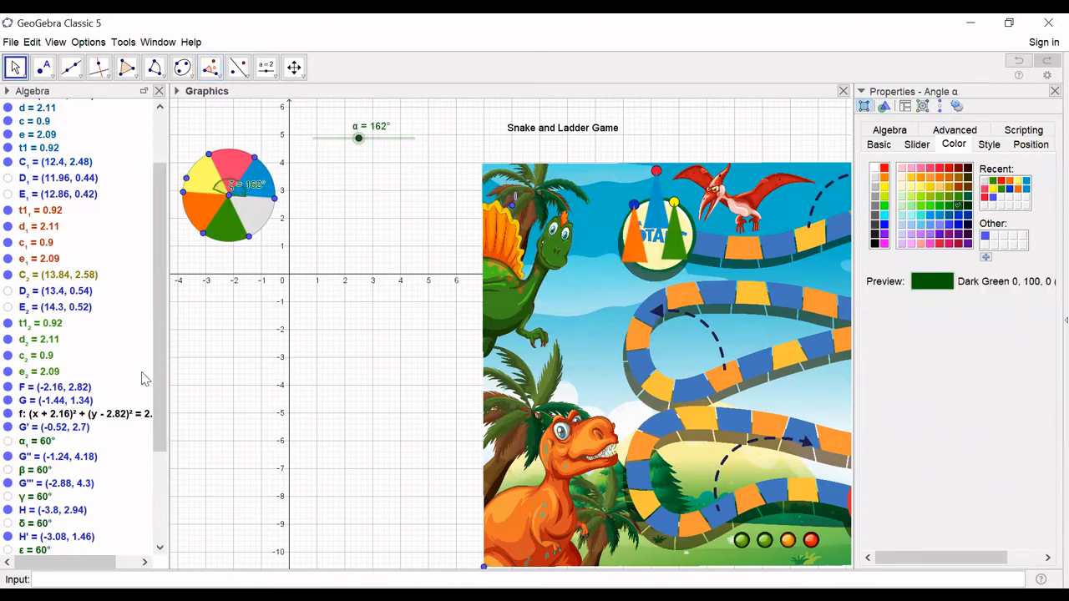
scroll(down, 3)
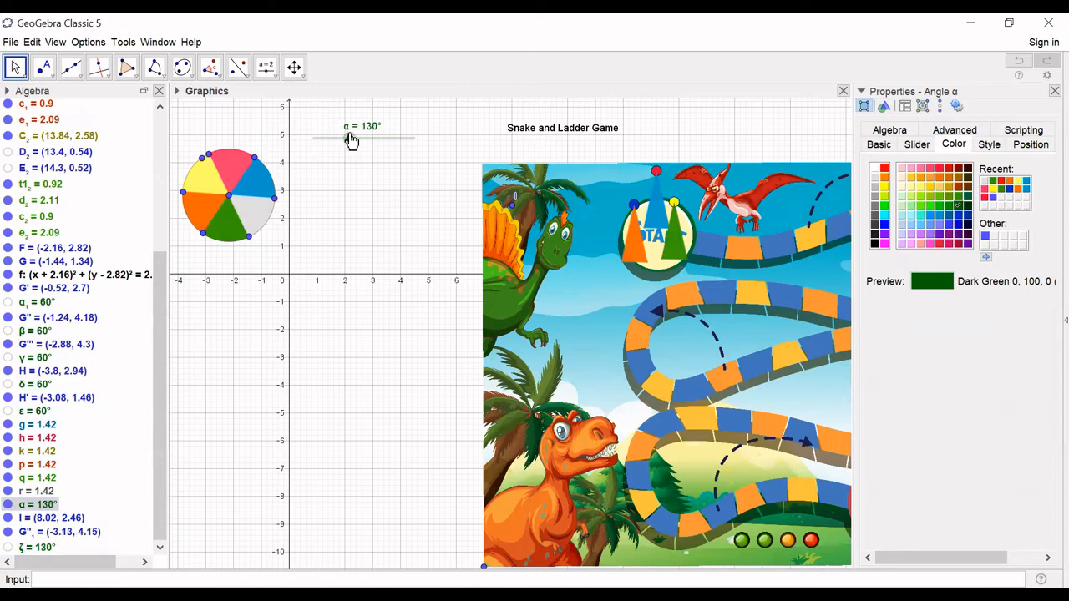
drag(346, 138, 350, 138)
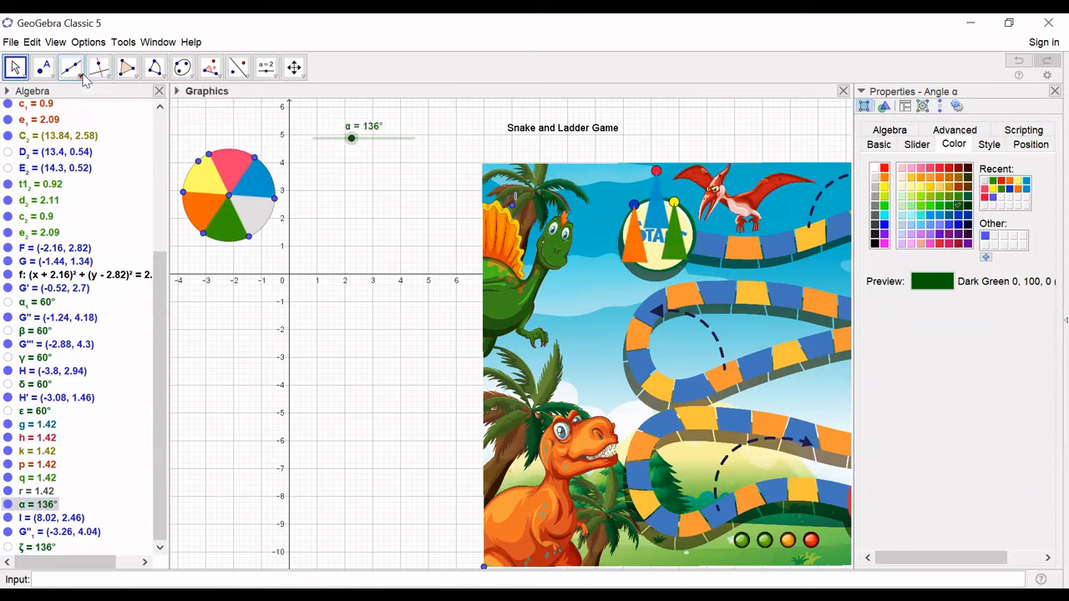
Step: Draw a vector from the spinner centre to the rotating rim point
click(71, 67)
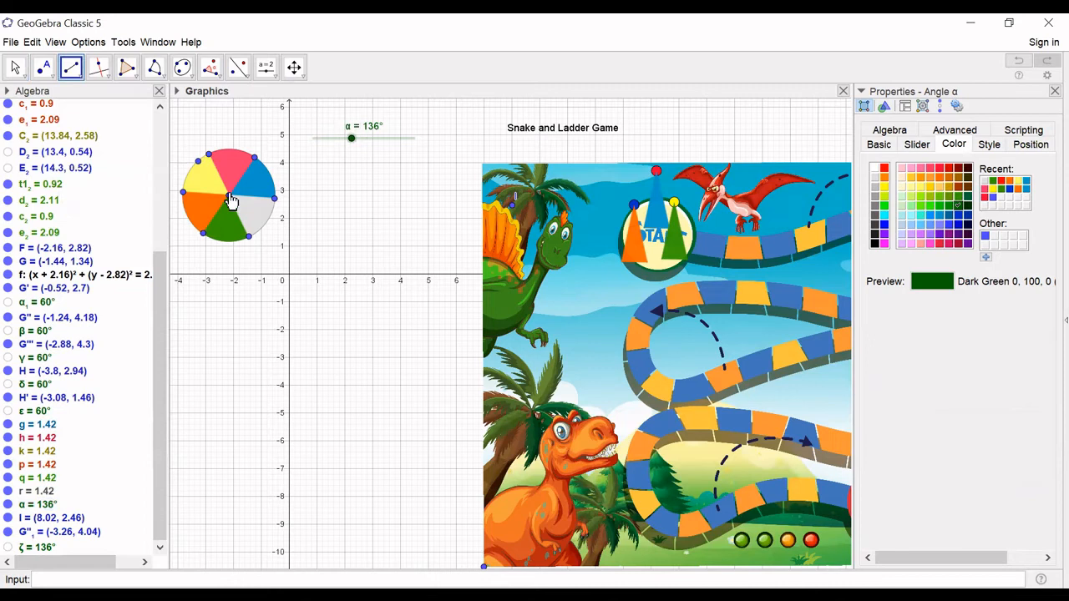
click(249, 198)
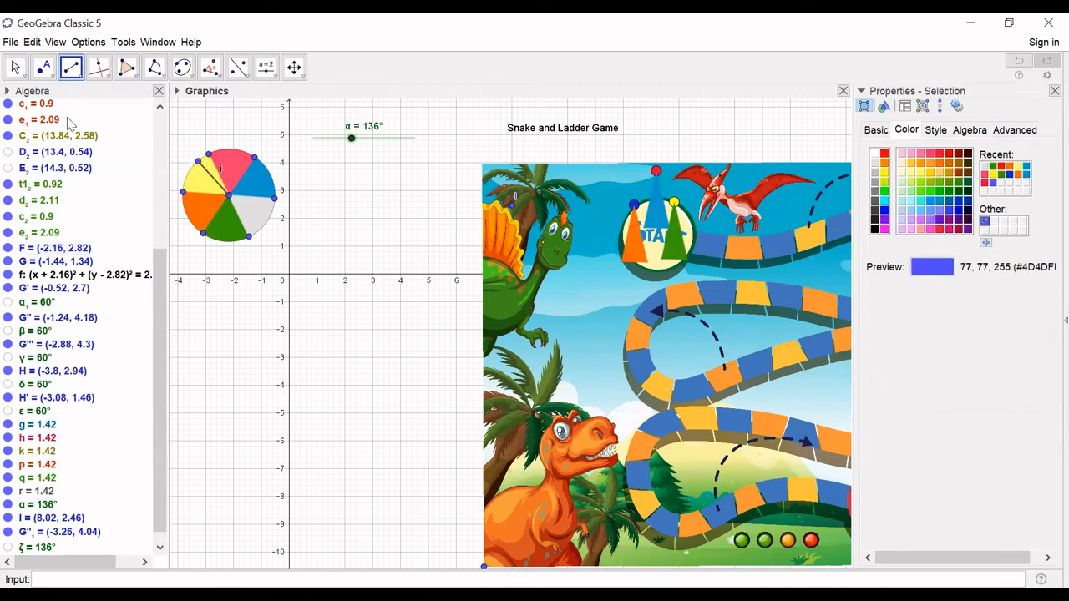
click(72, 68)
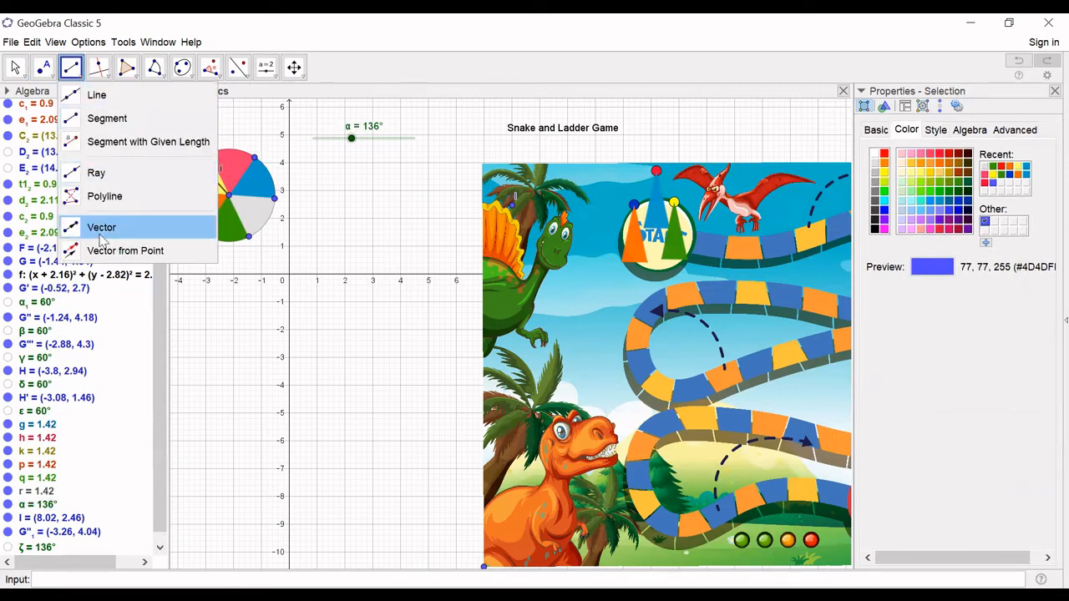
click(101, 227)
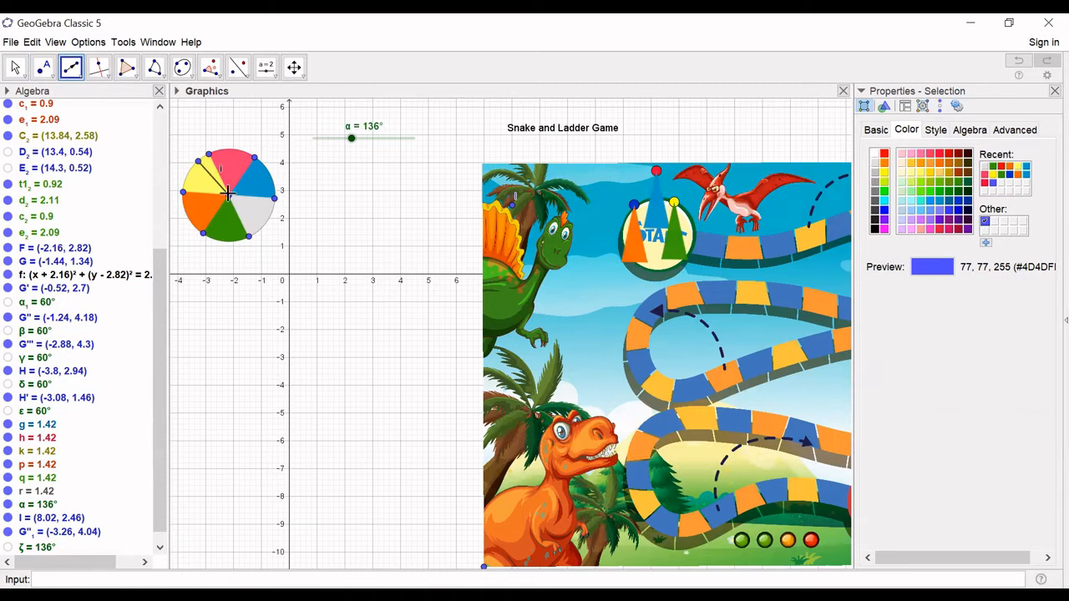
click(208, 182)
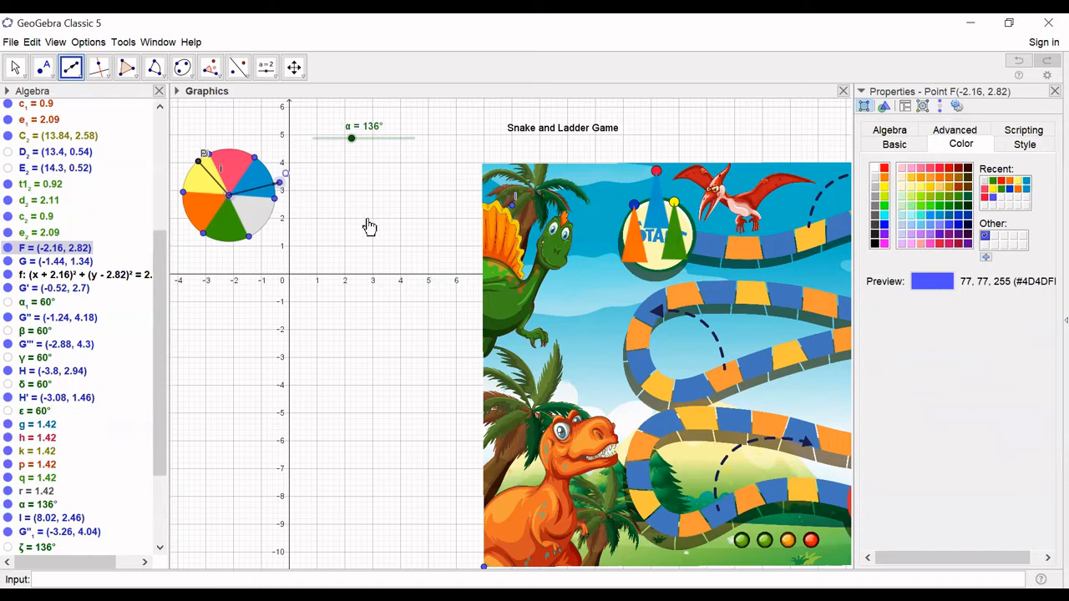
click(364, 219)
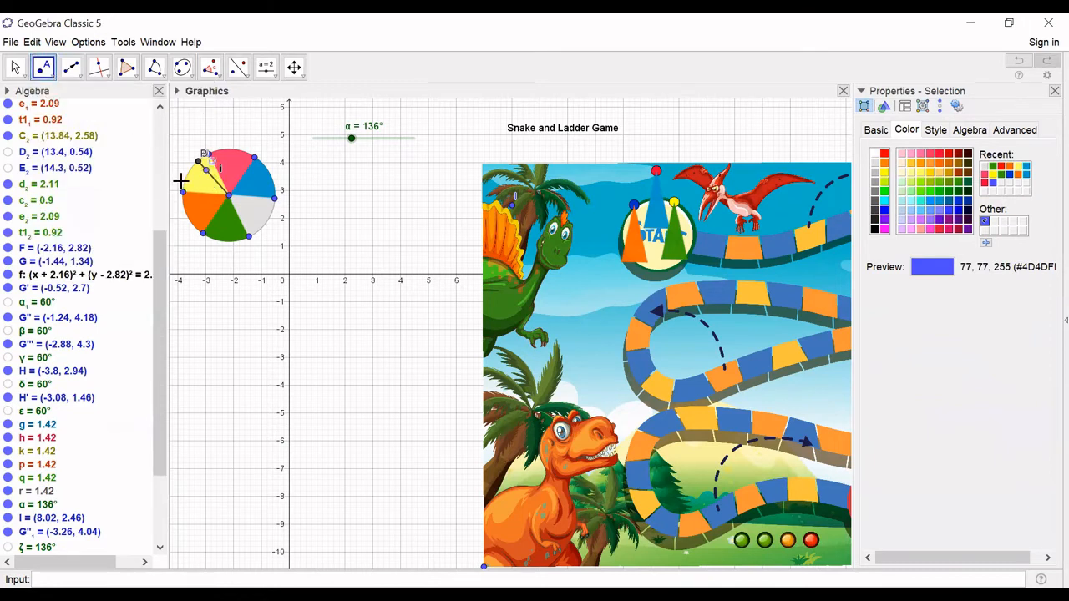
Step: Draw the pointer segment from the centre to the rim point and return to Move
click(71, 67)
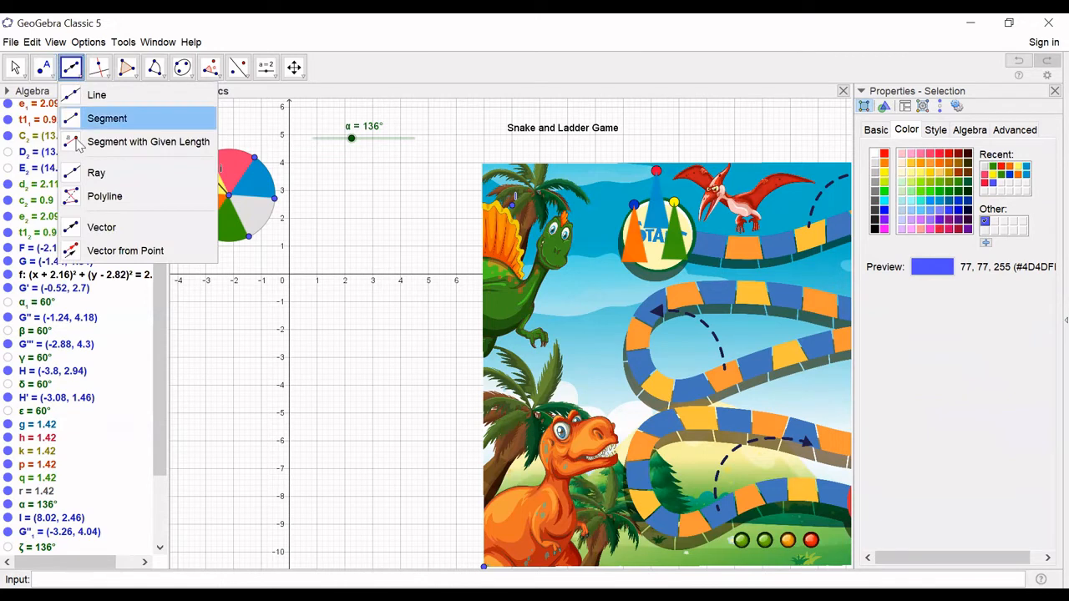
click(106, 118)
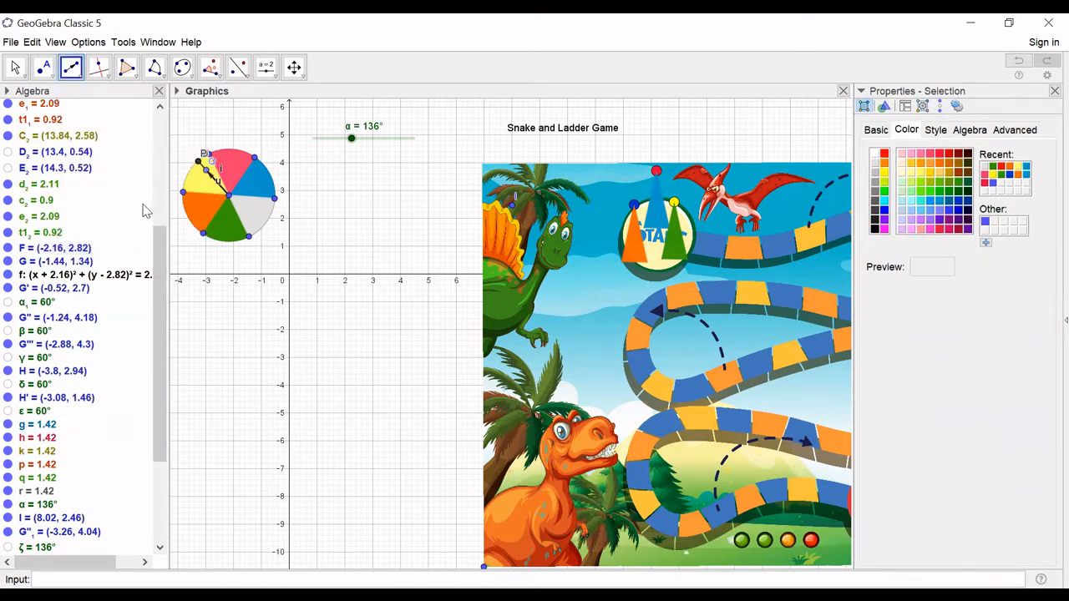
scroll(down, 3)
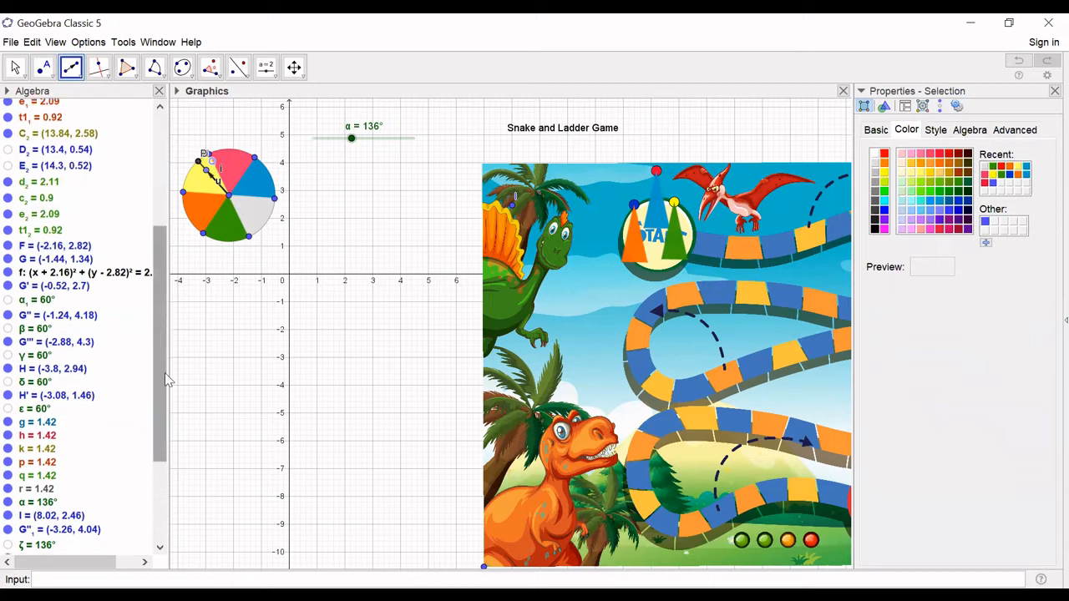
scroll(down, 3)
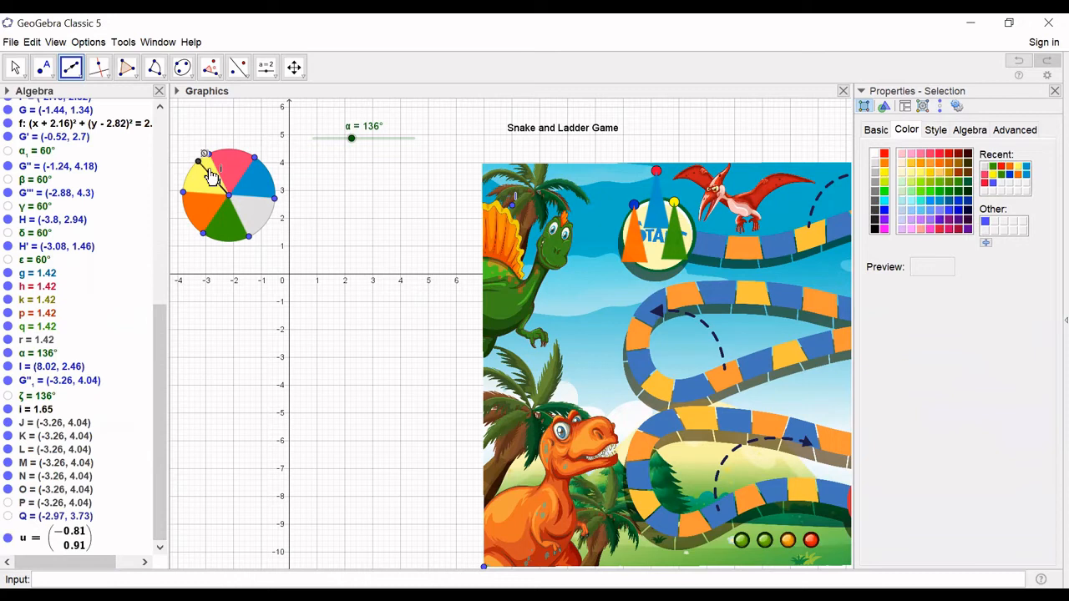
click(15, 67)
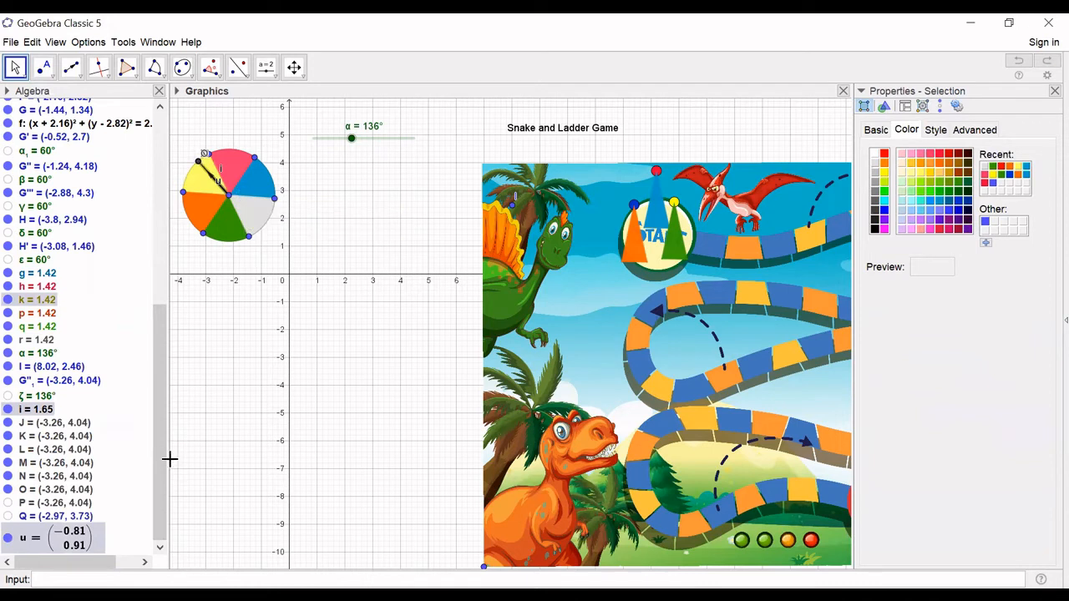
mouse_move(170, 502)
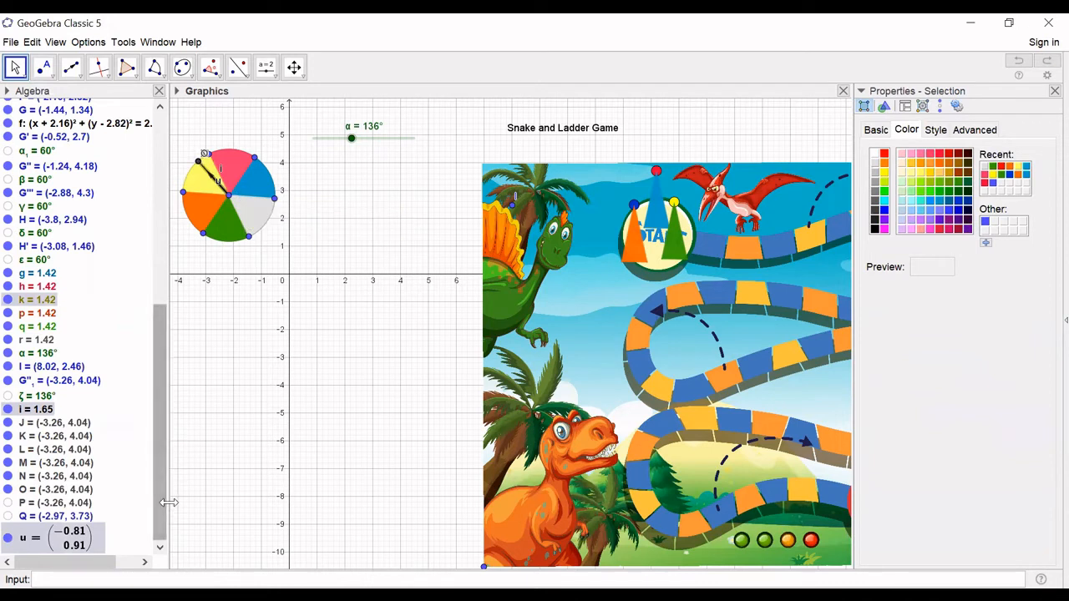
mouse_move(240, 356)
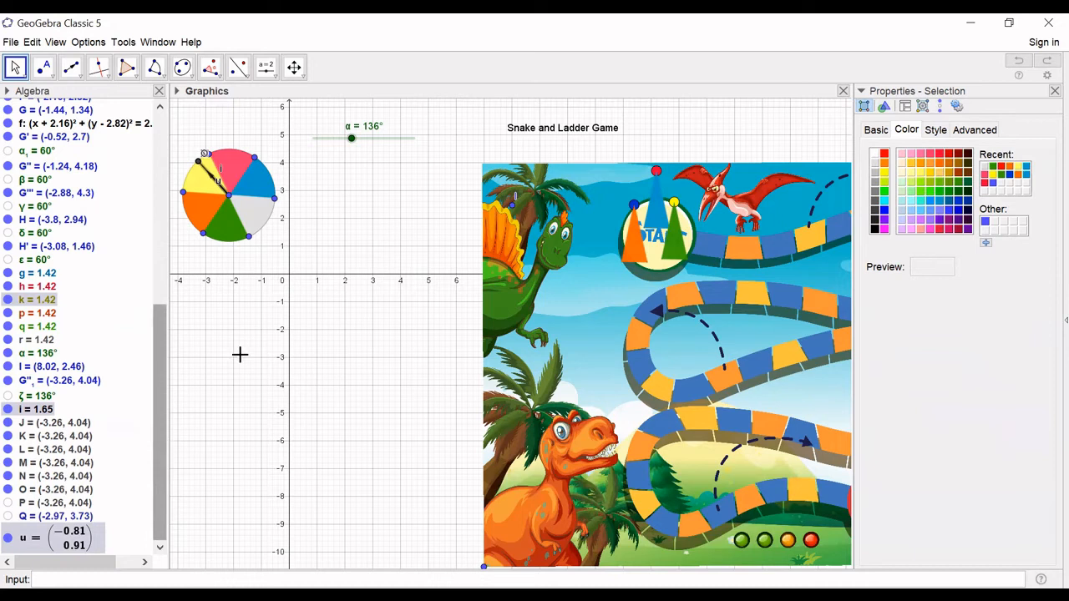
Step: Hide the rotating rim point at the tip of the pointer via Show Object
right_click(221, 184)
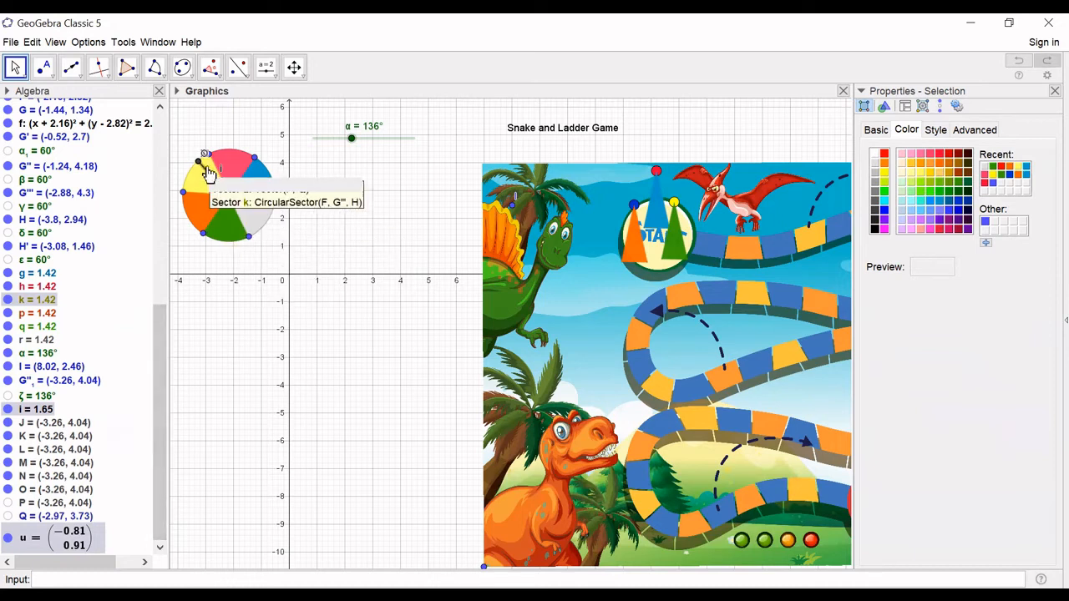
right_click(201, 162)
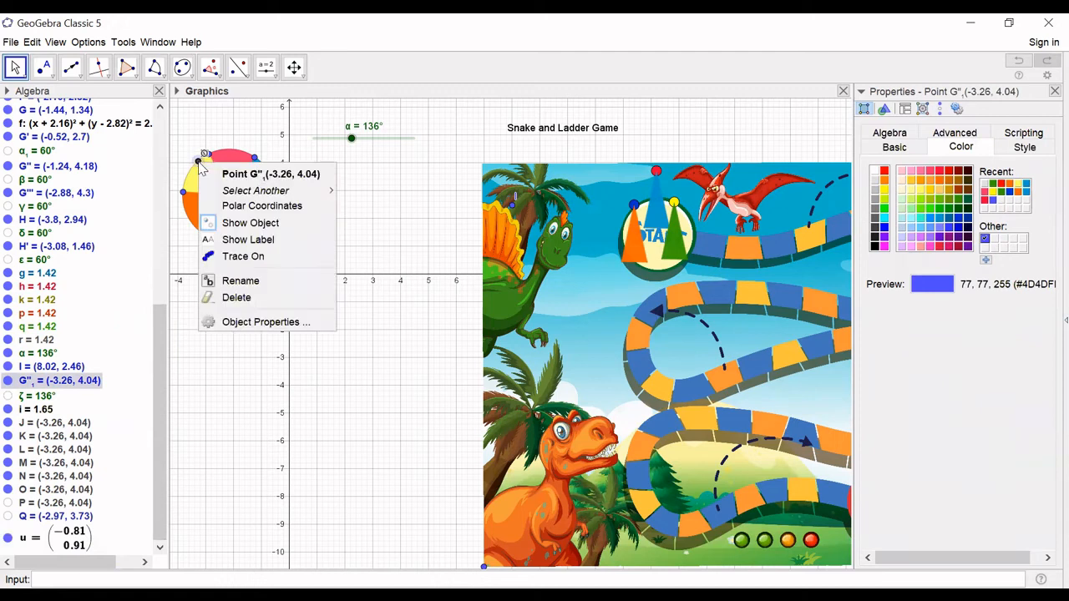
mouse_move(259, 223)
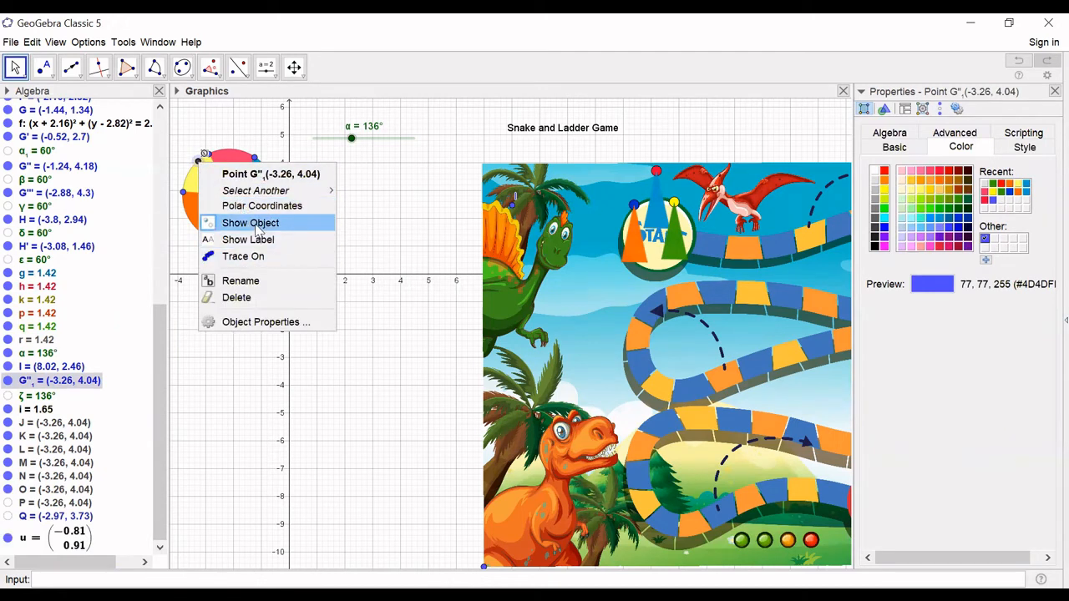
click(250, 222)
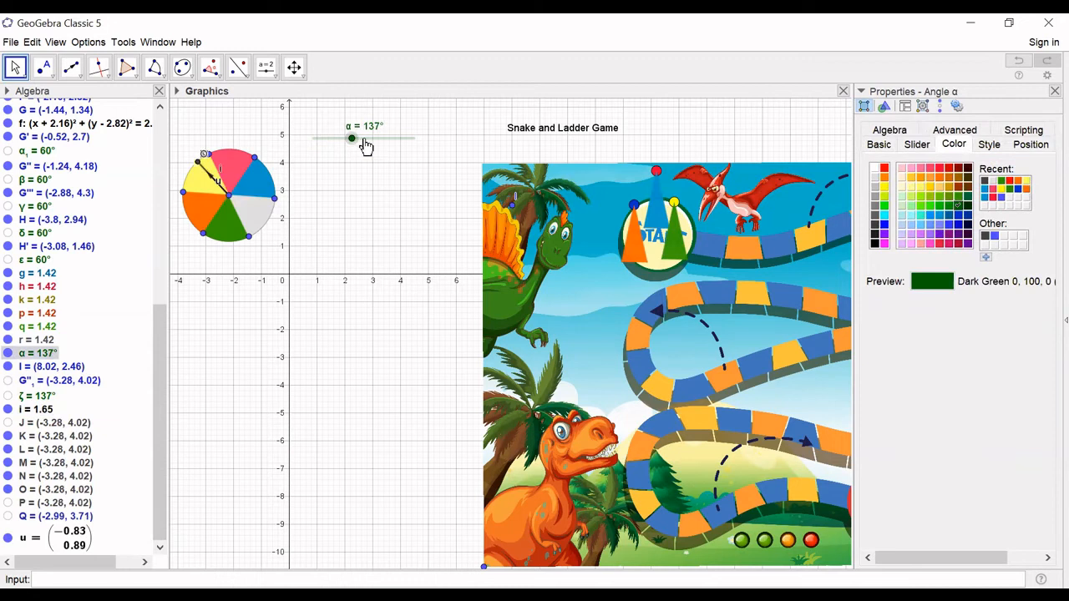
Step: Drag slider α back and forth to check the pointer swings around the centre
drag(351, 137, 358, 138)
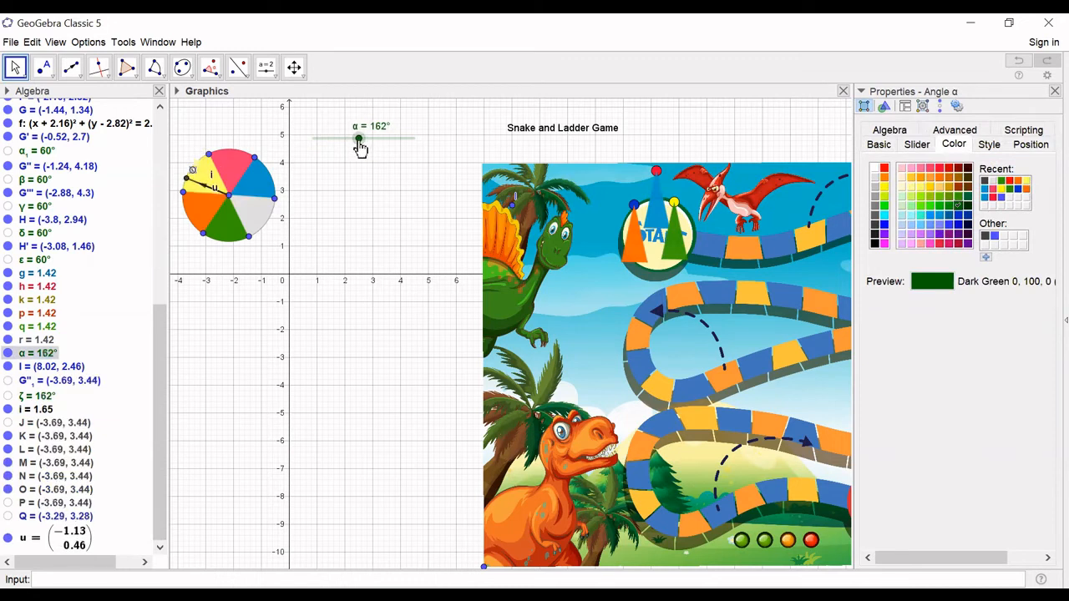
mouse_move(196, 190)
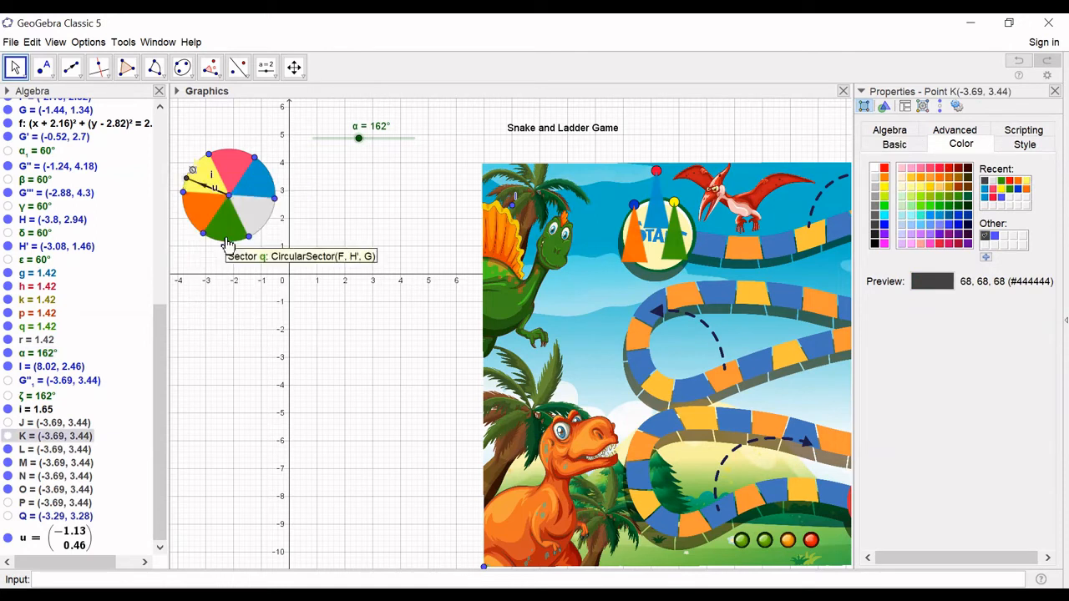
mouse_move(161, 427)
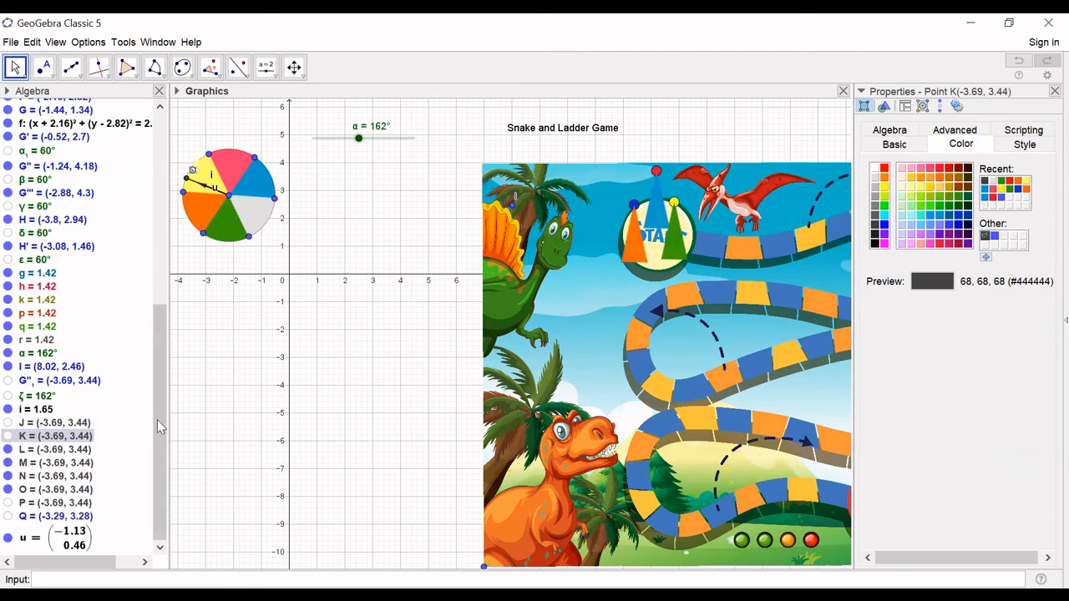
scroll(up, 3)
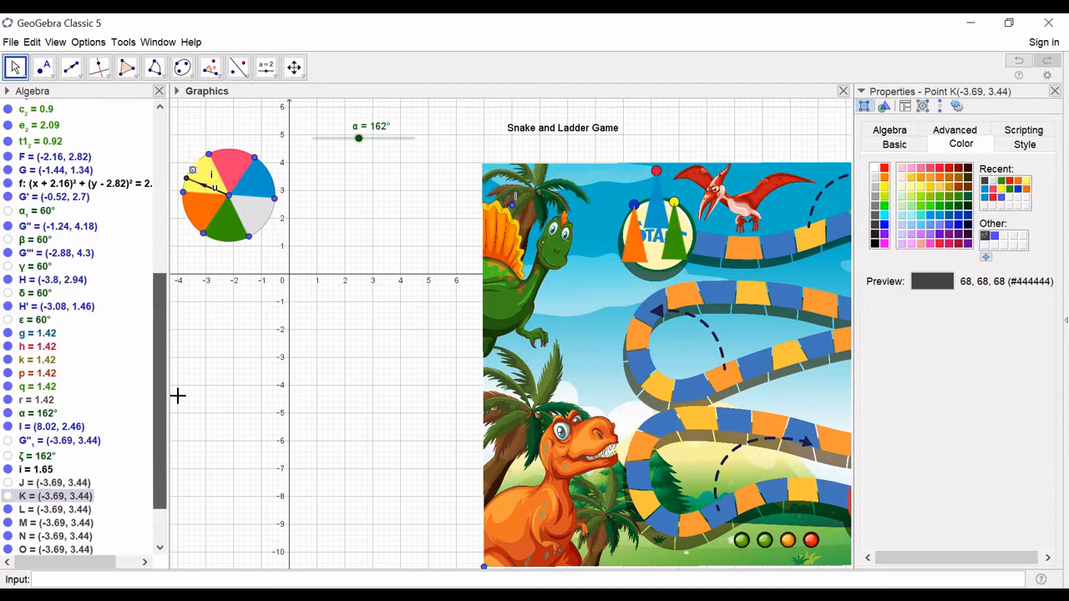
click(35, 469)
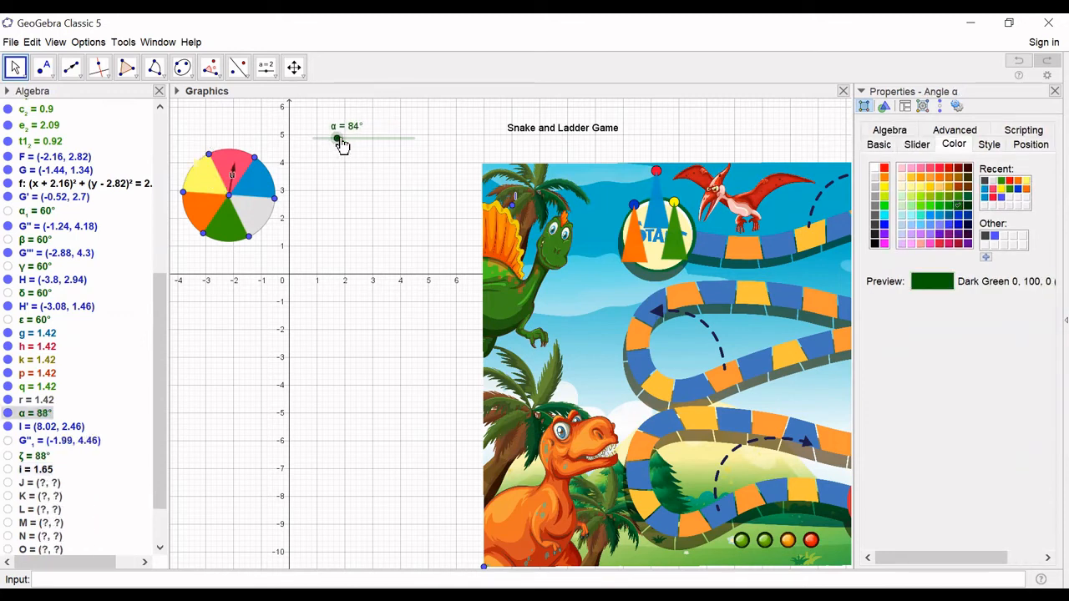
drag(336, 138, 355, 138)
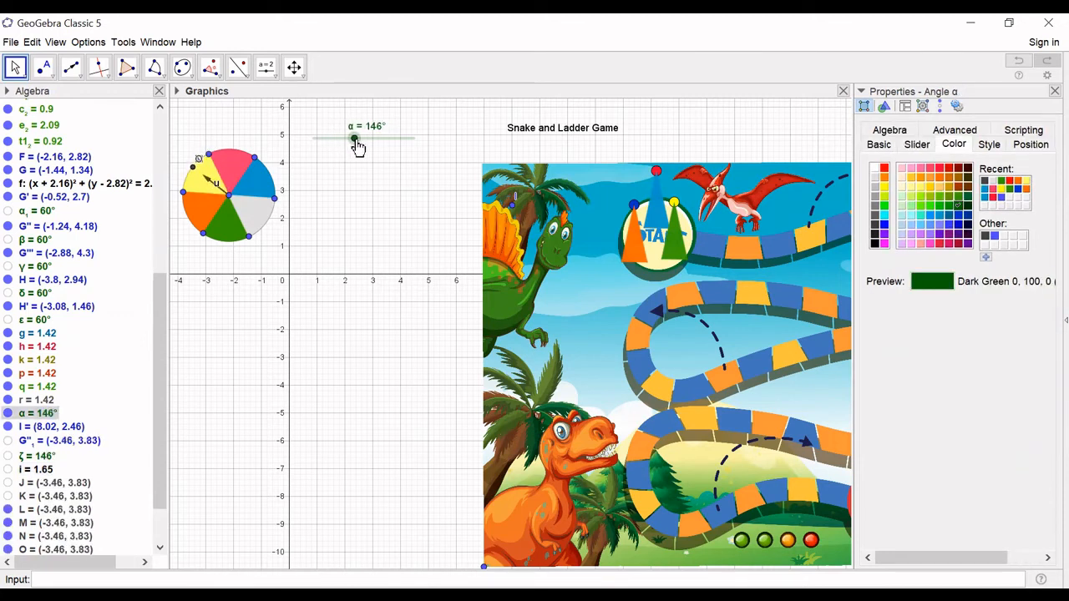
drag(355, 138, 353, 138)
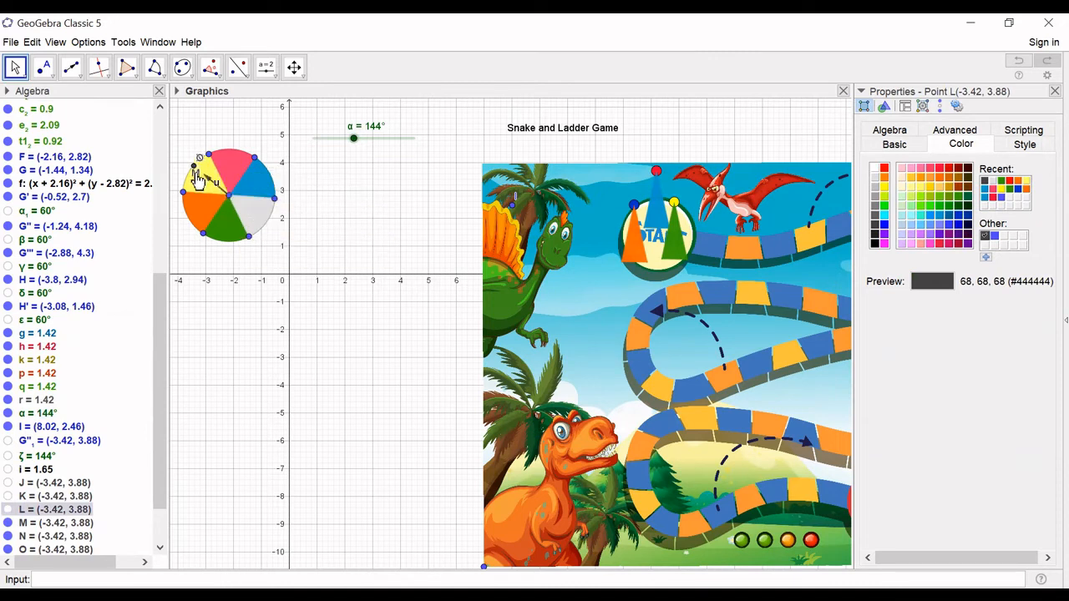
right_click(198, 176)
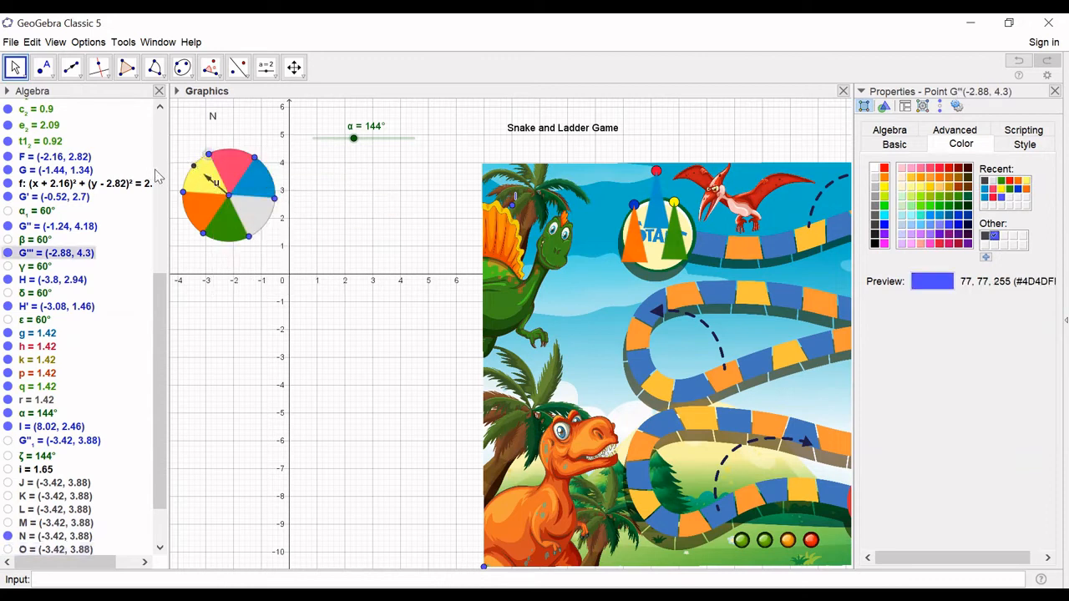
Step: Swing the pointer through larger and smaller angles, finishing at α = 172°
drag(353, 138, 373, 137)
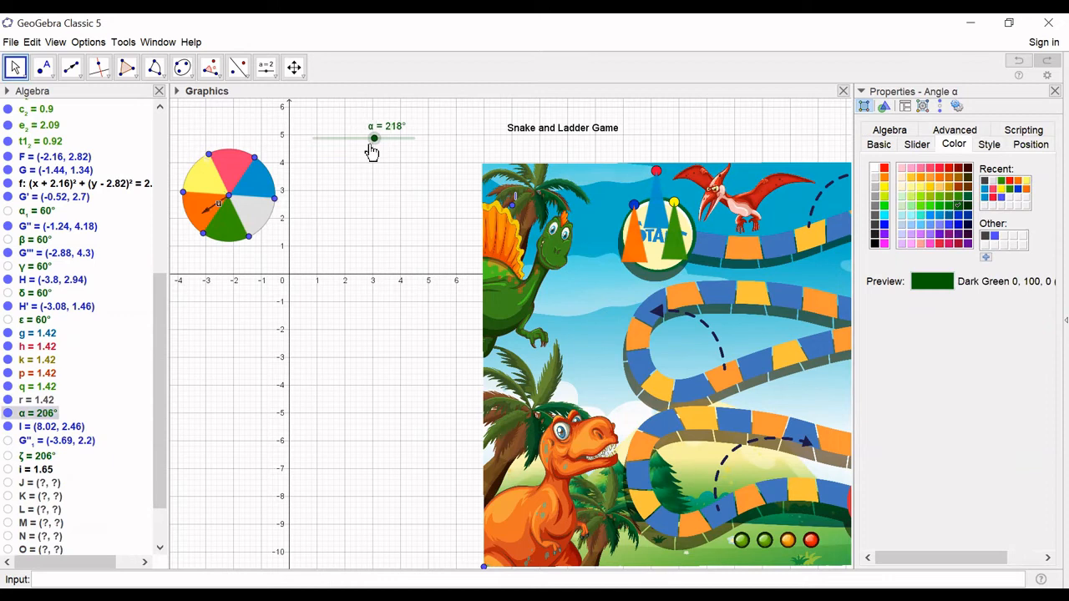
drag(373, 138, 350, 137)
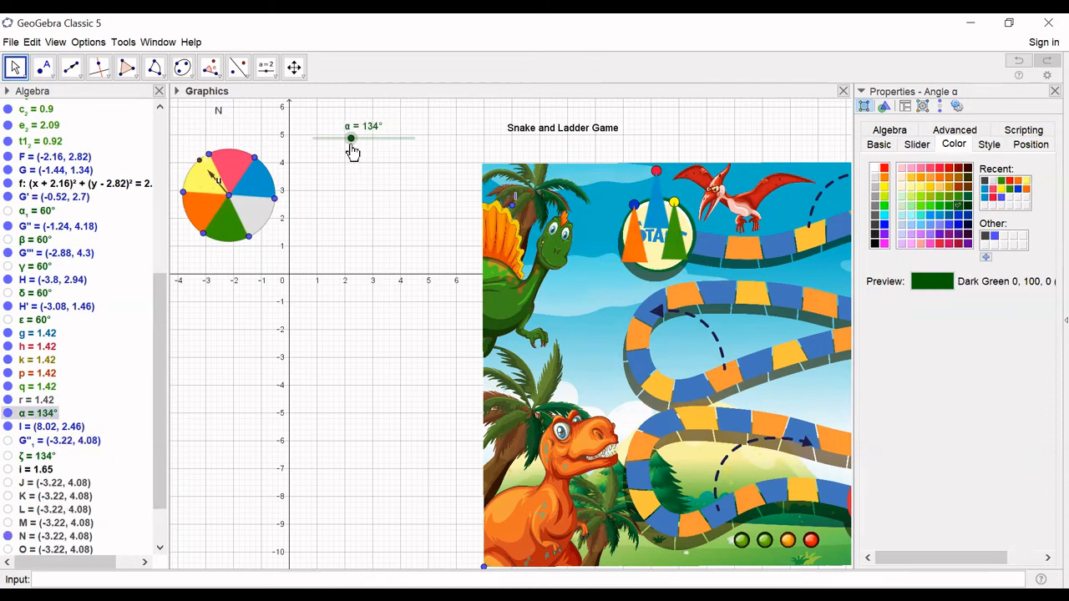
drag(351, 138, 349, 138)
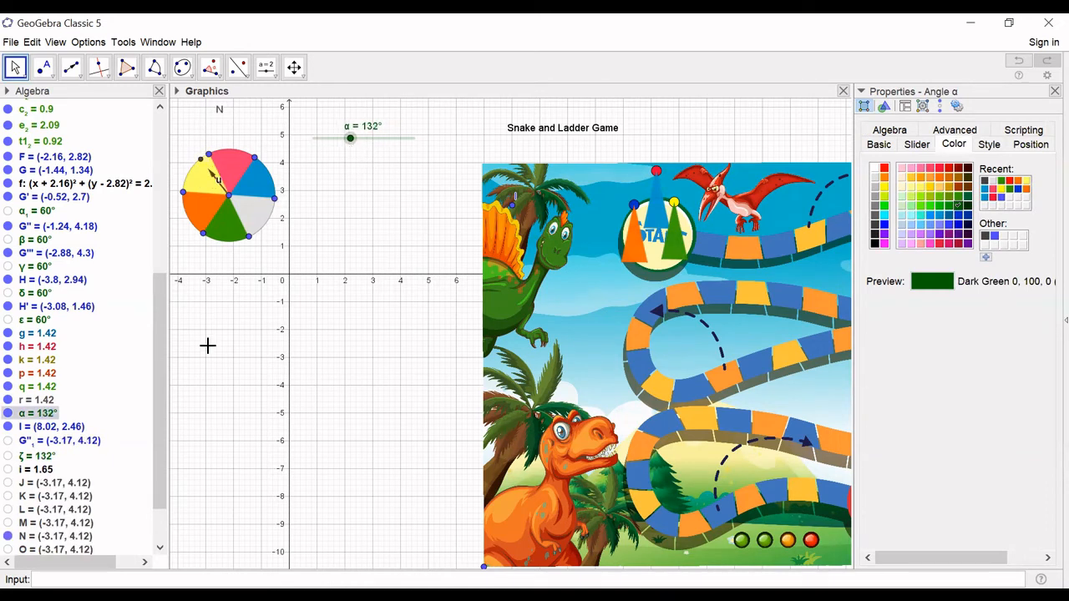
mouse_move(299, 339)
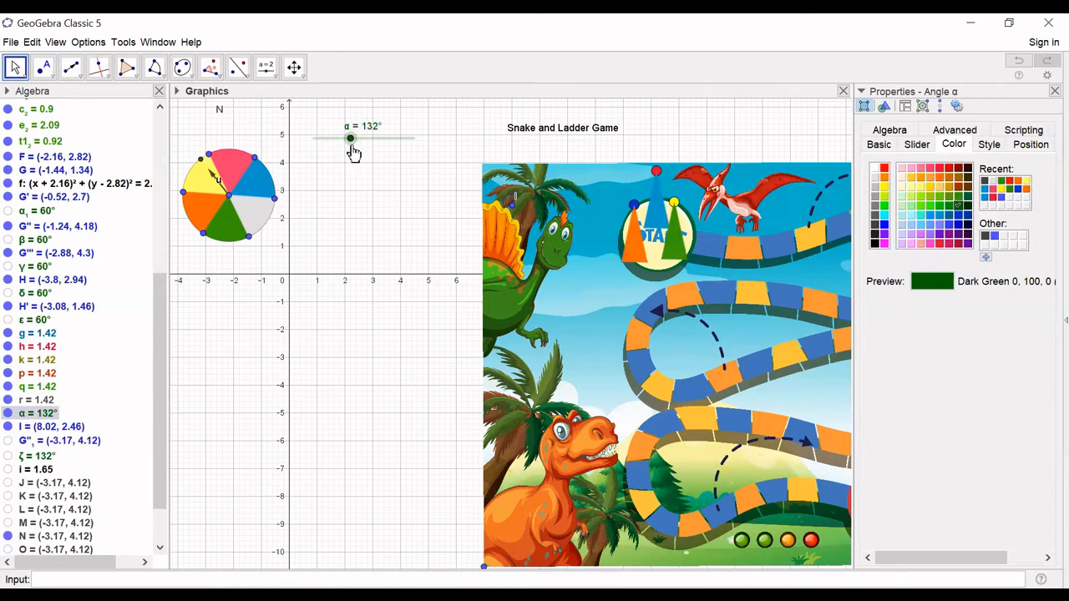
drag(350, 137, 355, 137)
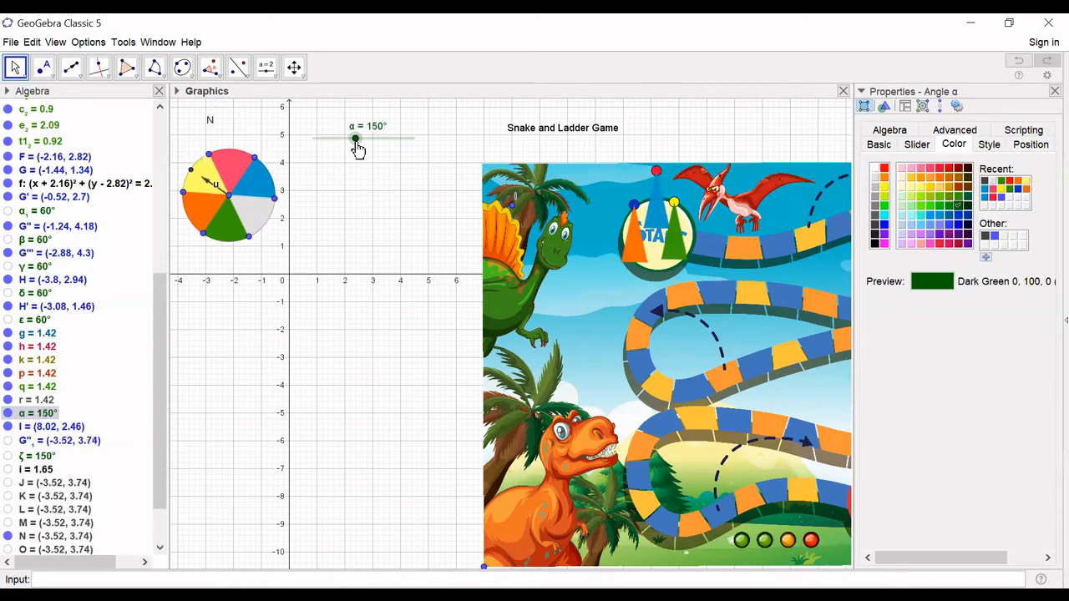
drag(356, 137, 361, 138)
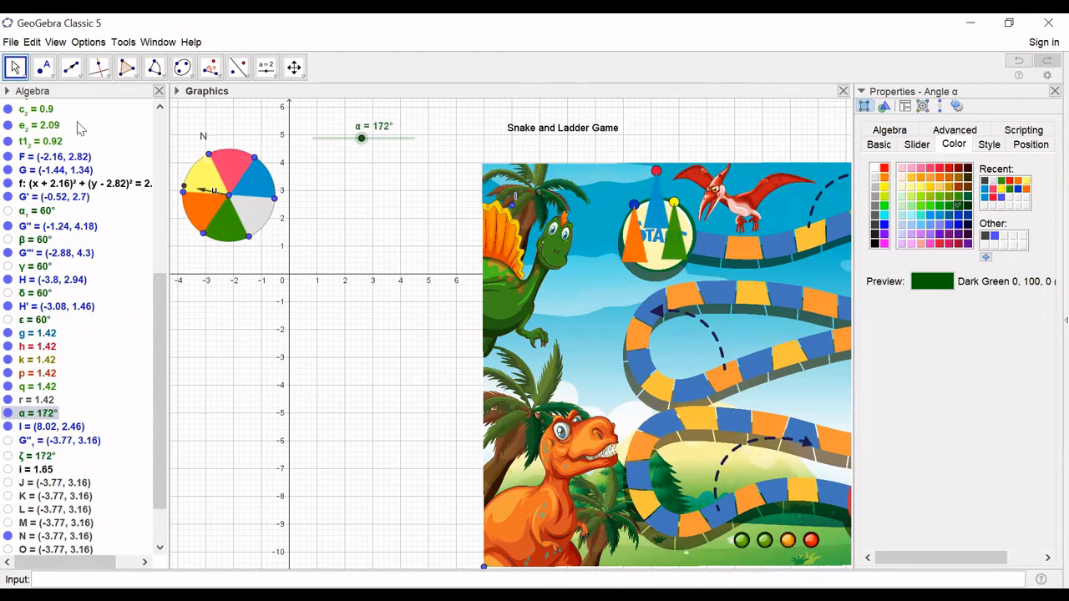
right_click(52, 536)
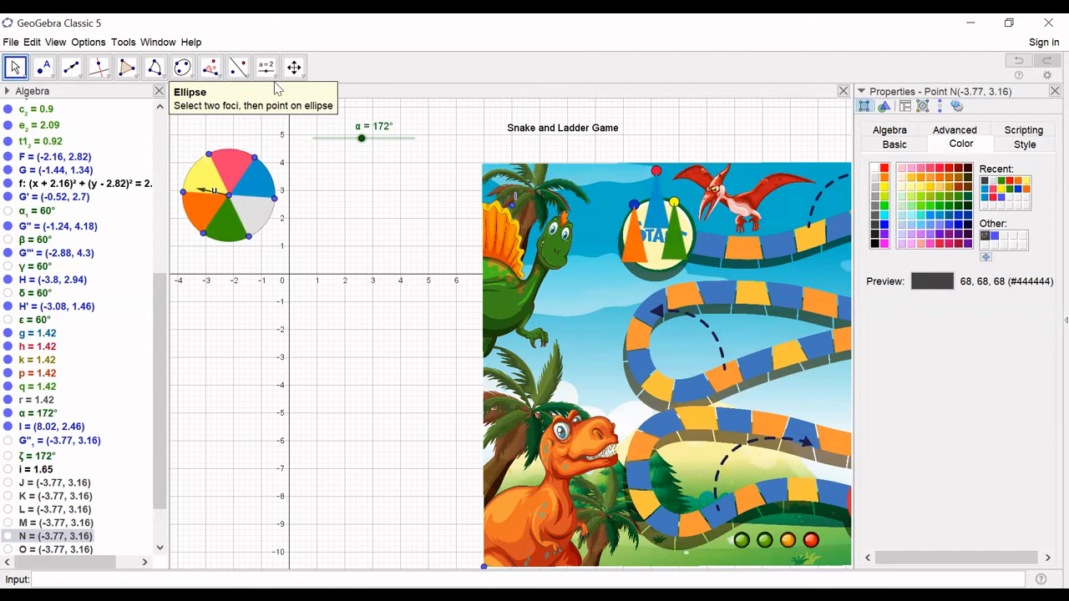
Step: Label the sectors with text numbers 1 to 6 and hide the rim points
click(266, 67)
text(1)
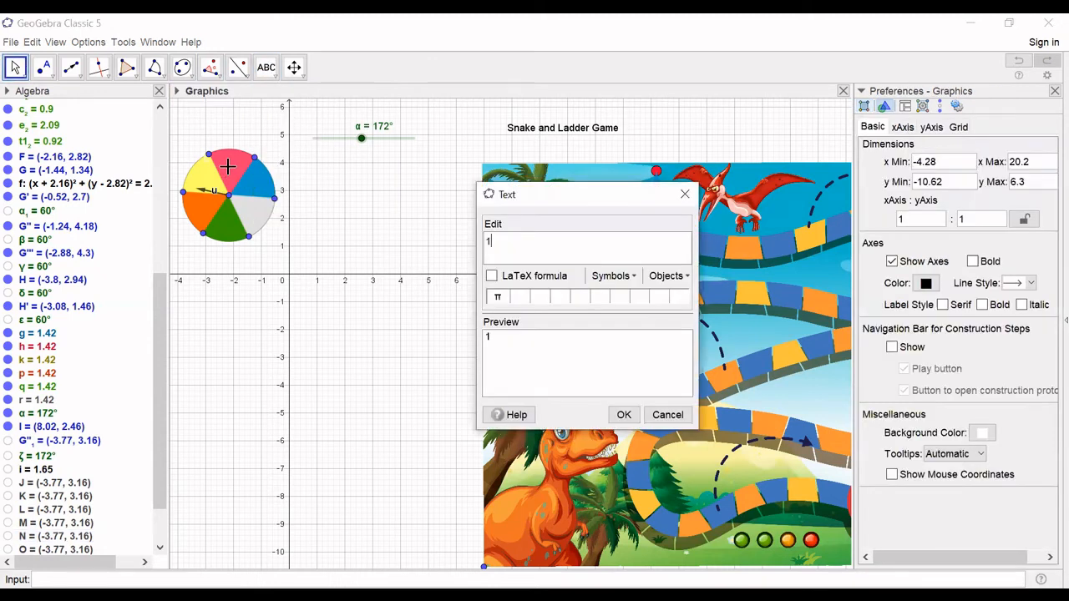
mouse_move(623, 414)
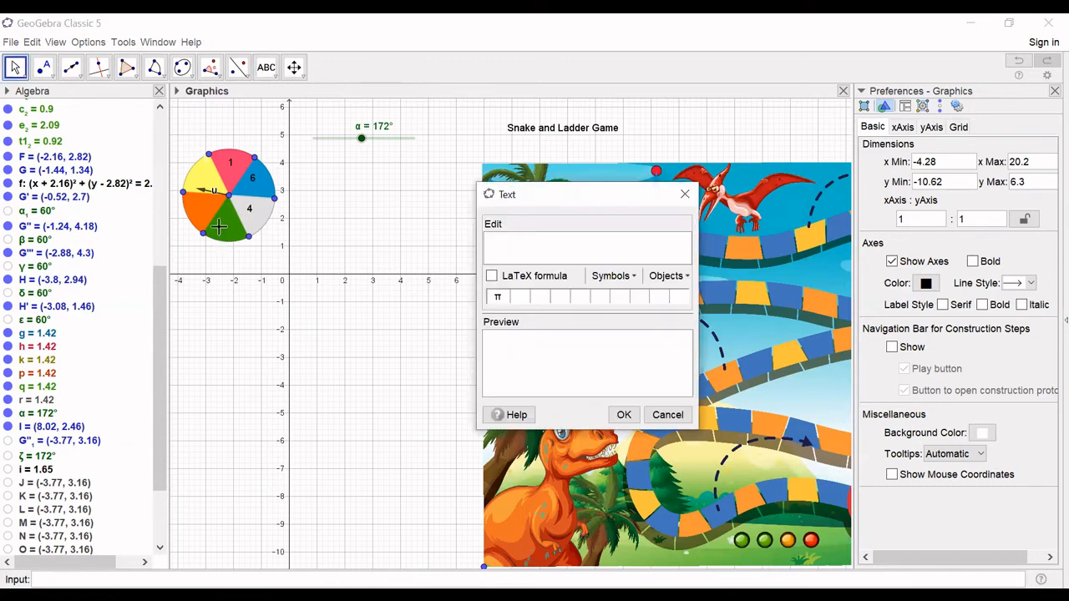
text(2)
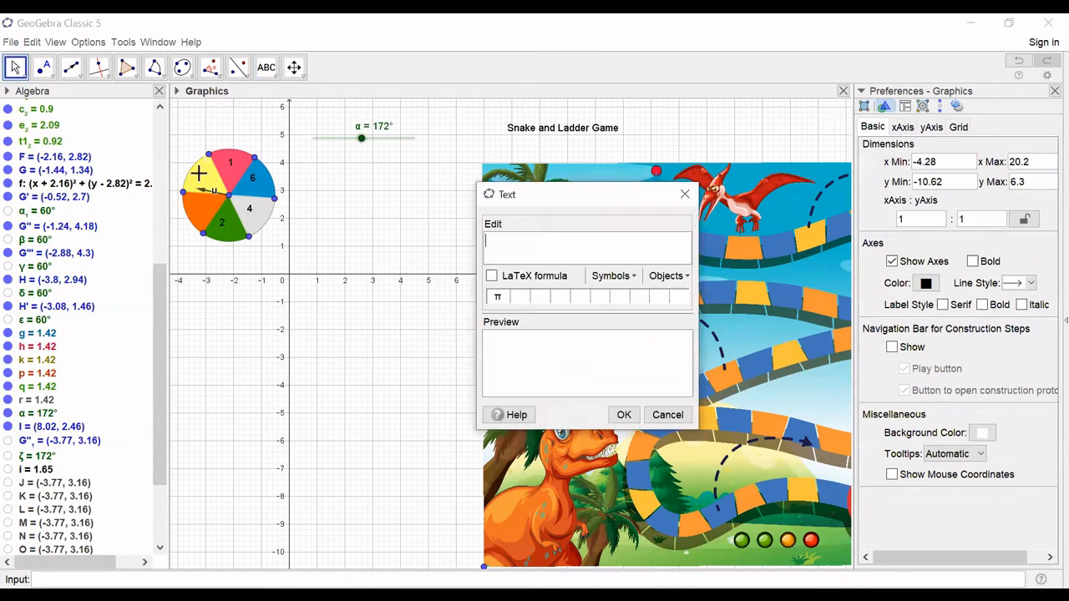
text(3)
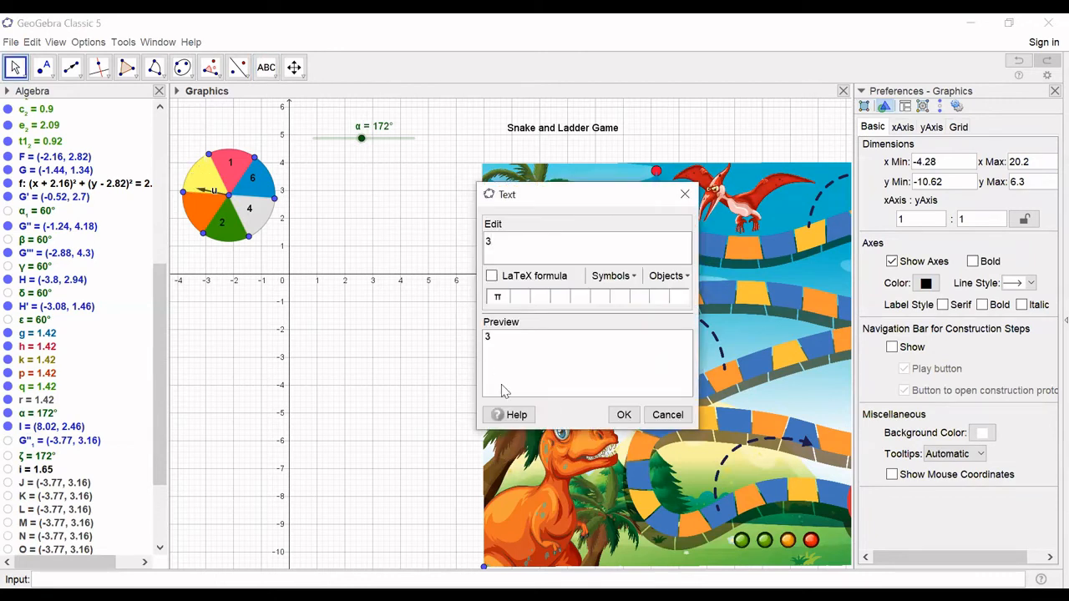
click(623, 415)
text(5)
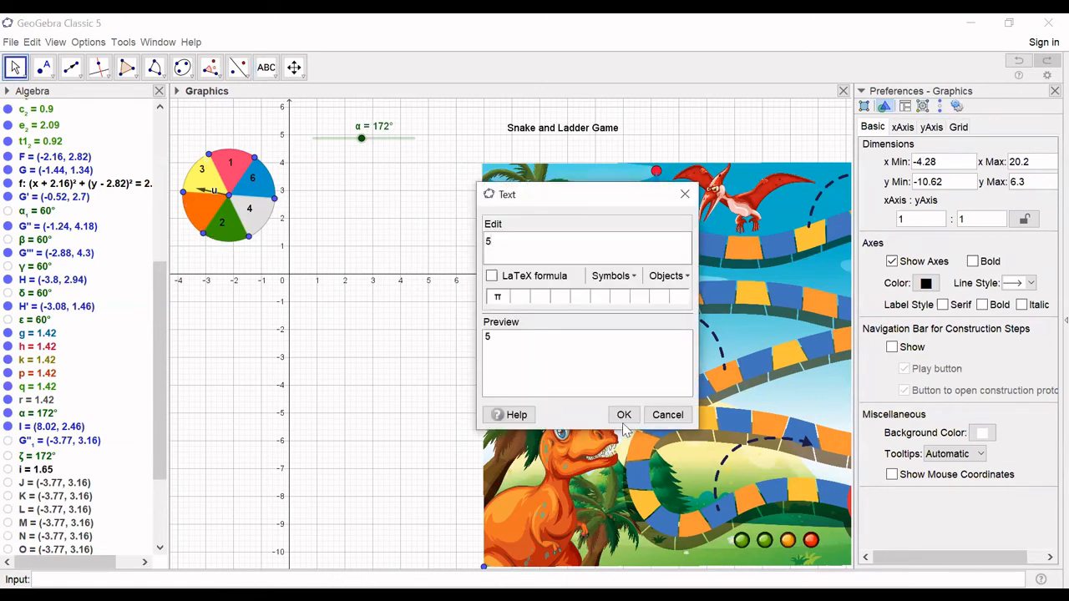
click(624, 414)
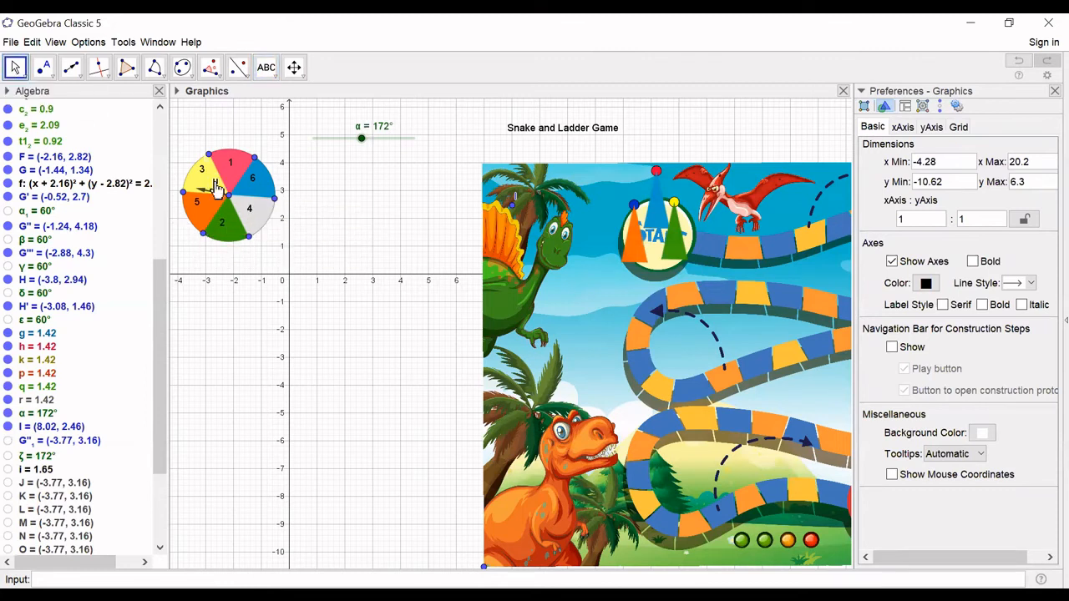
mouse_move(374, 372)
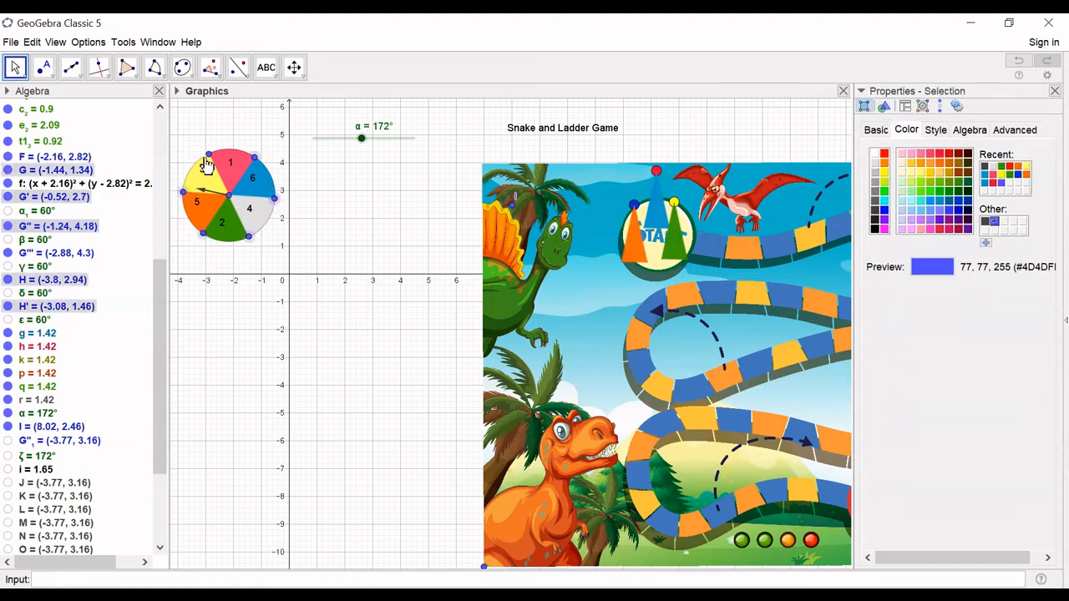
right_click(207, 159)
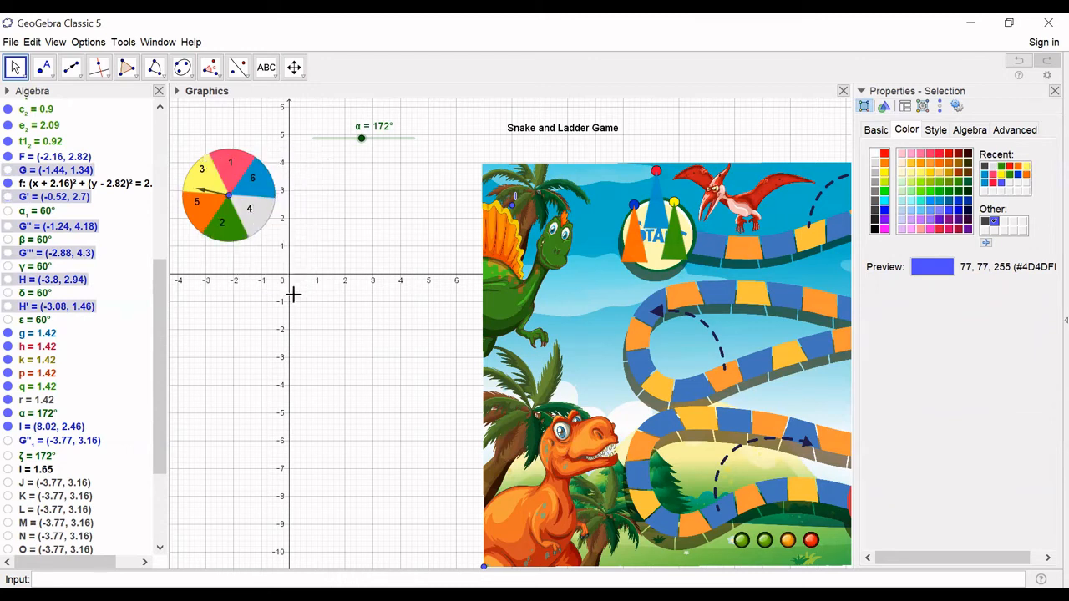
mouse_move(269, 245)
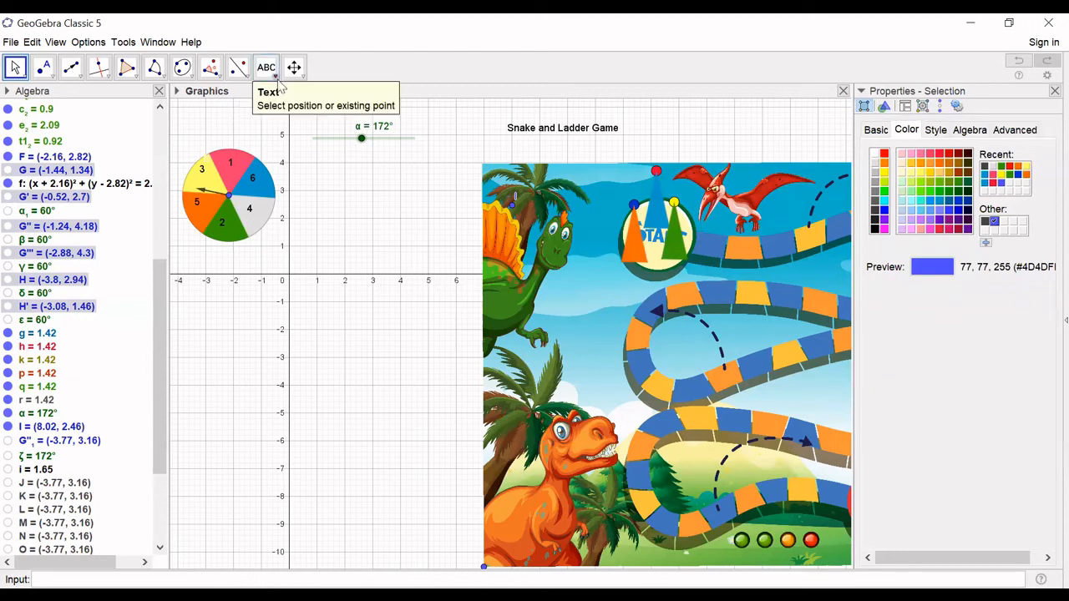
Step: Add a button captioned Spin below the spinner
click(266, 67)
text(S)
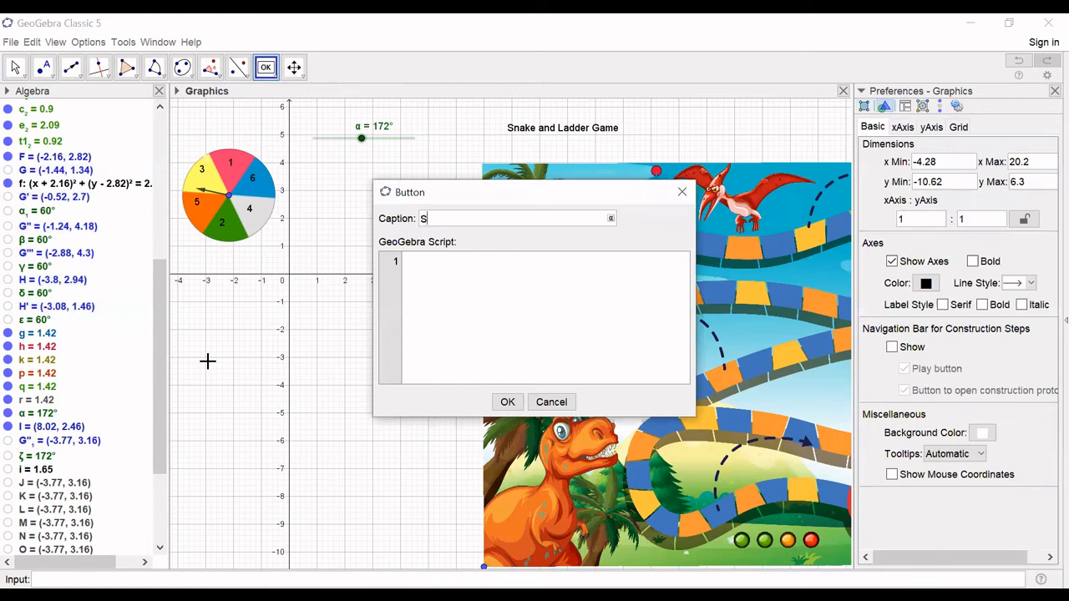
text(pin)
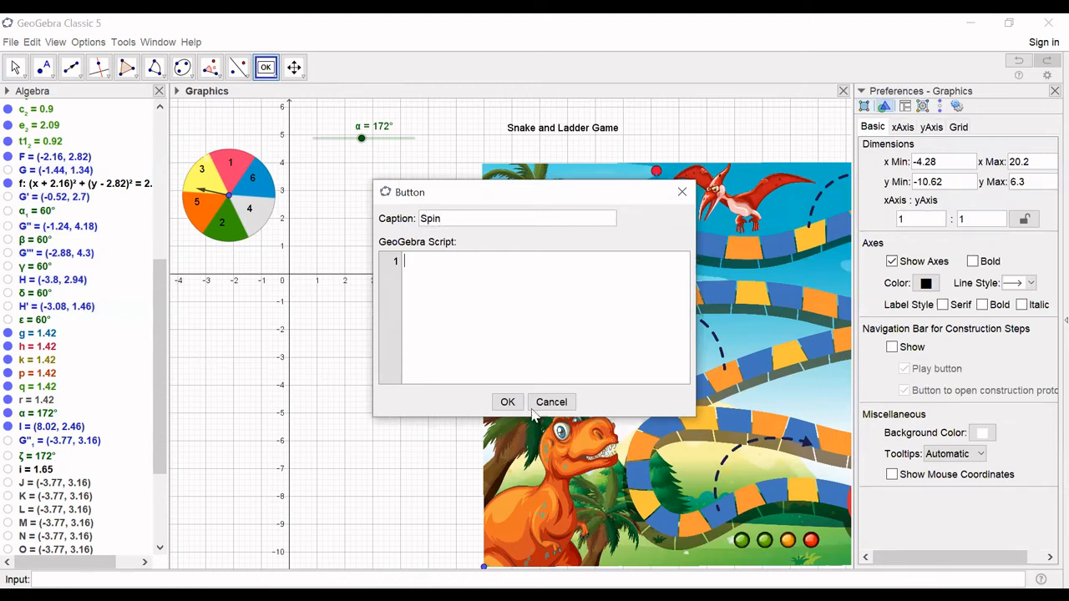
click(506, 402)
text(St)
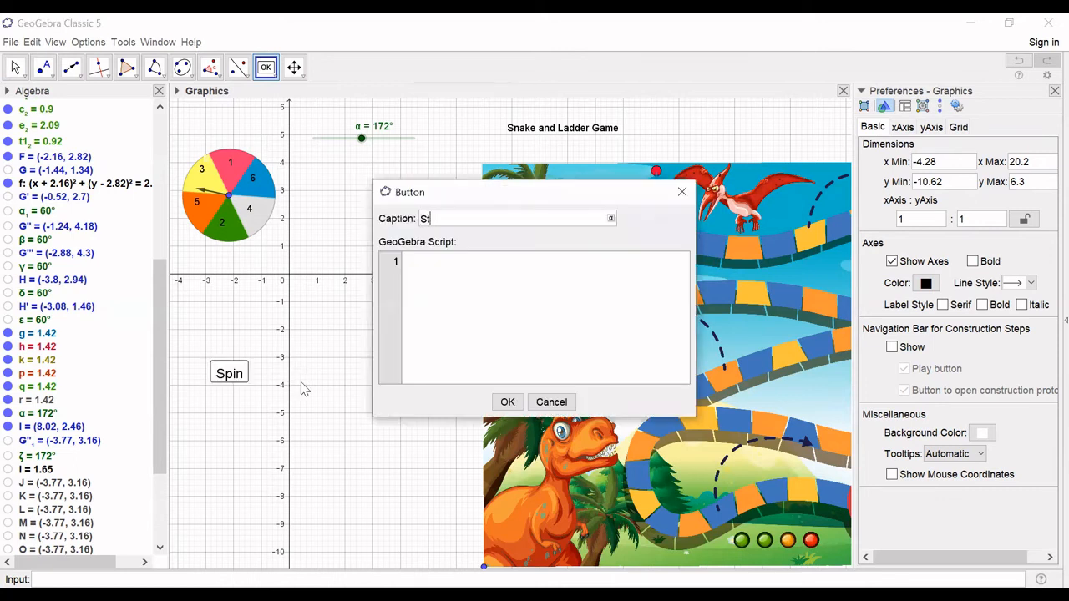
Step: Add a second button captioned Stop Spin and bring up its properties
text(op)
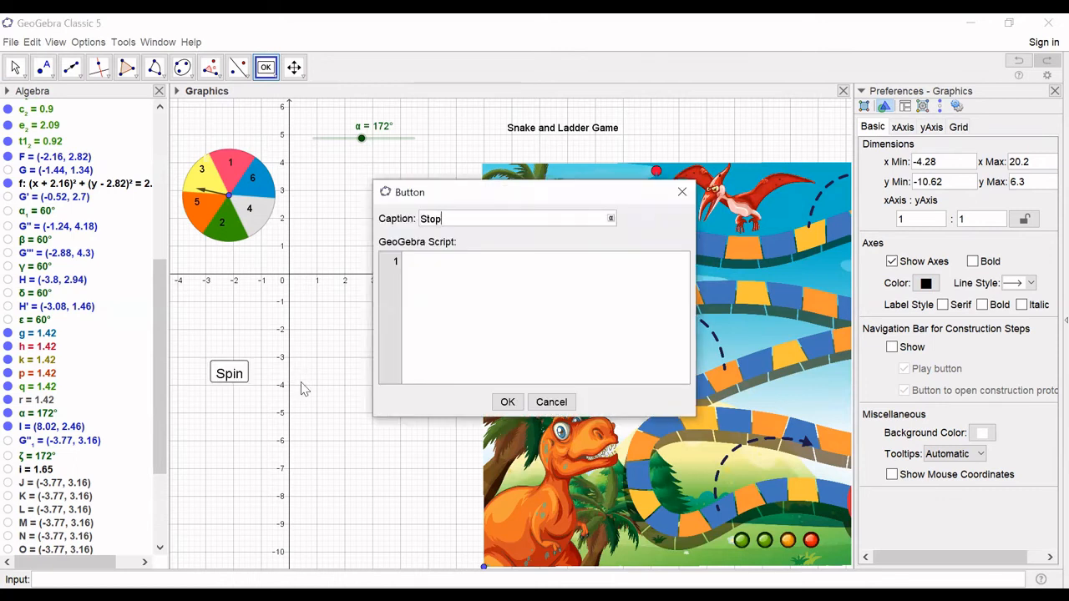
text(Spi)
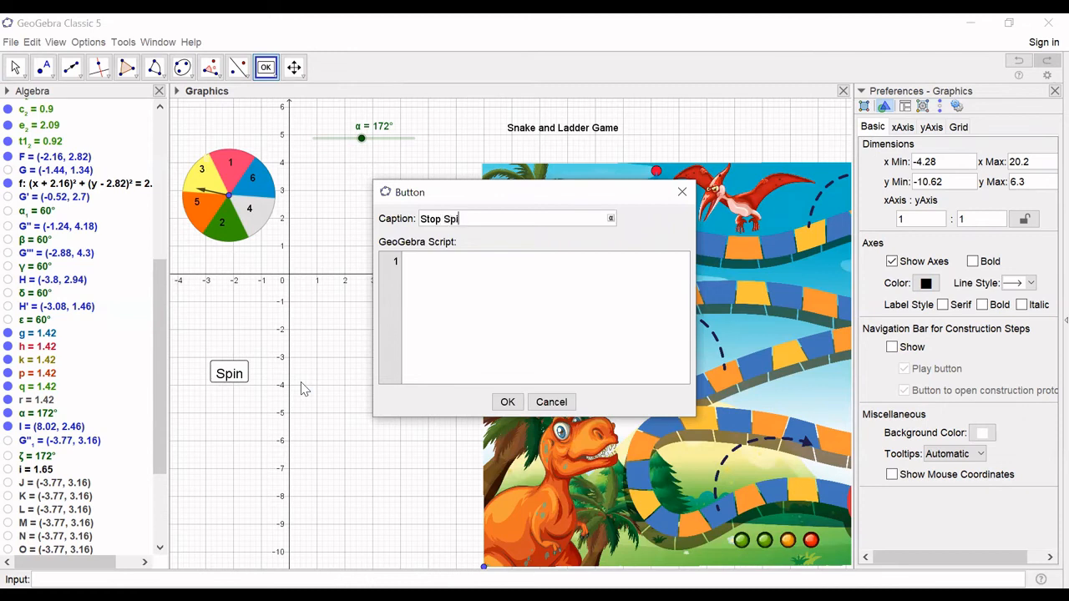
text(n)
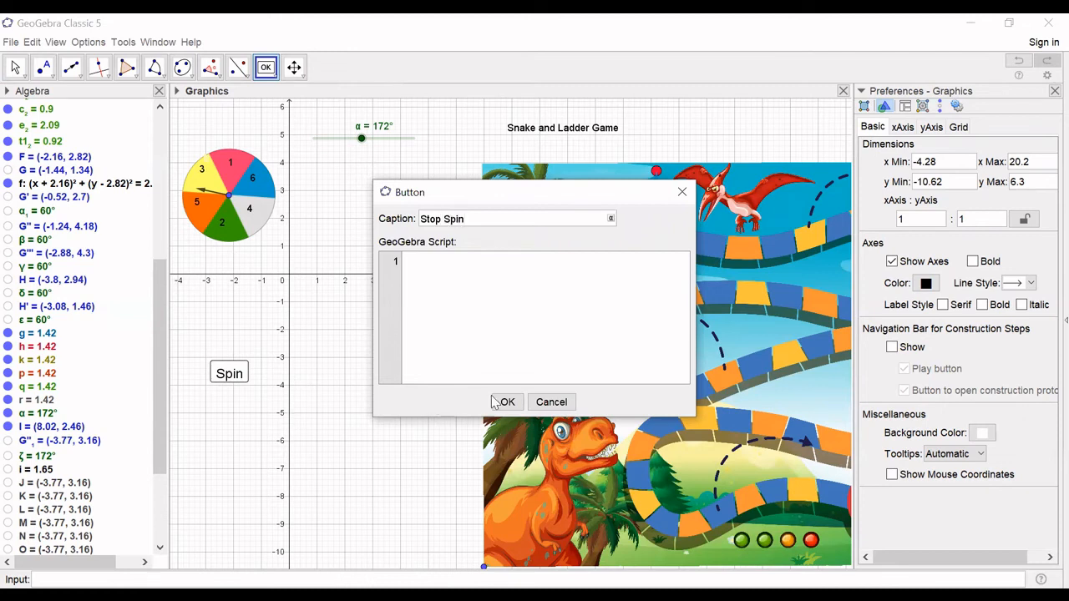
click(506, 402)
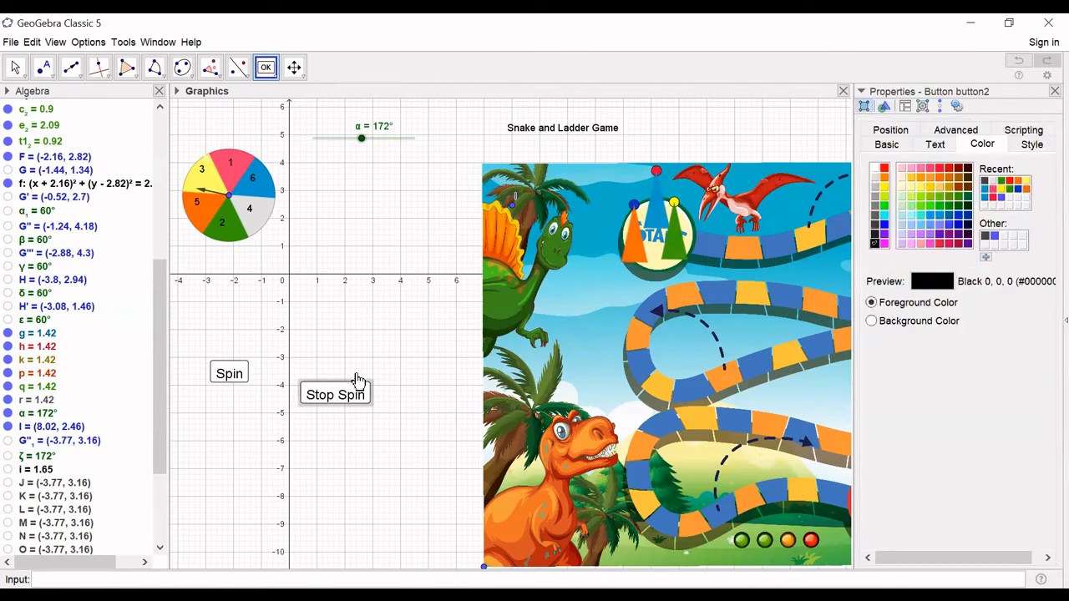
mouse_move(348, 409)
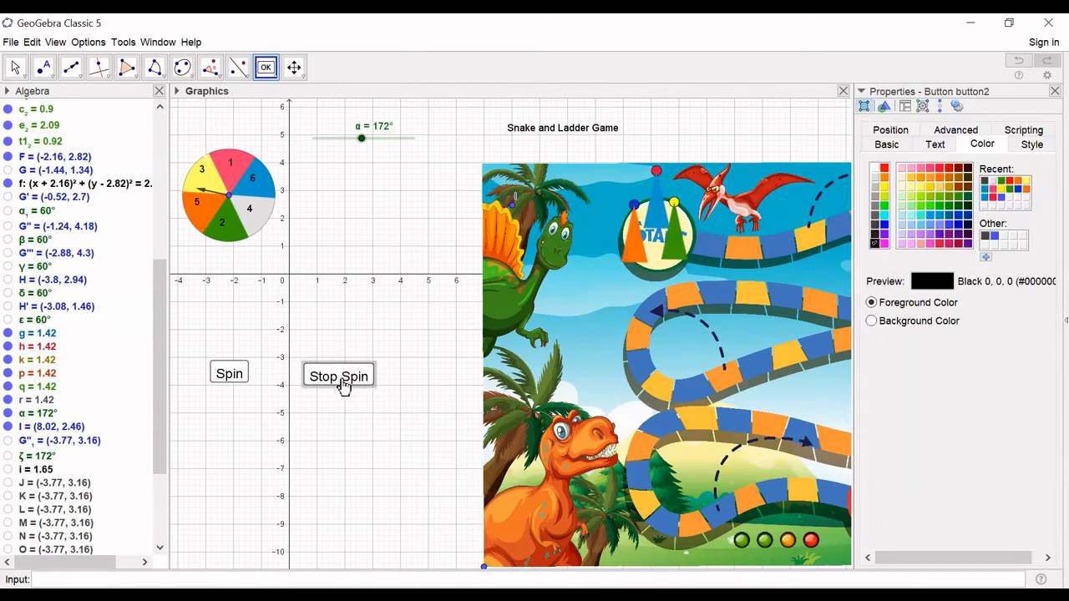
right_click(339, 376)
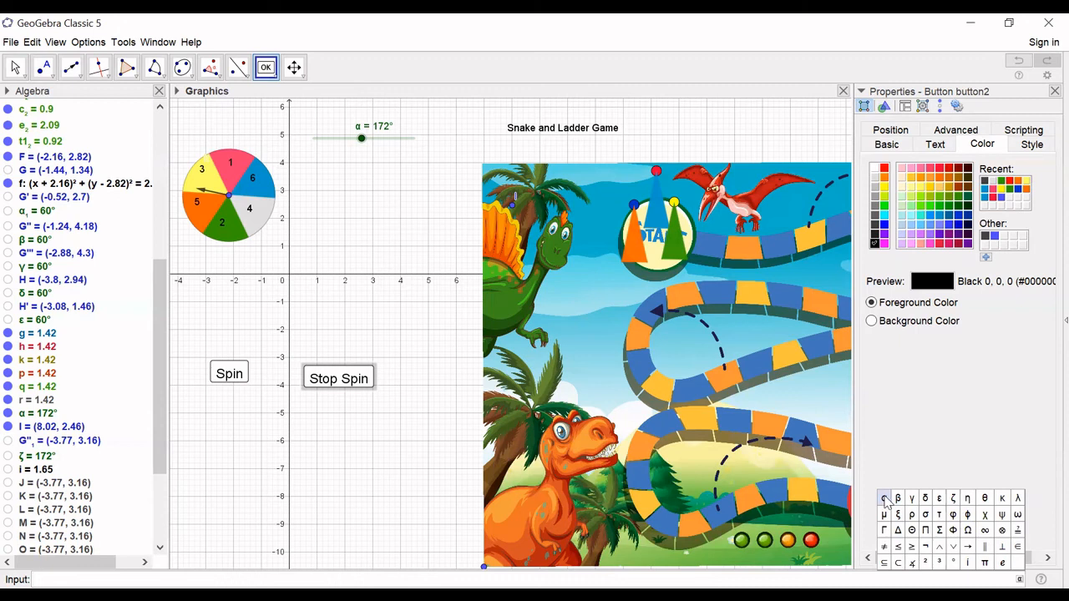
Step: Give the Spin button the on-click script StartAnimation[α,true]
click(884, 498)
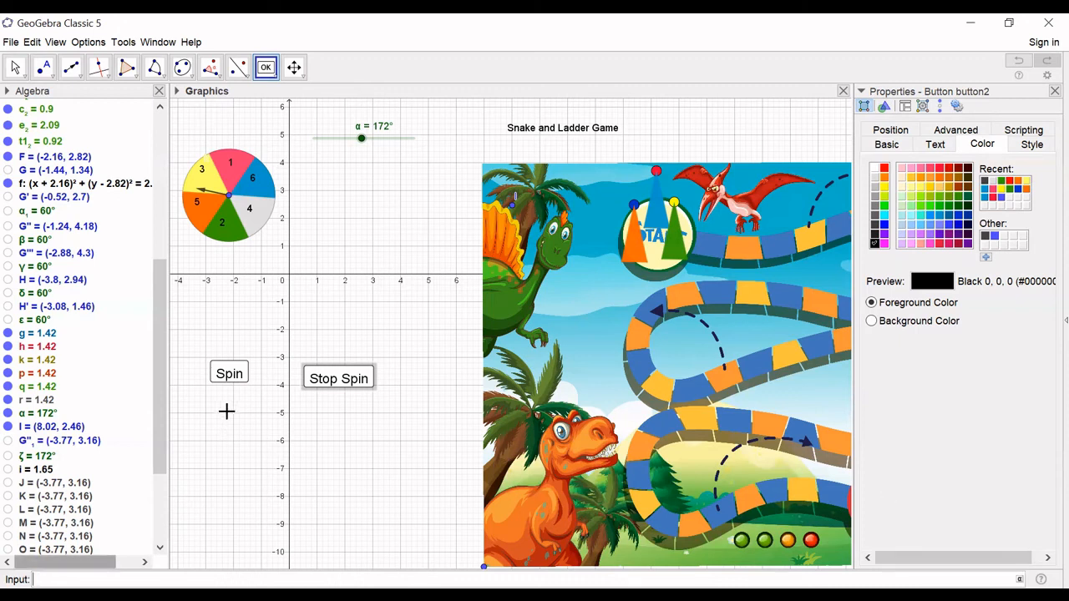
click(229, 373)
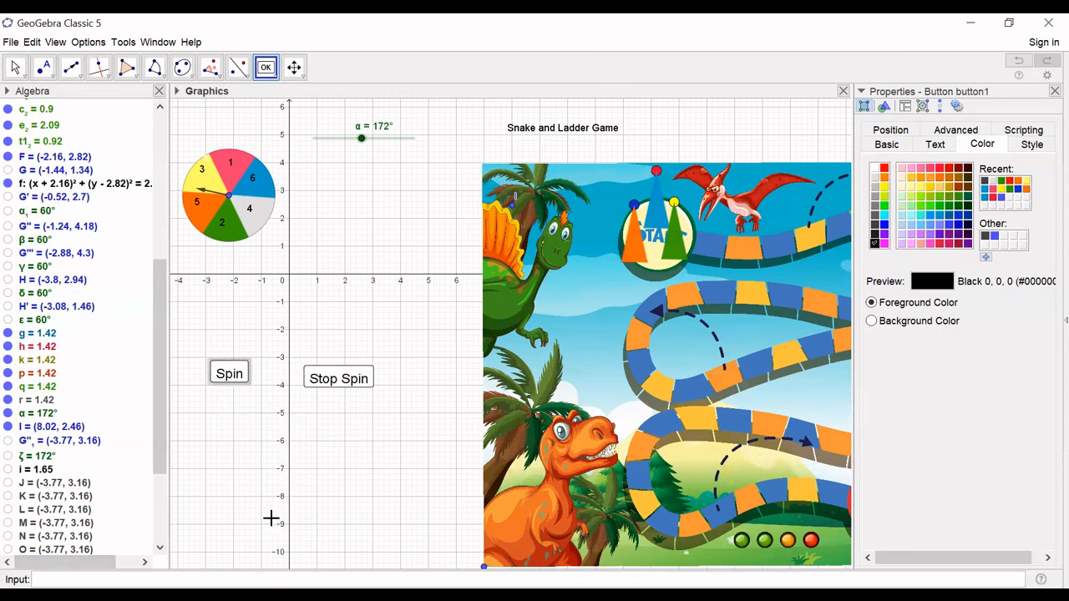
click(1023, 143)
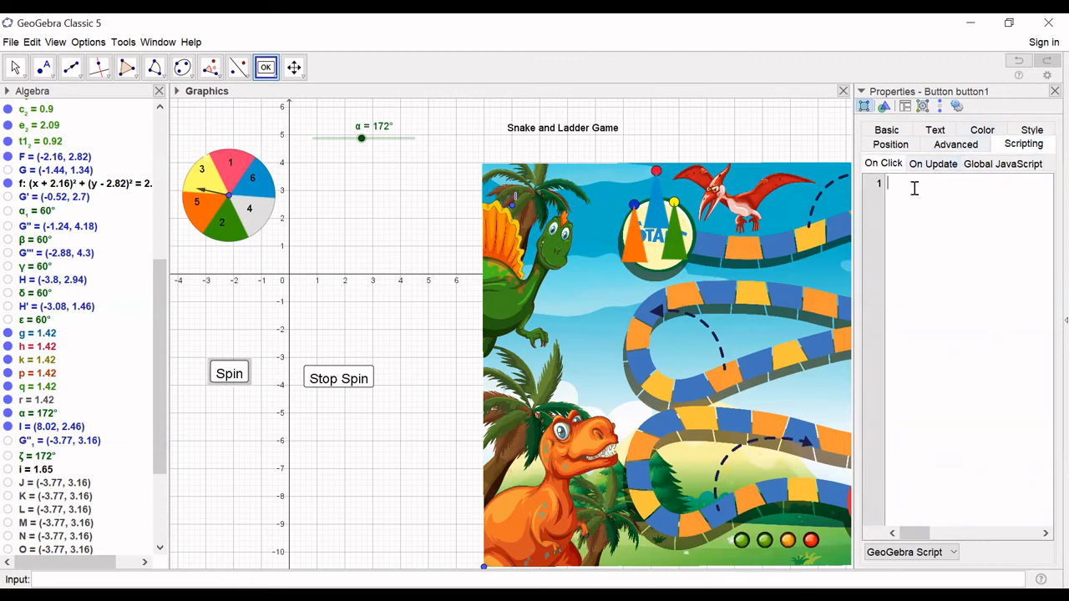
text(StartA)
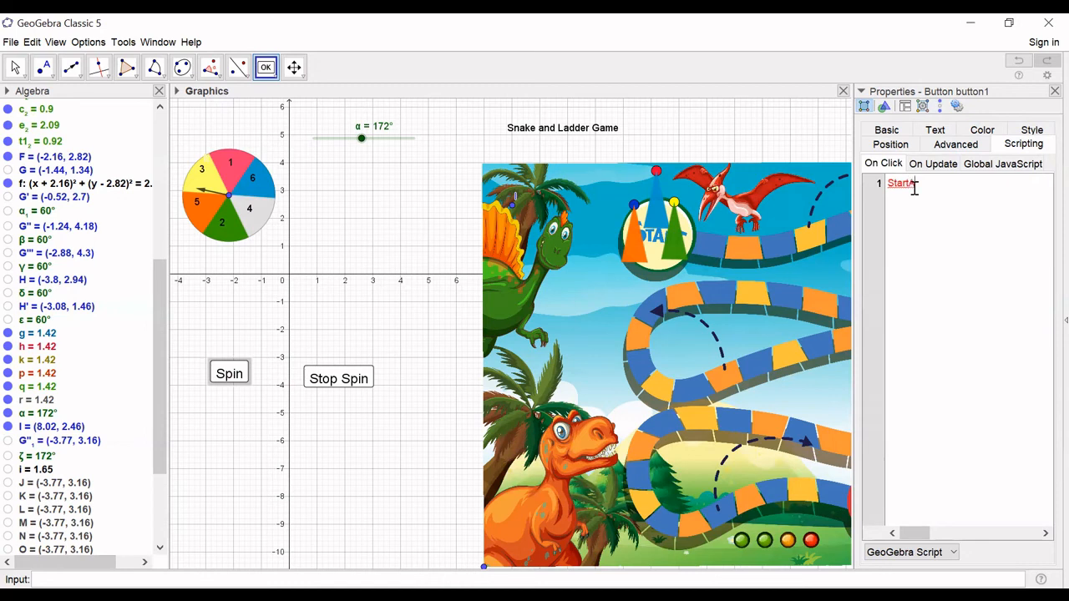
text(Animation)
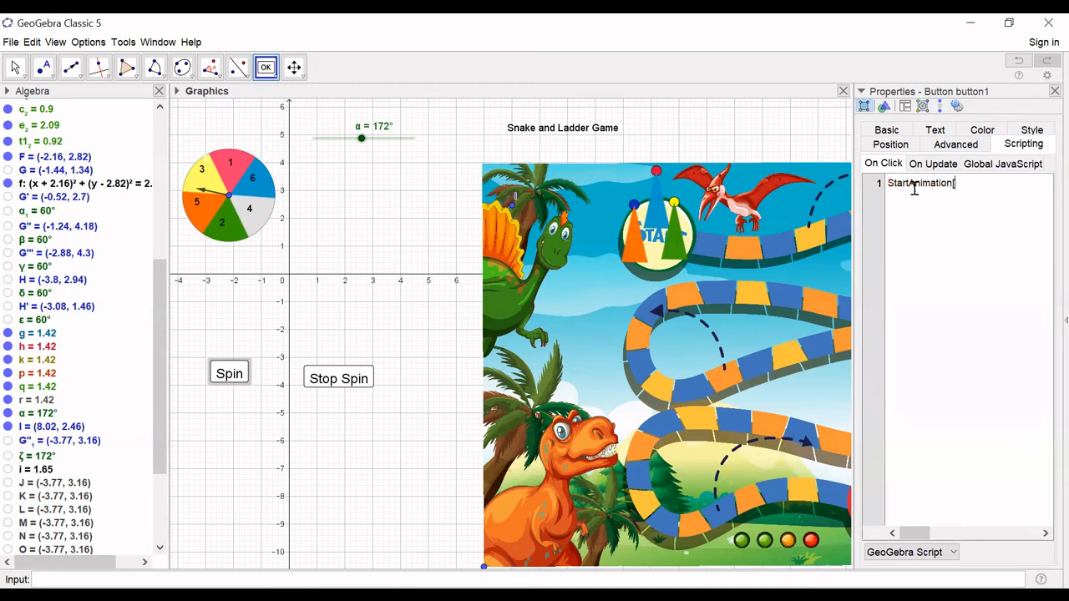
text([α)
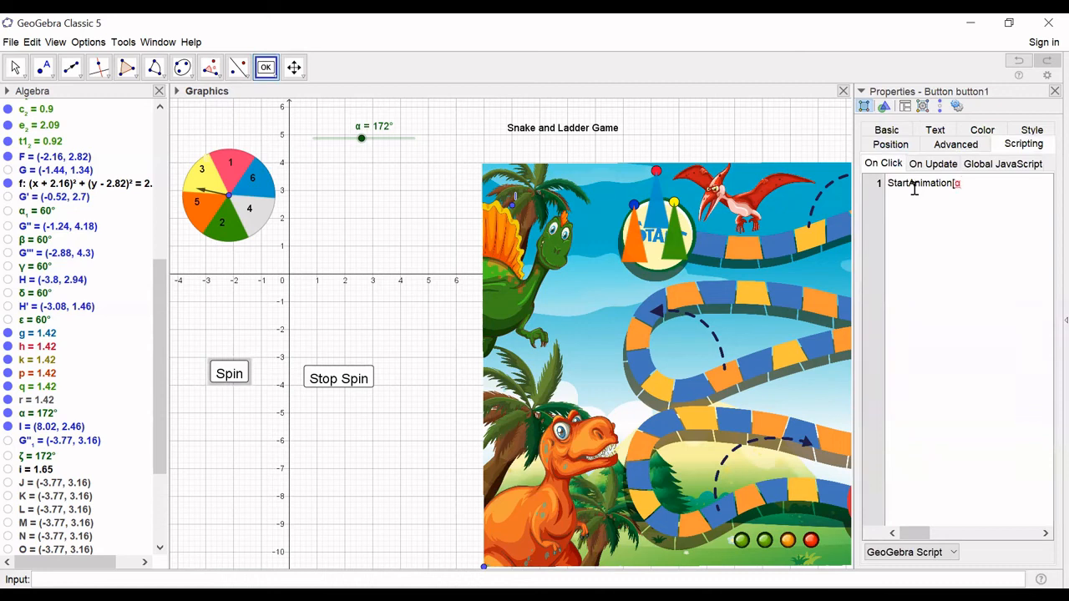
text(,true)
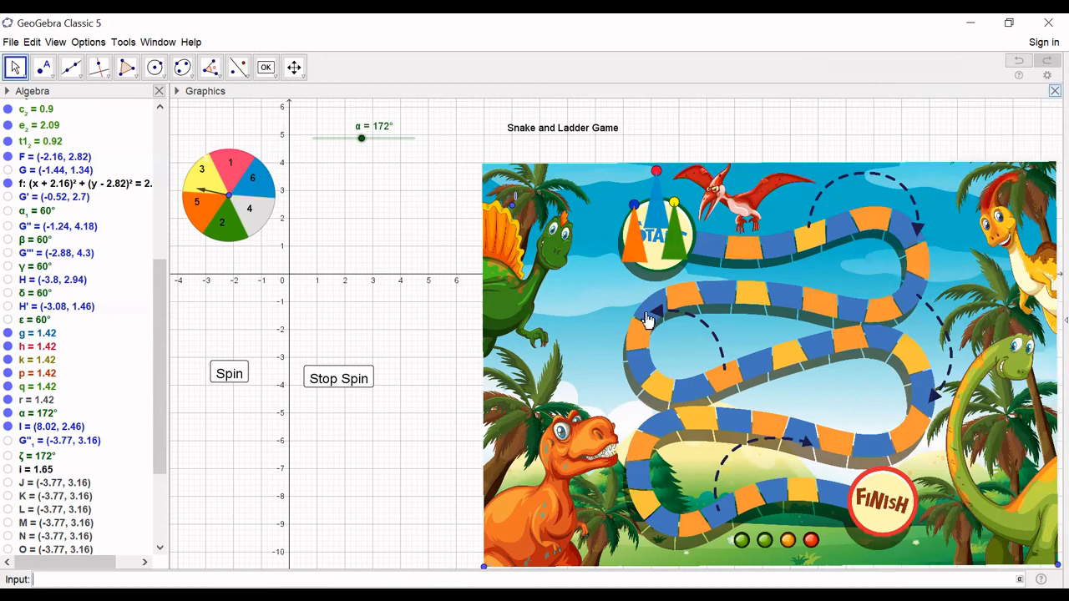
Step: Give the Stop Spin button the on-click script StartAnimation[α,false]
right_click(338, 379)
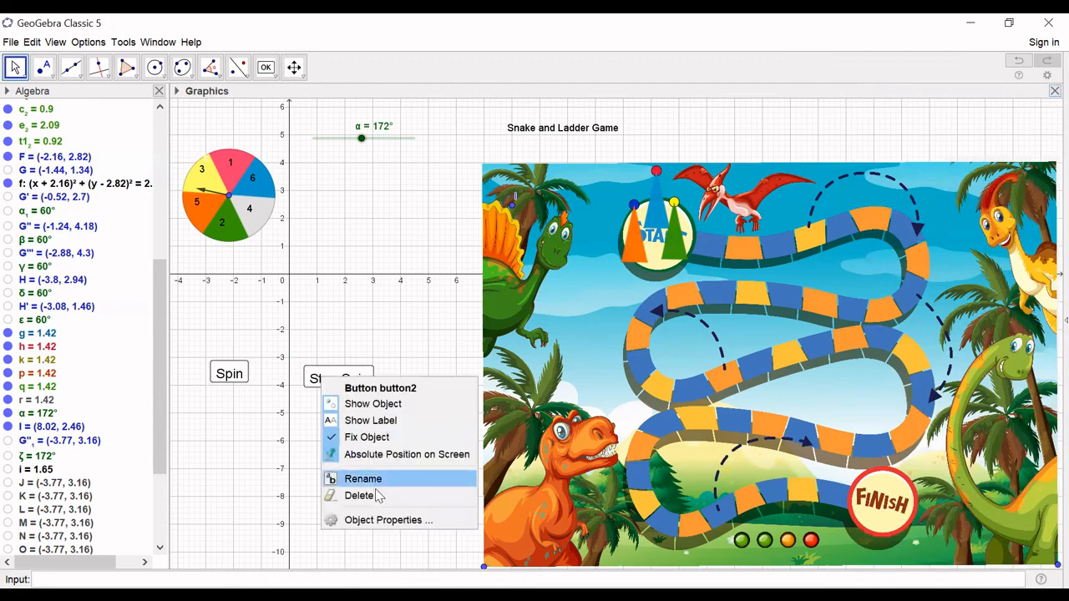
click(389, 519)
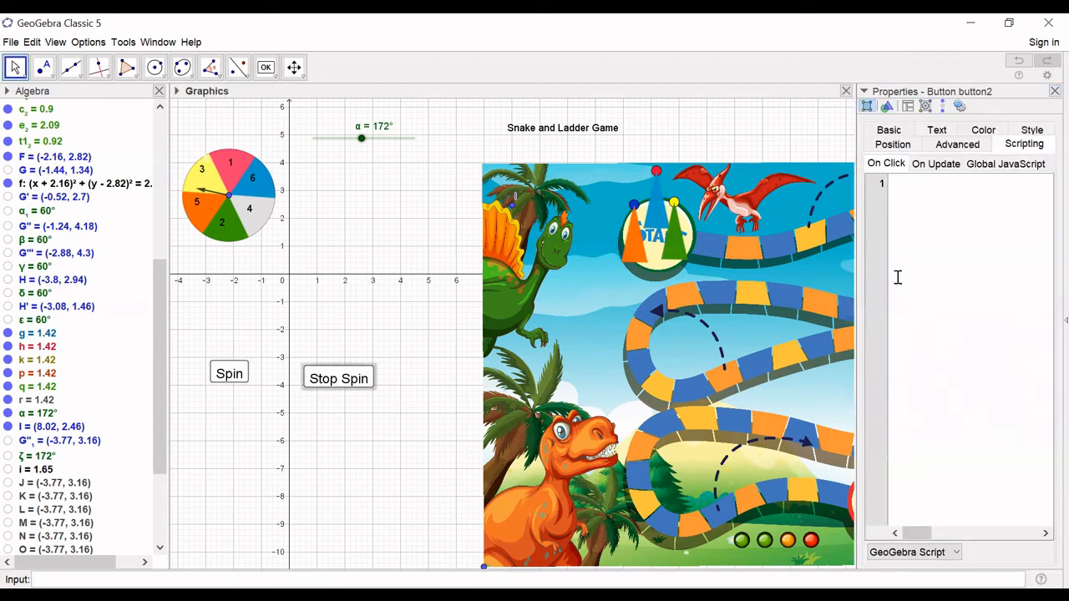
text(StartAnimation[α,true])
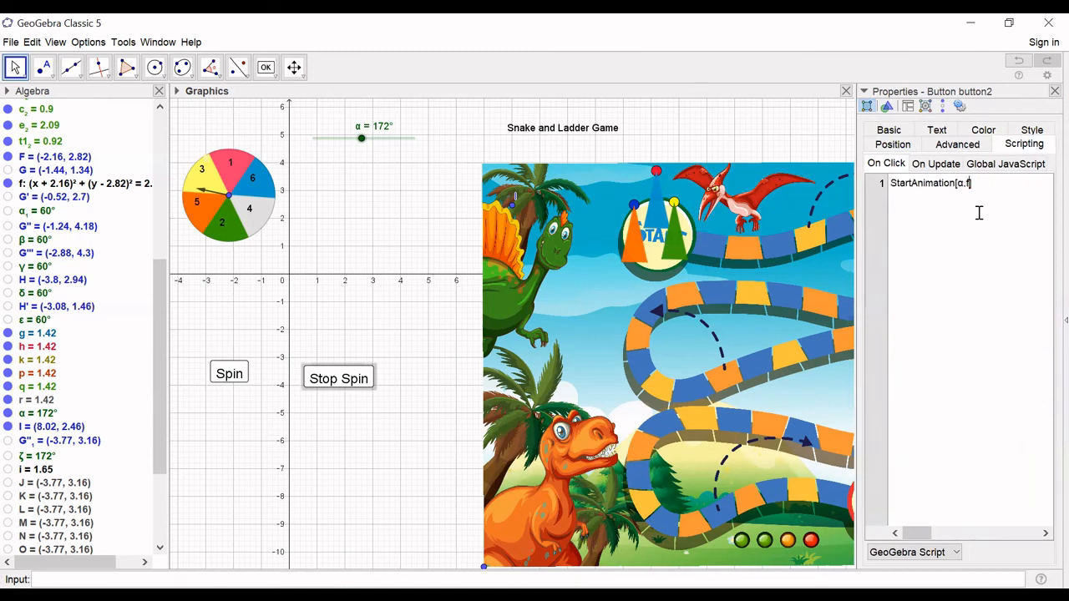
text(false])
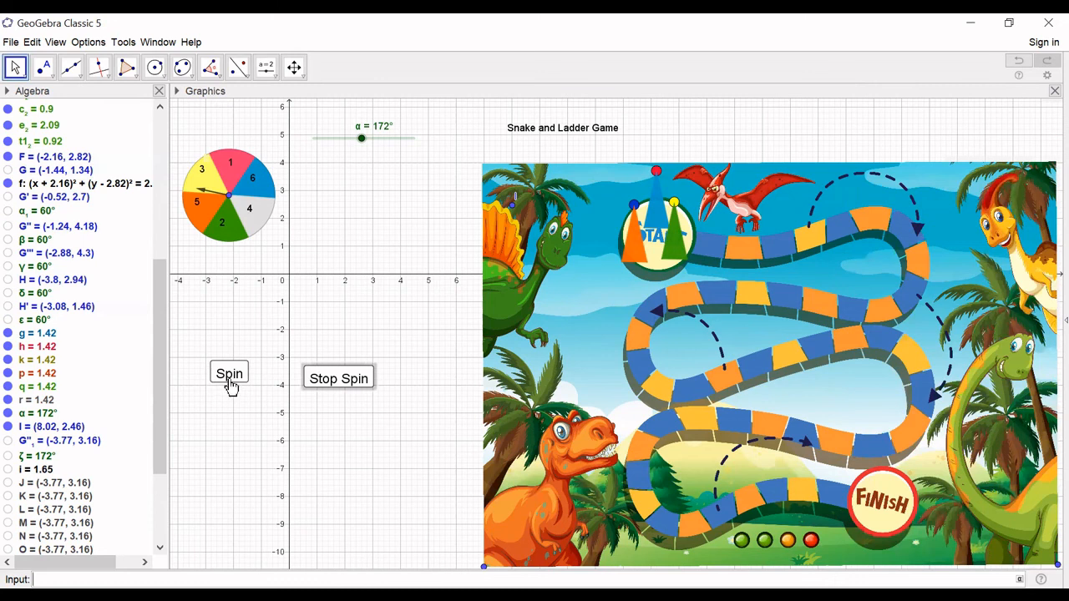
Step: Spin the pointer, stop it, and bring up the α slider's context menu
click(229, 375)
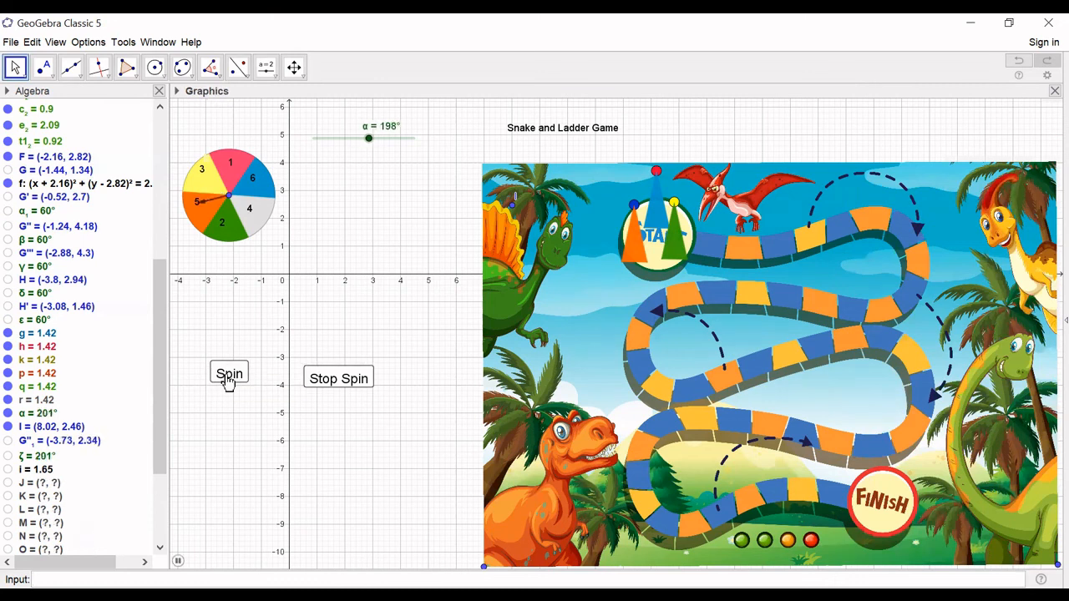
click(228, 373)
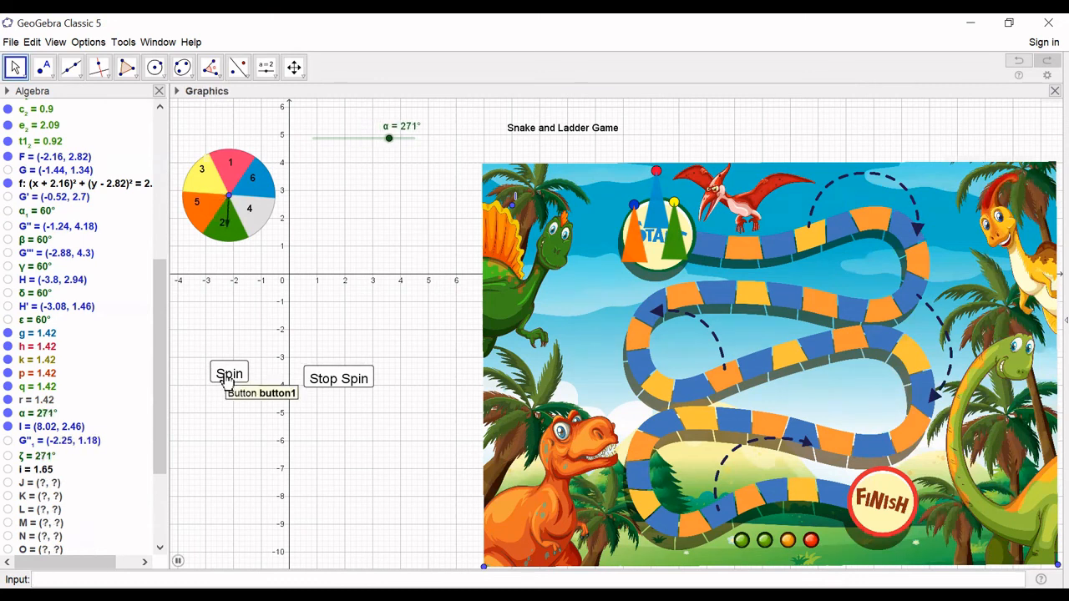
click(229, 373)
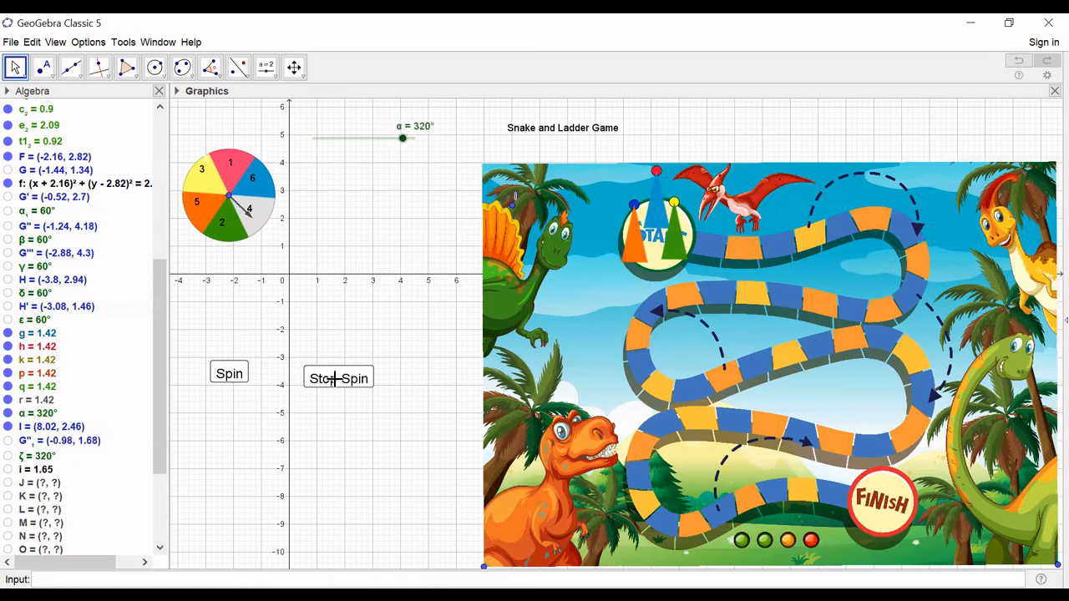
right_click(401, 139)
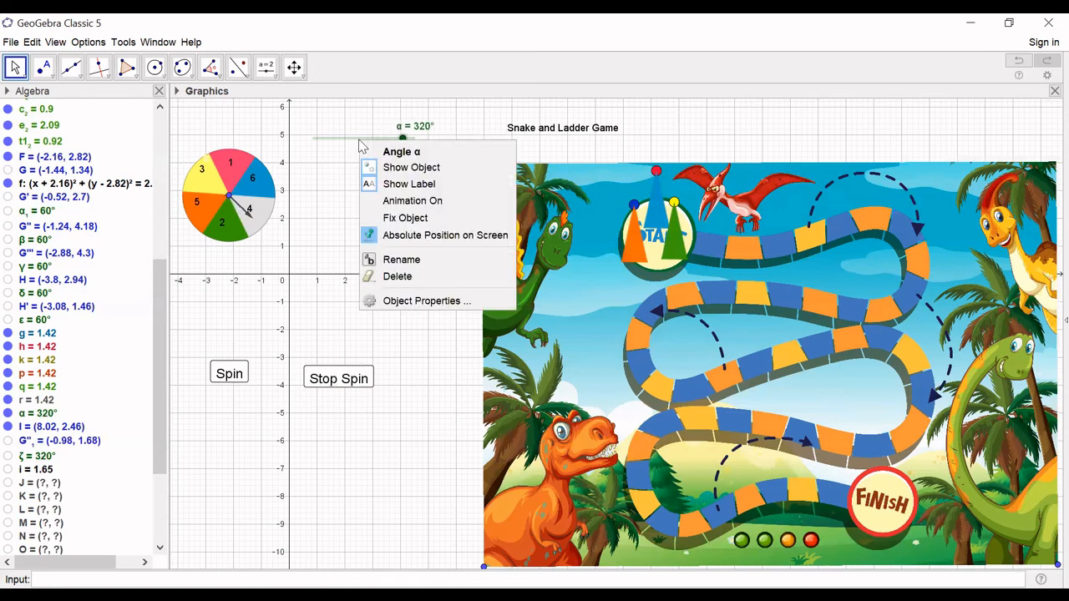
Step: Enable Random on slider α with animation speed 10 and spin the pointer again
click(425, 300)
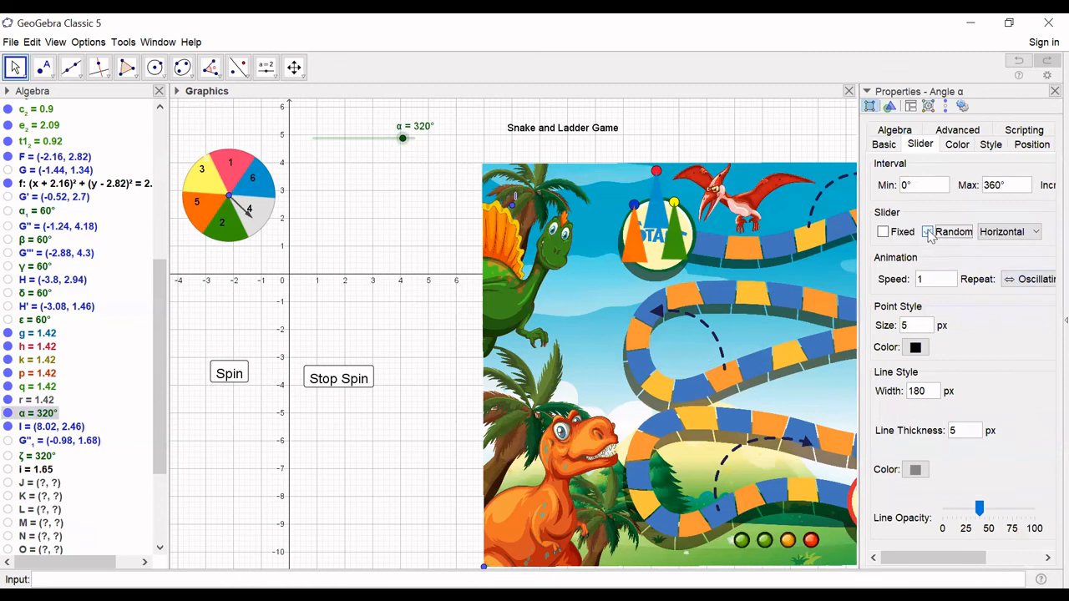
click(927, 231)
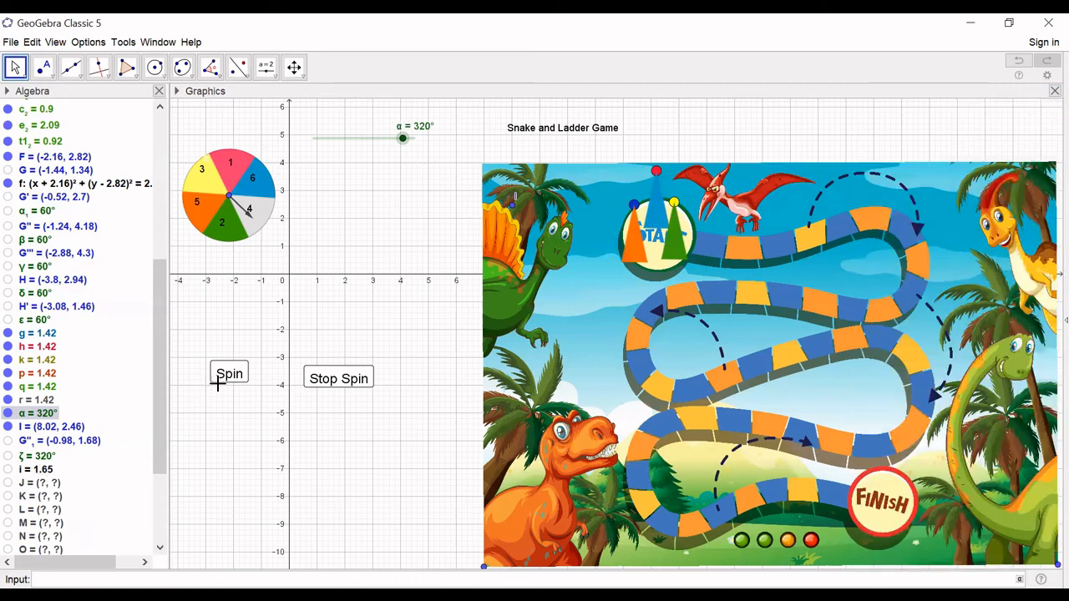
click(229, 373)
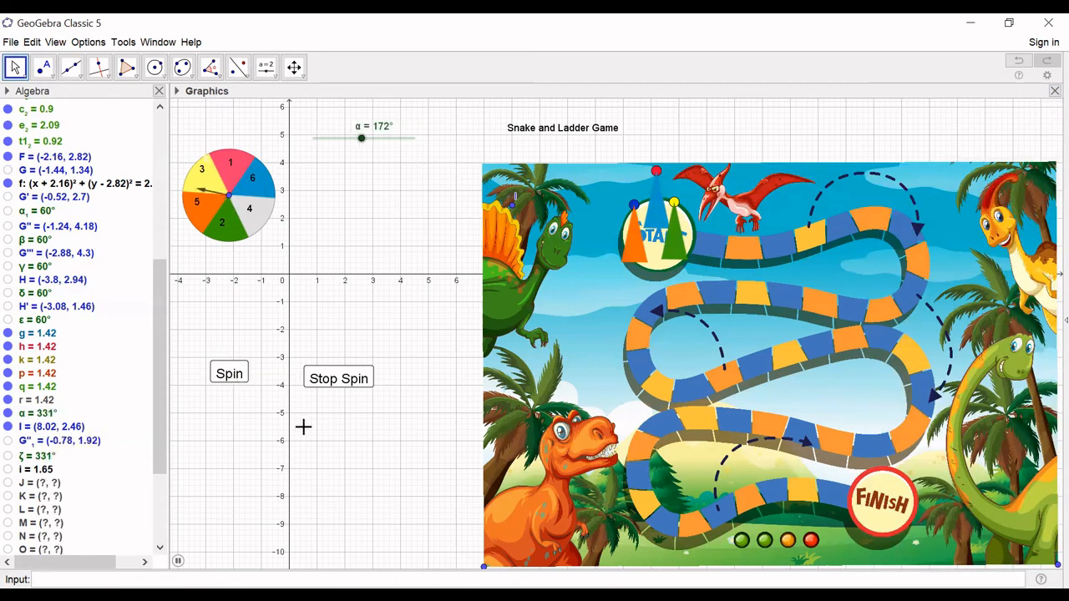
drag(361, 139, 394, 139)
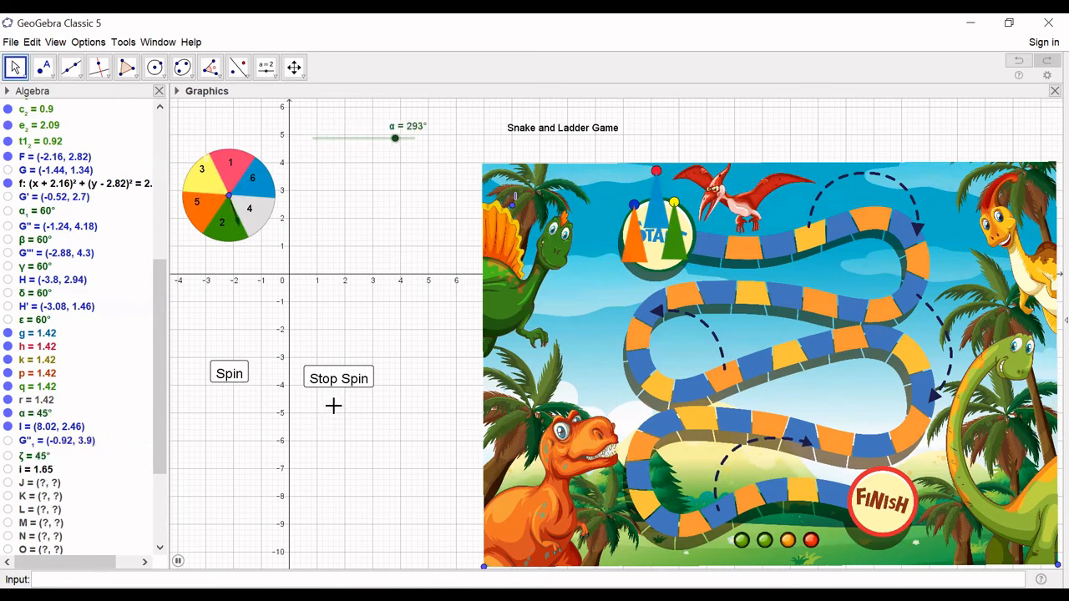
drag(395, 137, 335, 138)
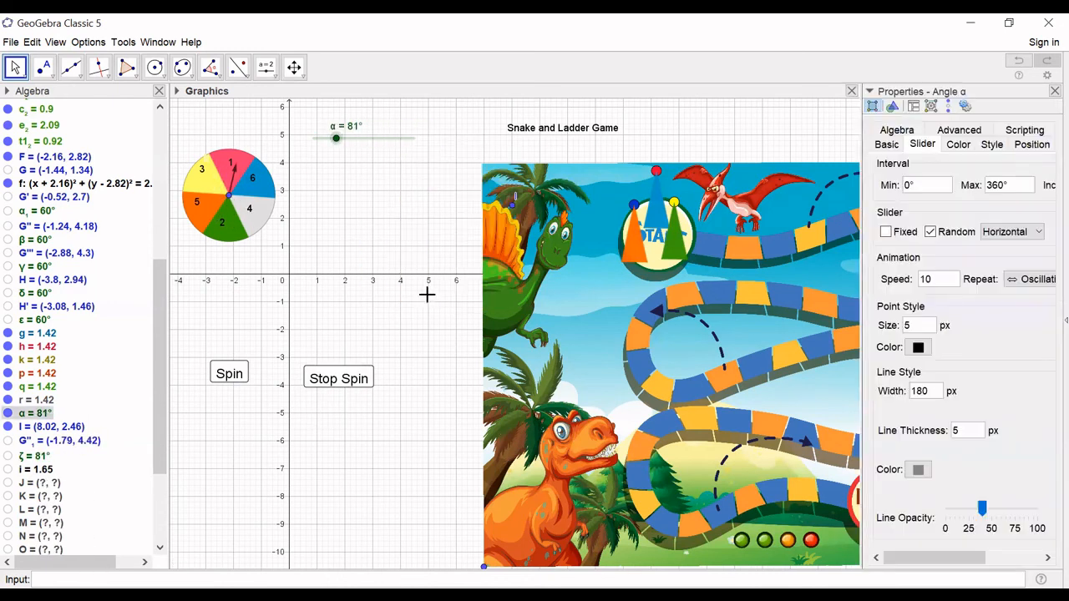
click(936, 279)
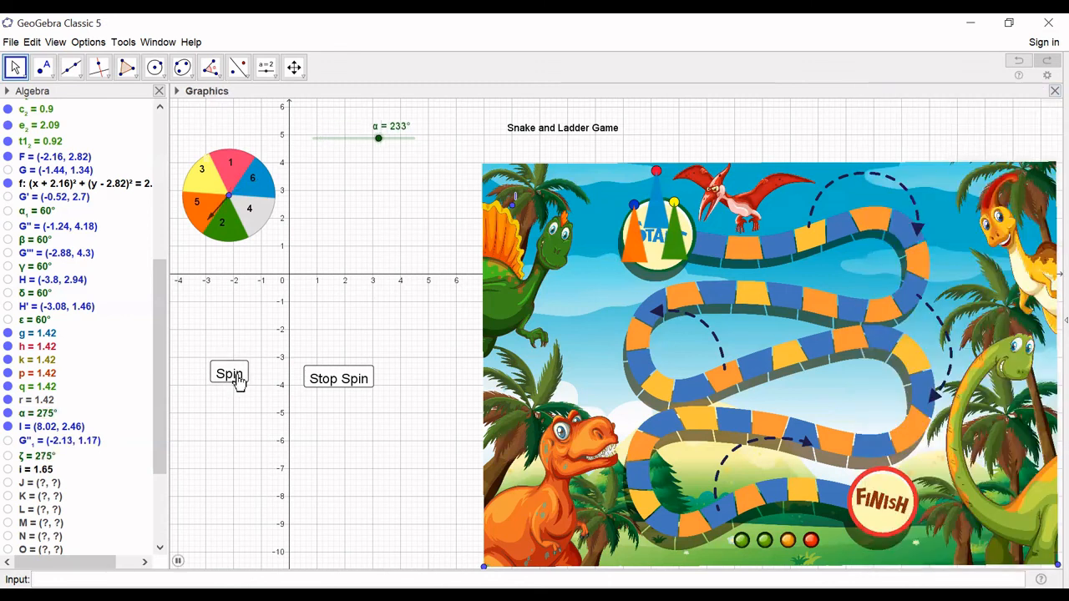
Step: Spin and stop the pointer, hide the Algebra view, and spin once more
click(229, 373)
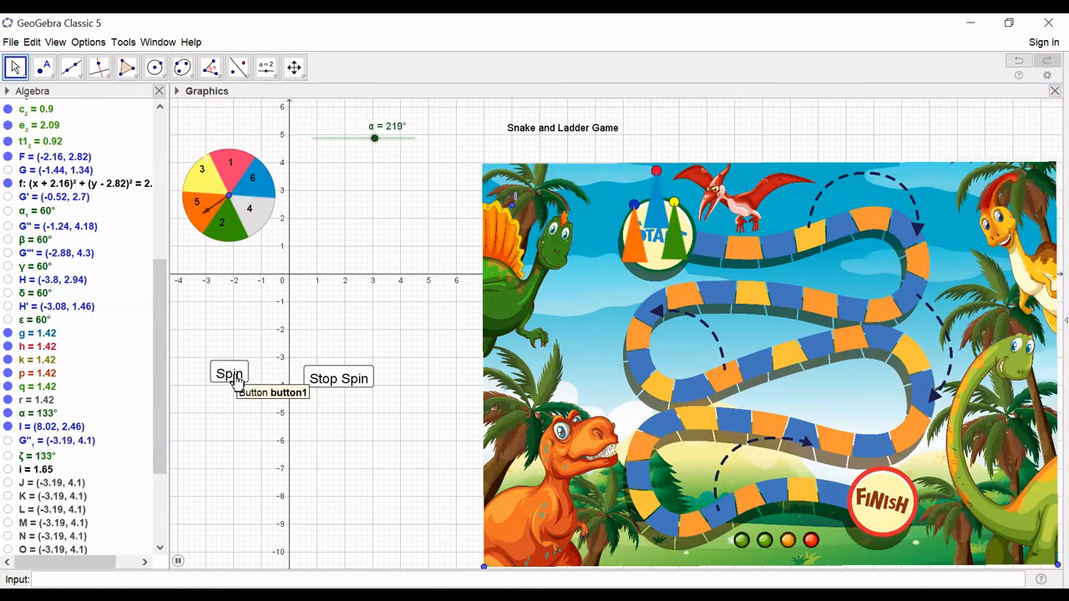
click(229, 373)
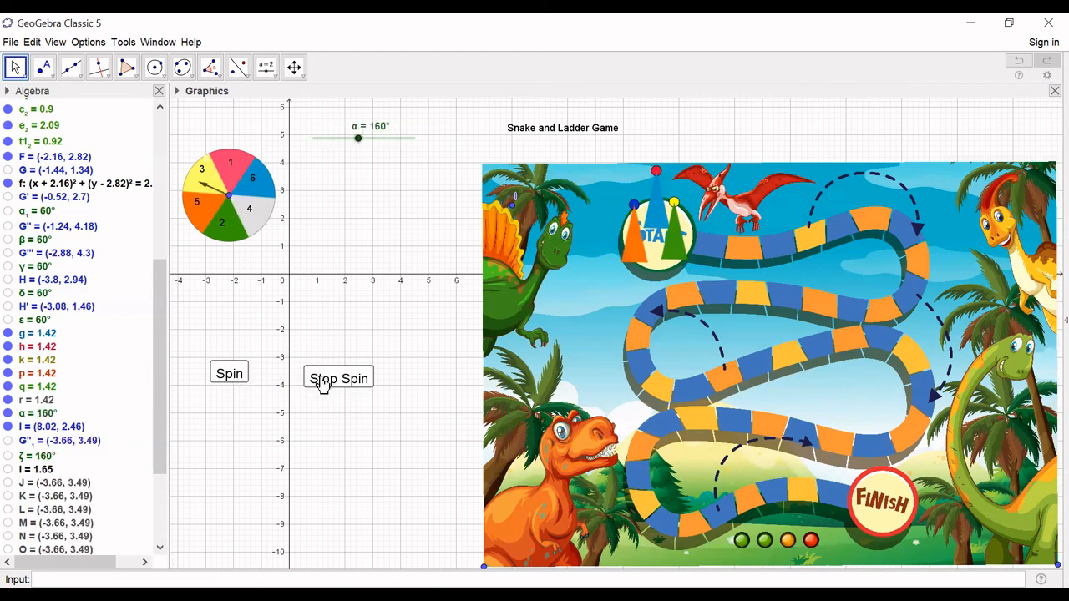
mouse_move(338, 379)
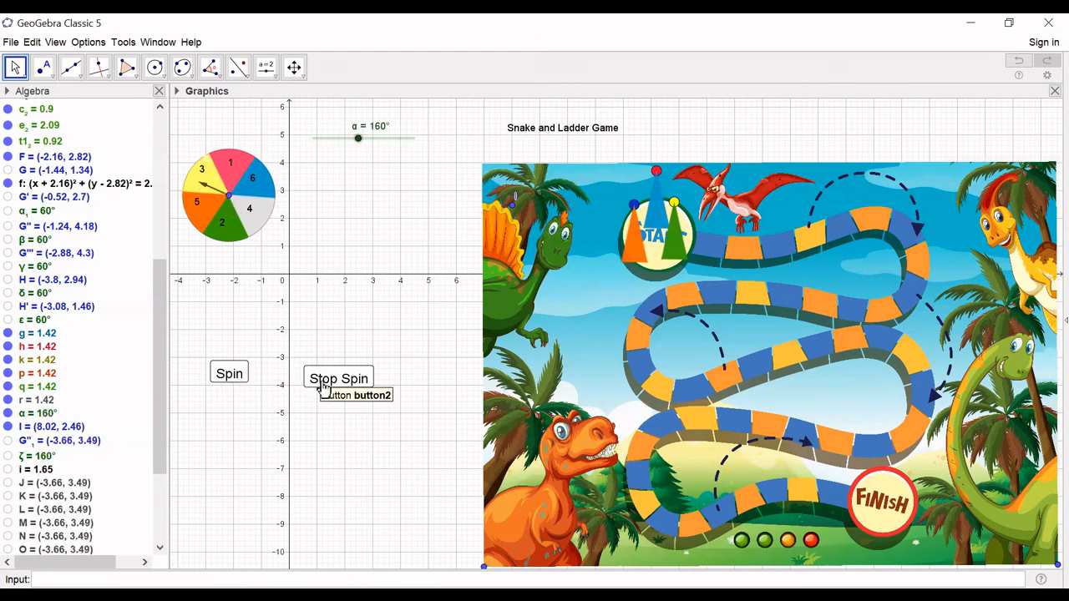
mouse_move(672, 250)
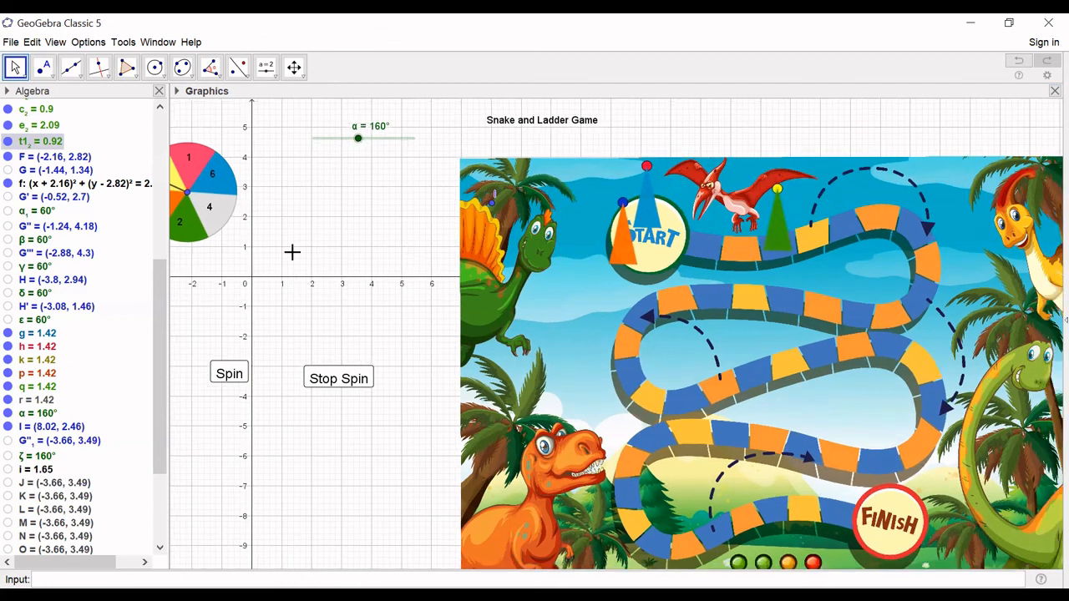
click(158, 90)
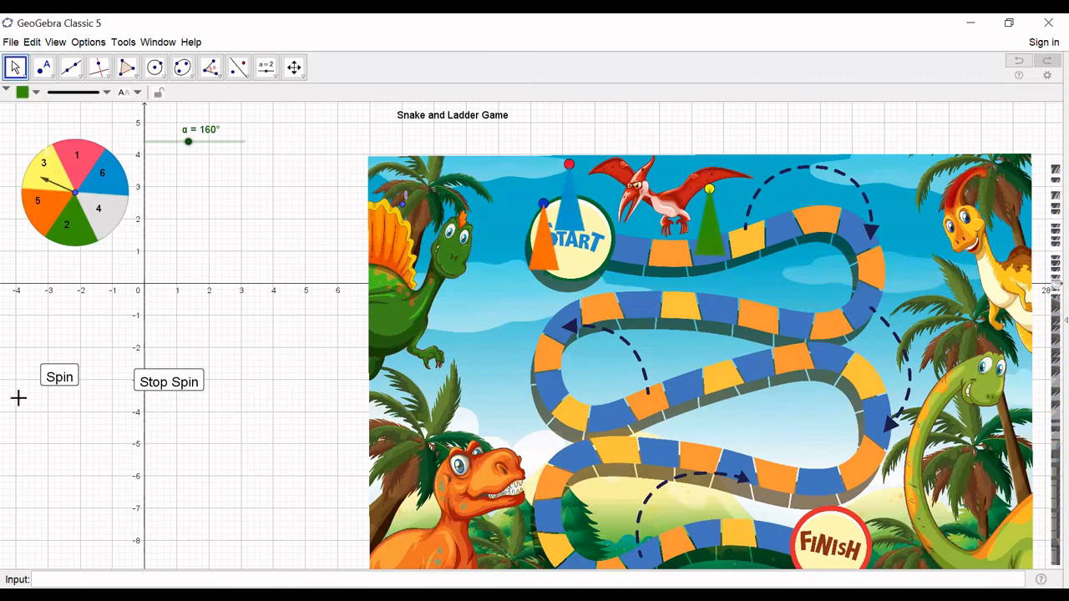
click(60, 376)
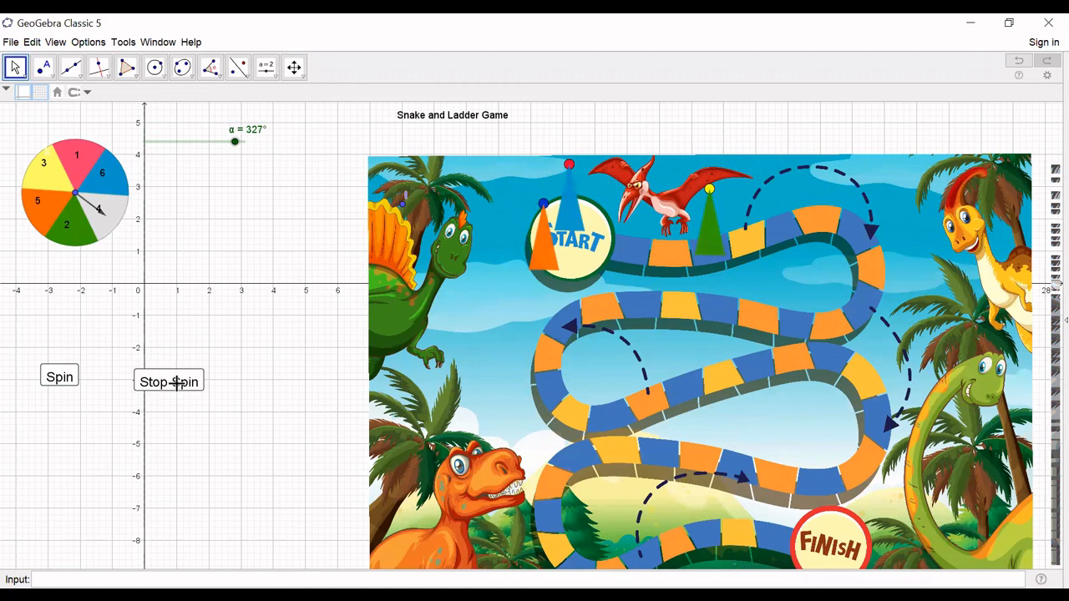
mouse_move(570, 214)
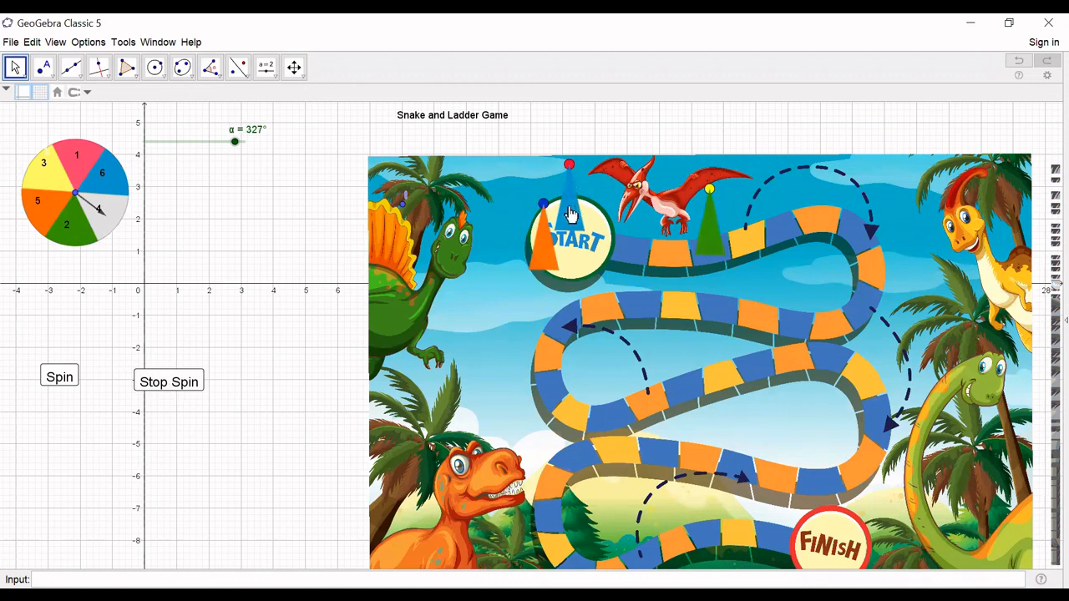